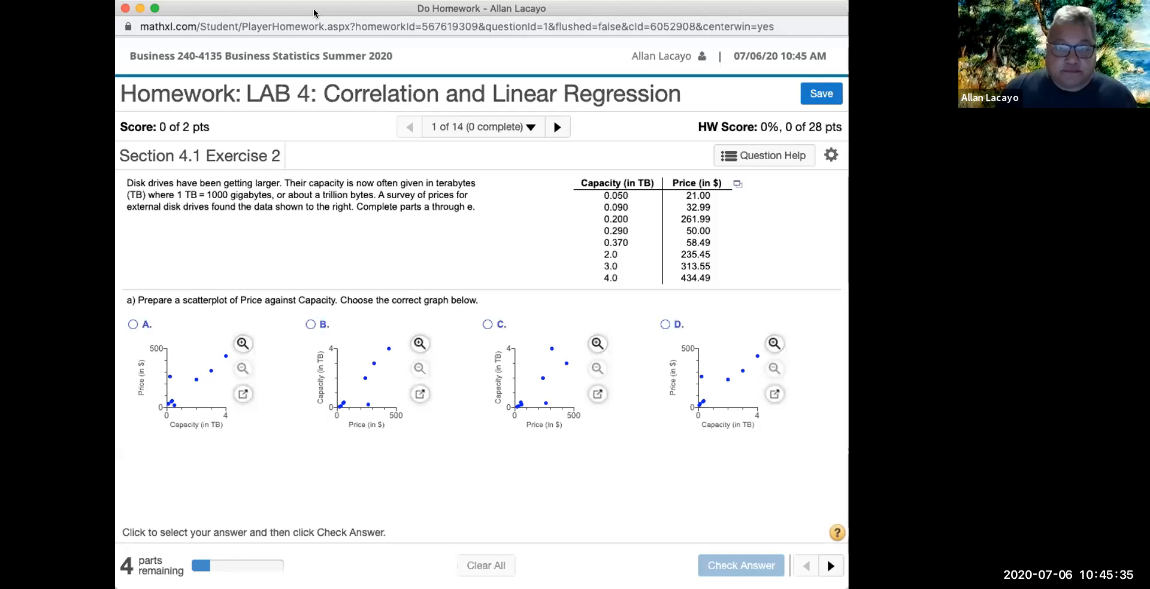
{"action": "mouse_move", "coordinate": [348, 245]}
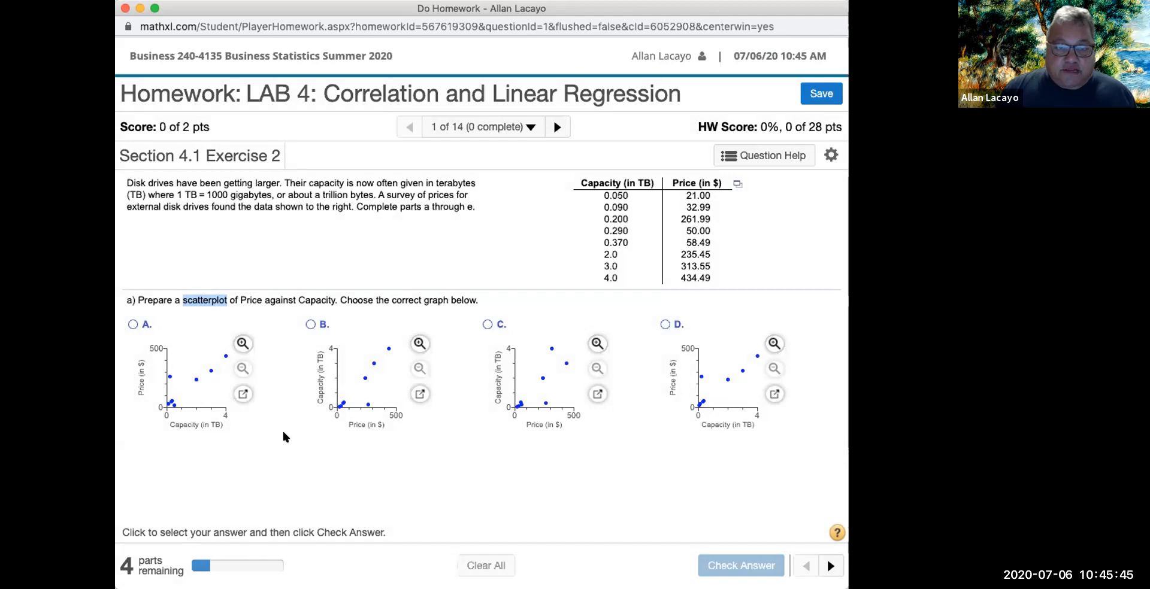
{"action": "mouse_move", "coordinate": [676, 384]}
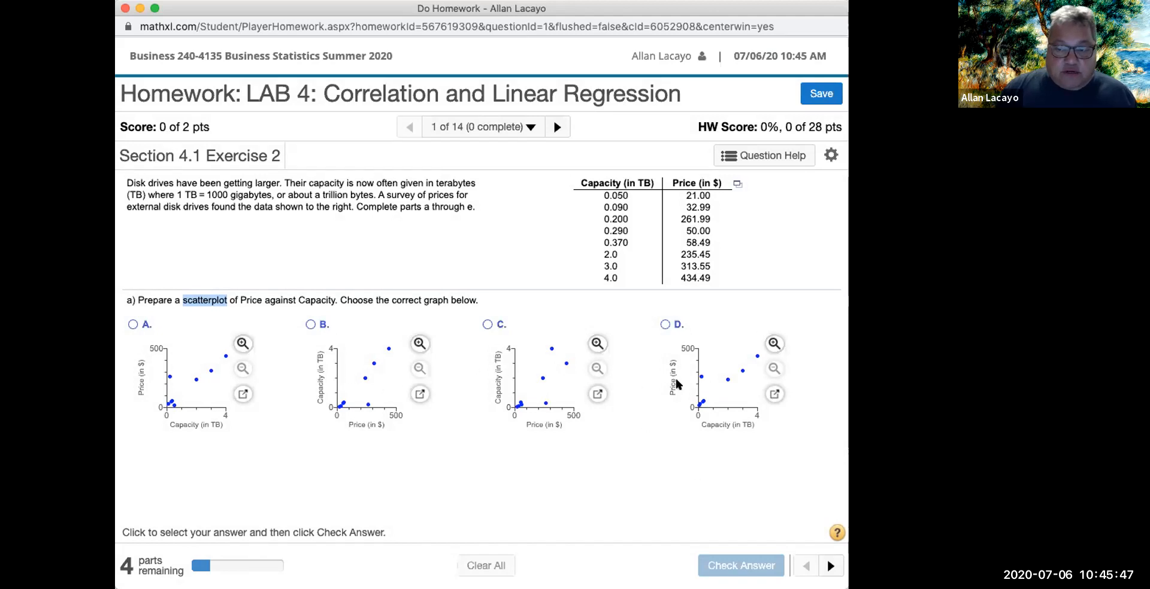
{"action": "mouse_move", "coordinate": [488, 470]}
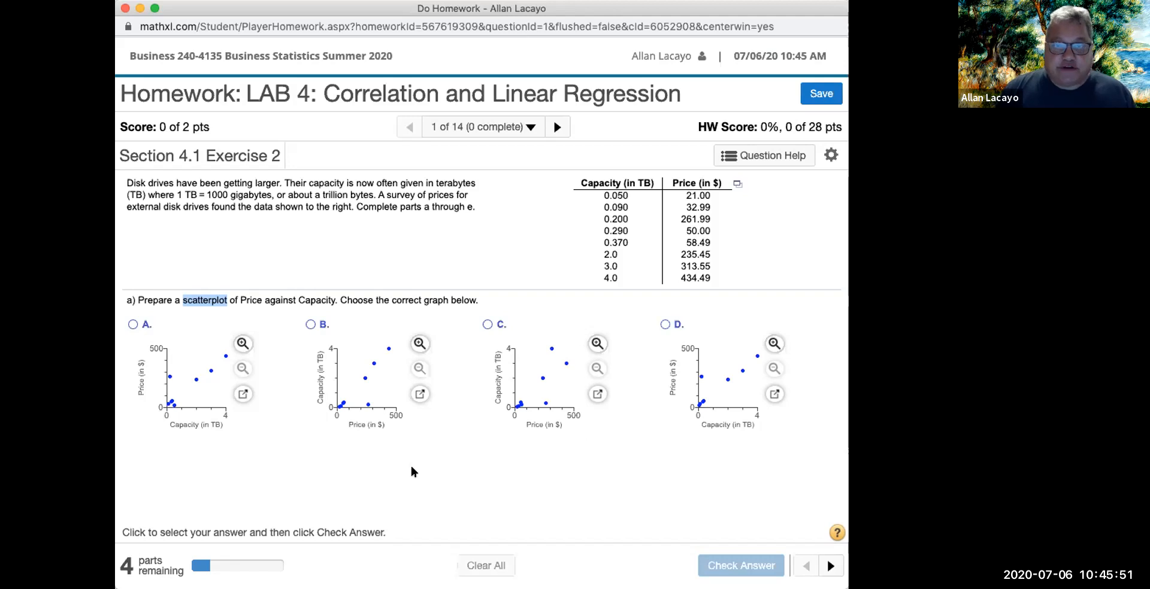
{"action": "mouse_move", "coordinate": [412, 470]}
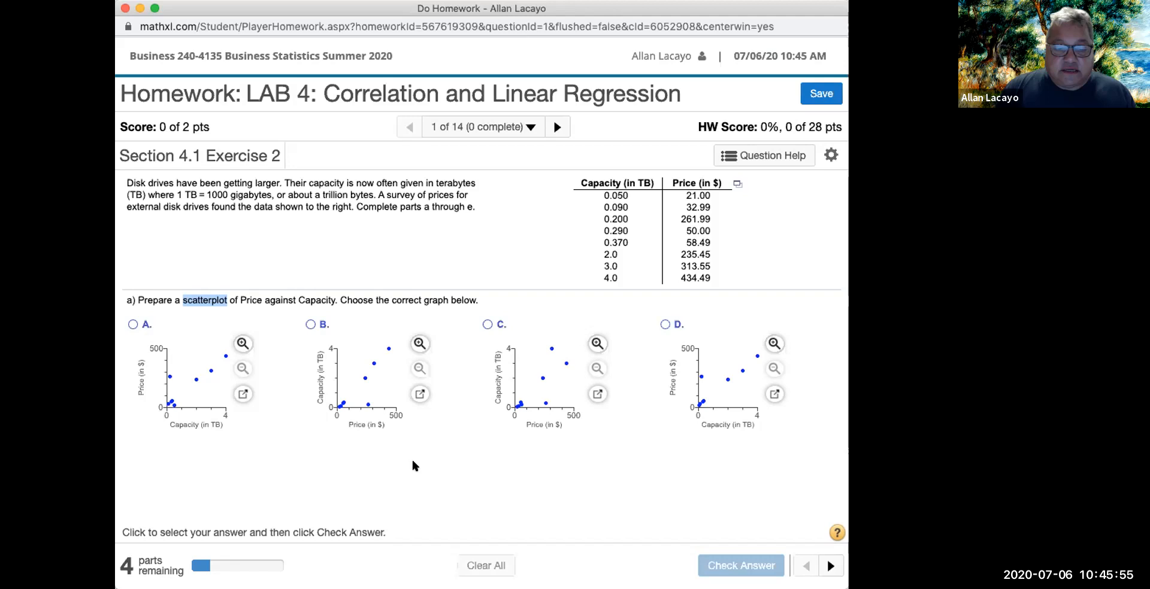
{"action": "mouse_move", "coordinate": [424, 423]}
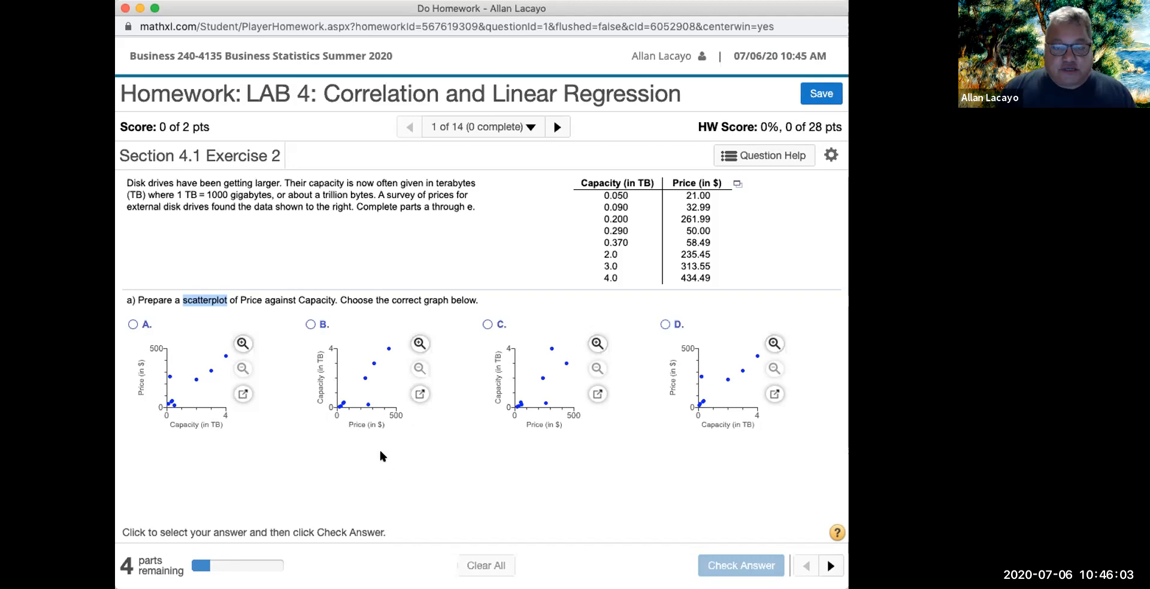
{"action": "mouse_move", "coordinate": [428, 445]}
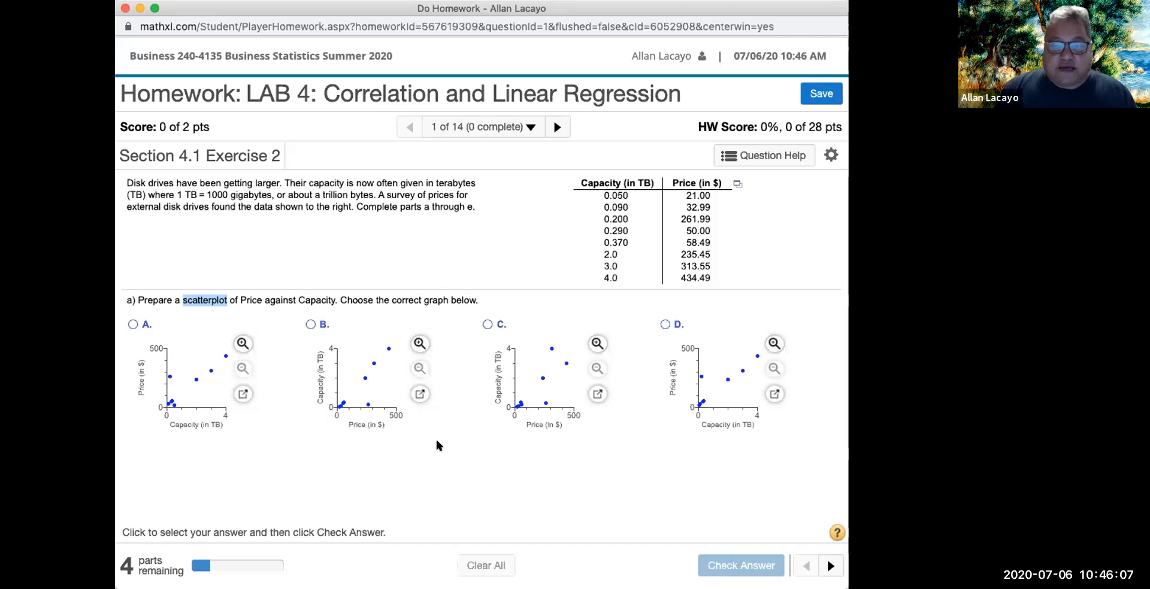
{"action": "mouse_move", "coordinate": [430, 420]}
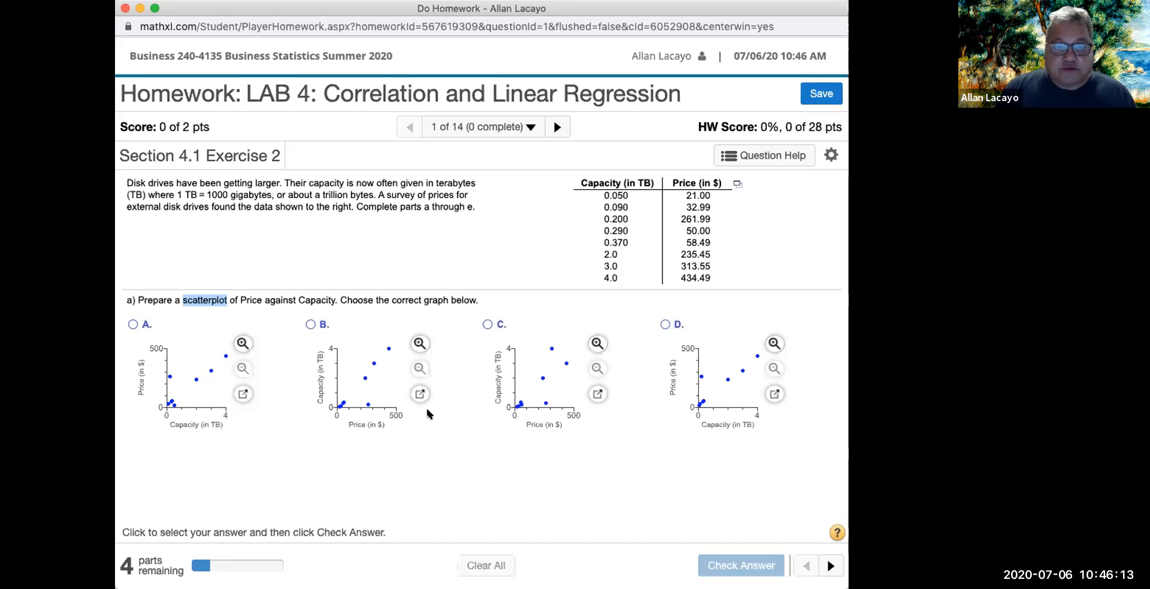
{"action": "mouse_move", "coordinate": [415, 436]}
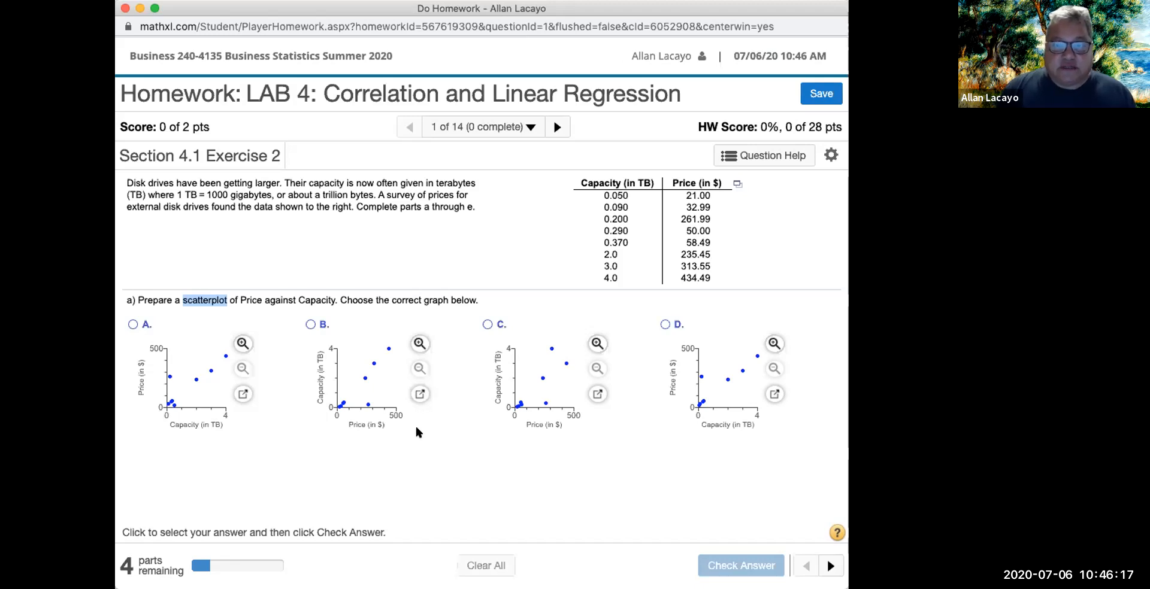
{"action": "mouse_move", "coordinate": [401, 465]}
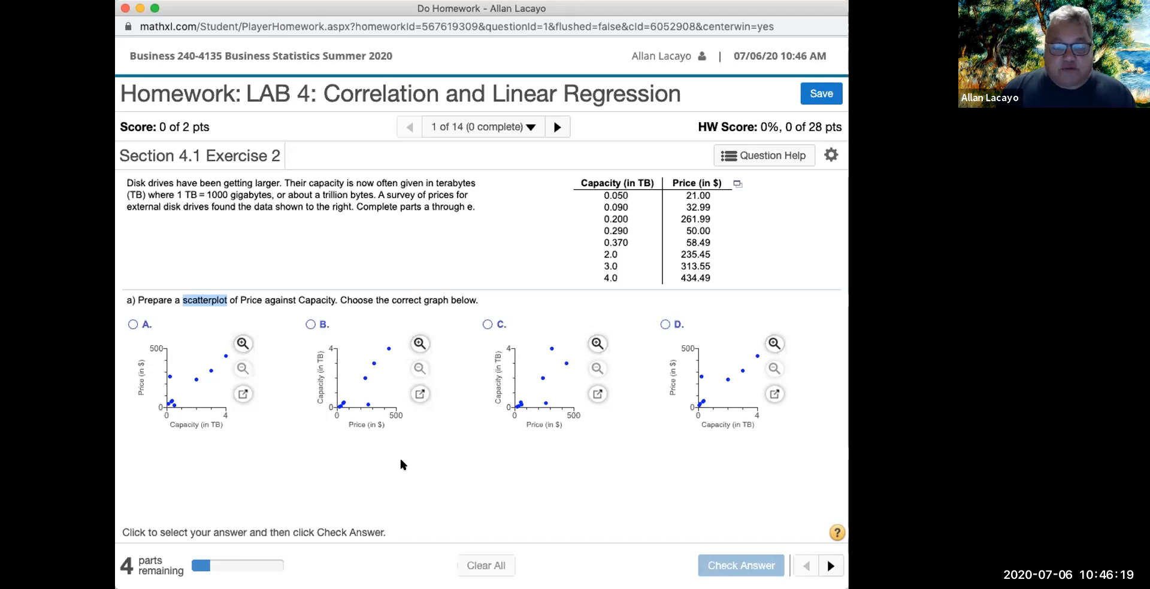
{"action": "mouse_move", "coordinate": [420, 454]}
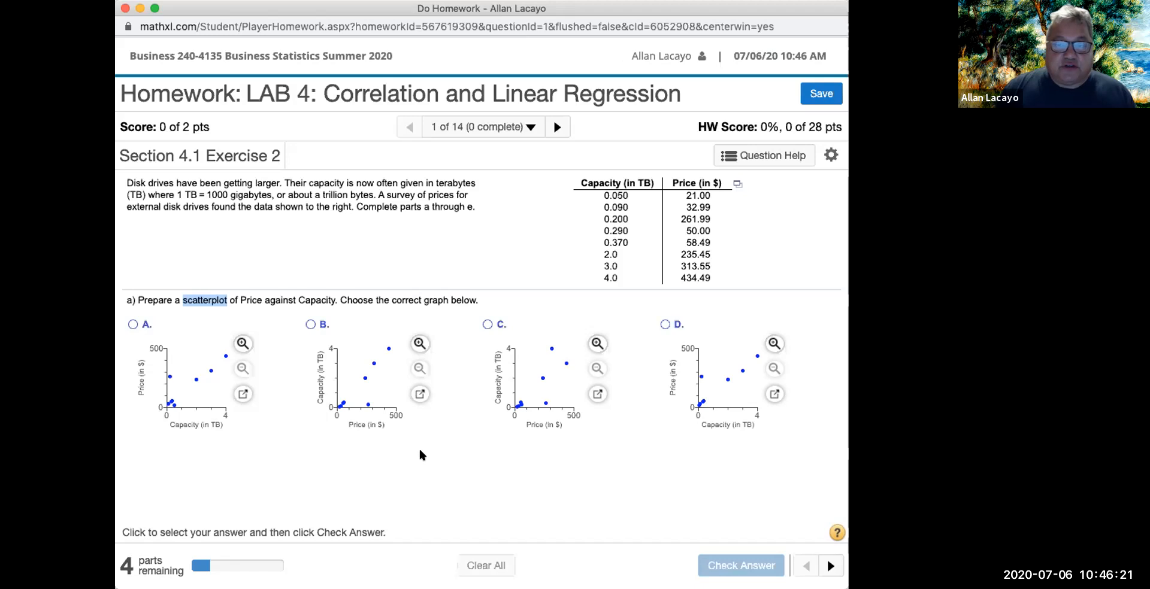
{"action": "mouse_move", "coordinate": [383, 368]}
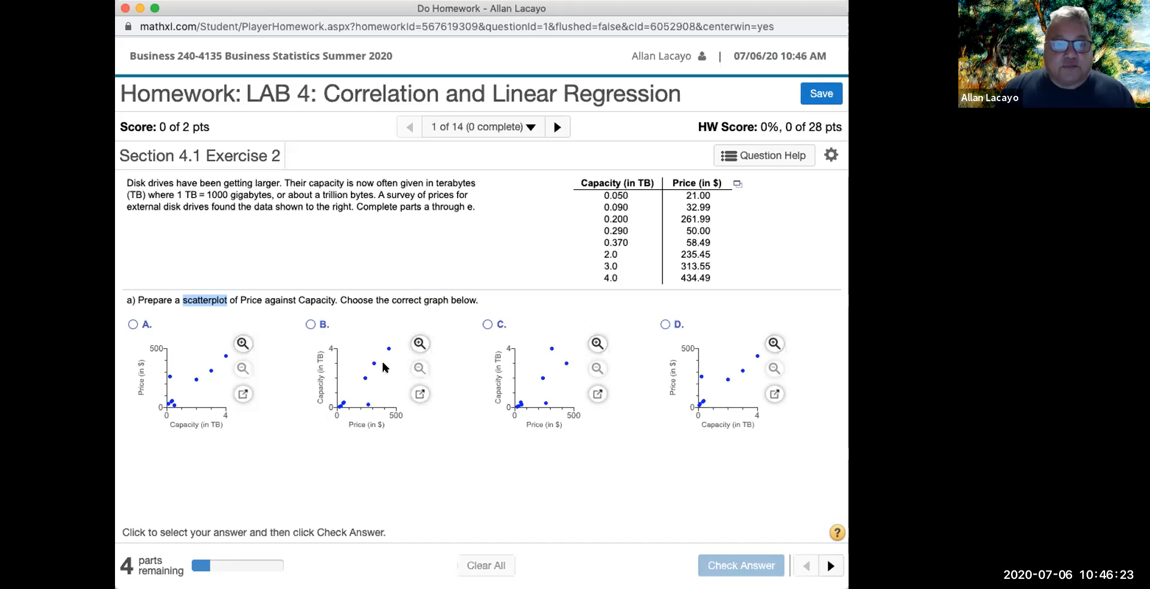
{"action": "mouse_move", "coordinate": [294, 113]}
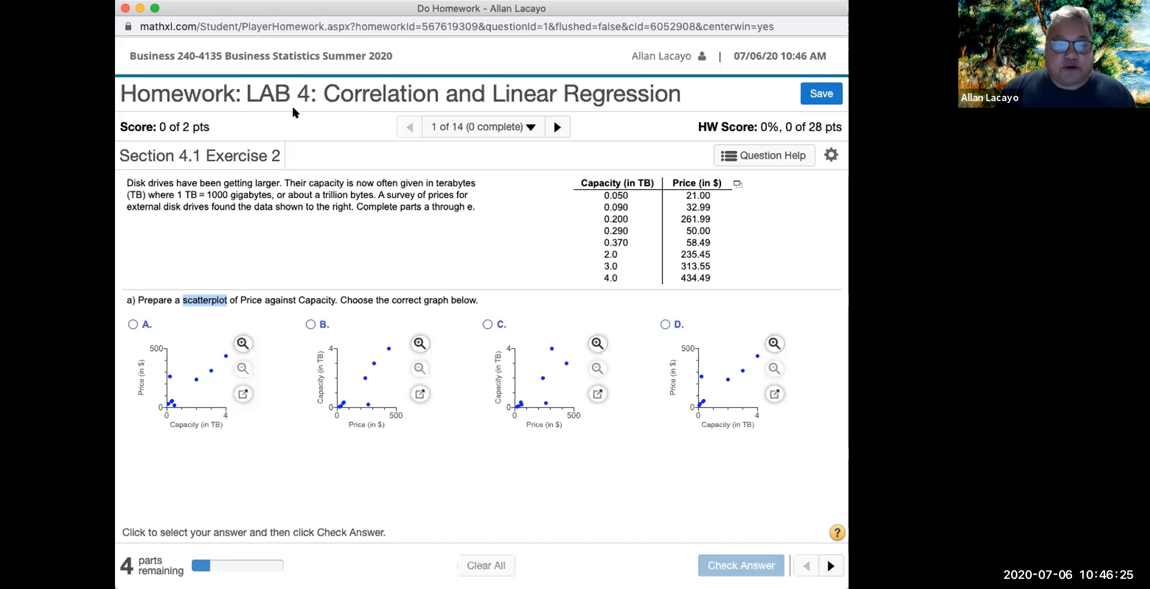
{"action": "mouse_move", "coordinate": [660, 185]}
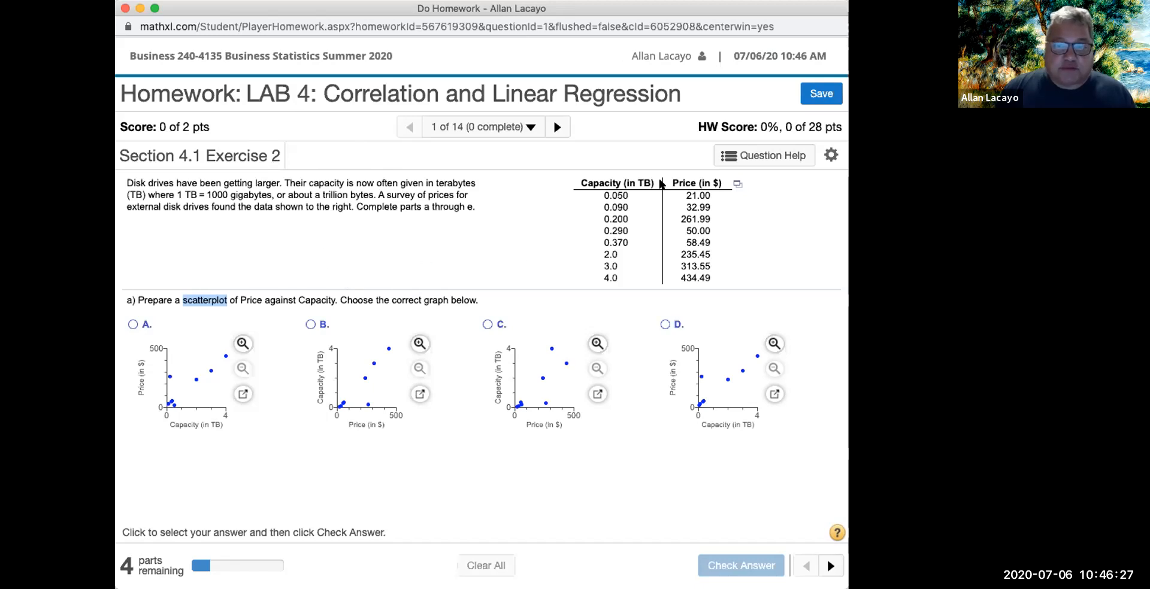
{"action": "mouse_move", "coordinate": [587, 236]}
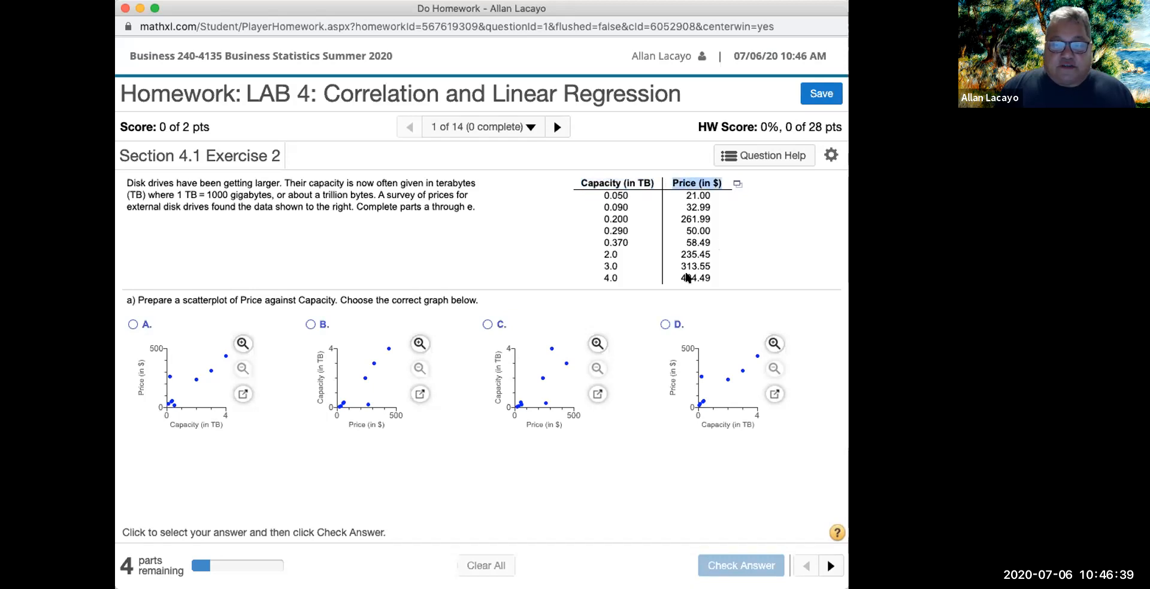
{"action": "mouse_move", "coordinate": [608, 198]}
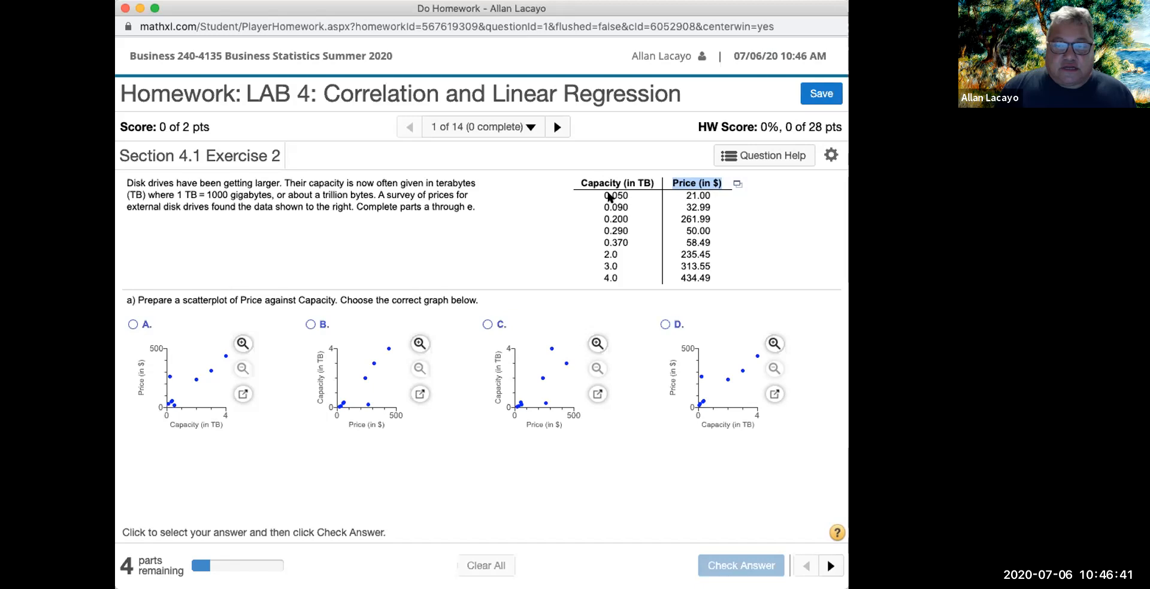
{"action": "mouse_move", "coordinate": [631, 203]}
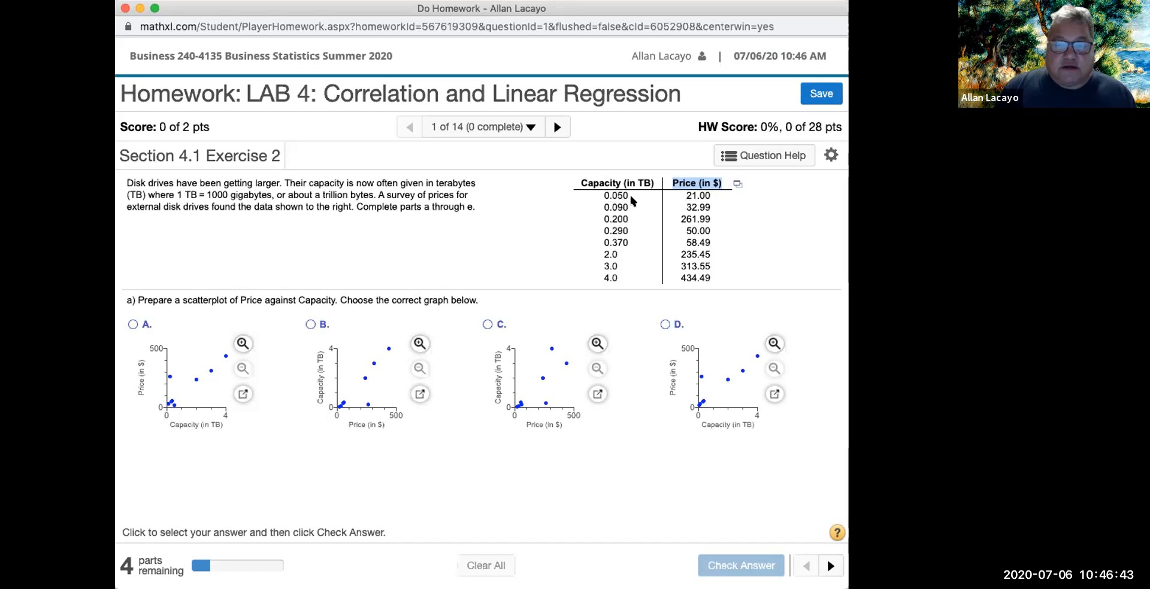
{"action": "mouse_move", "coordinate": [653, 218]}
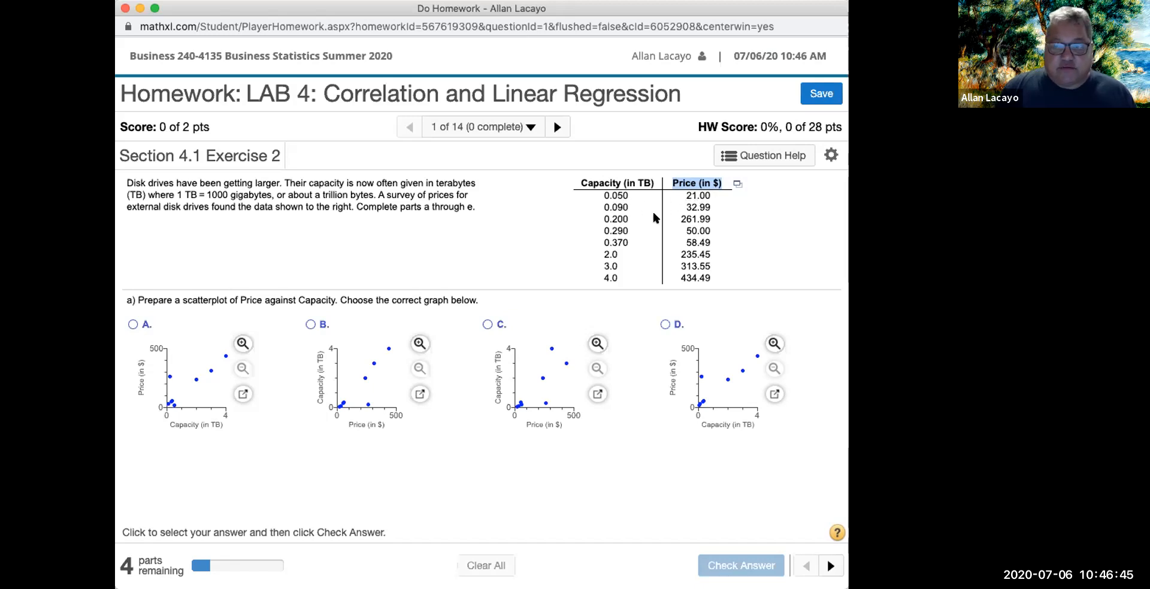
{"action": "mouse_move", "coordinate": [600, 207]}
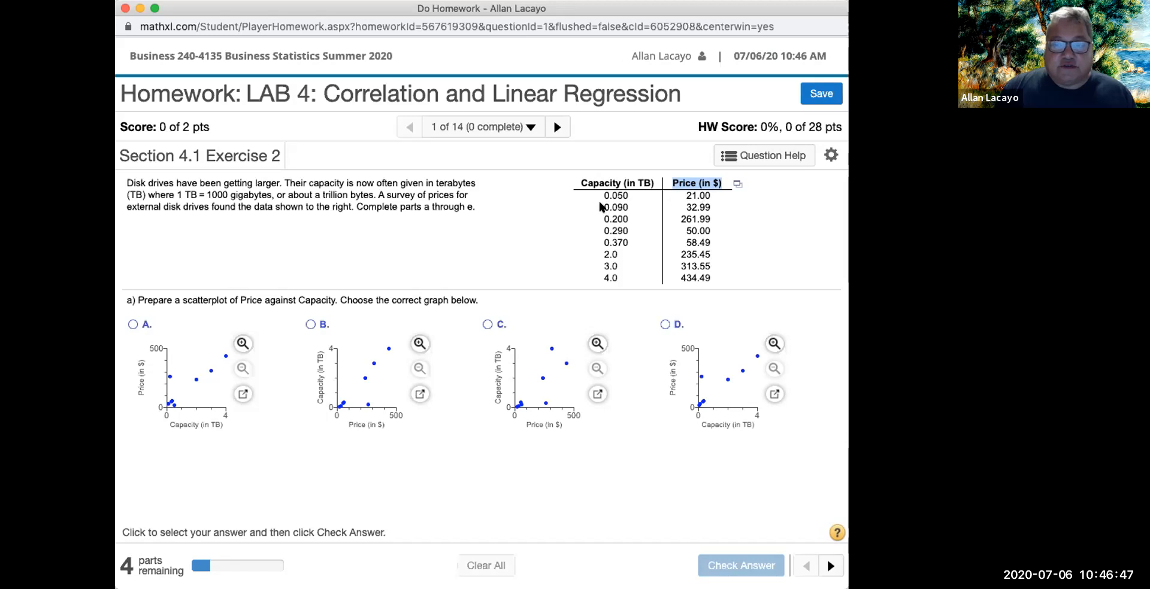
{"action": "mouse_move", "coordinate": [716, 224]}
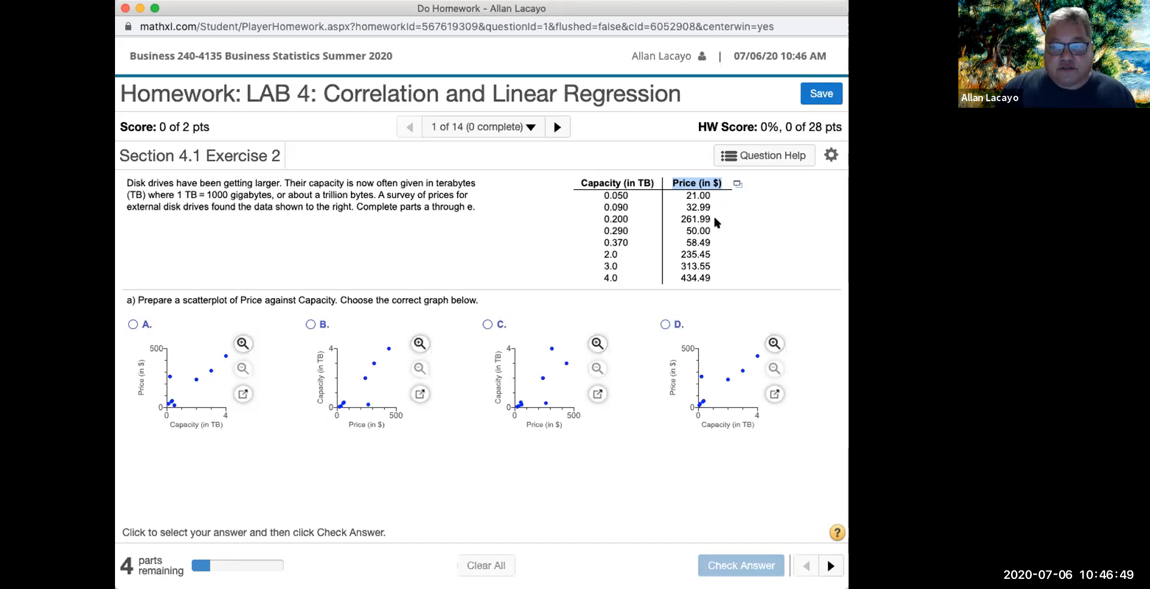
{"action": "mouse_move", "coordinate": [653, 255]}
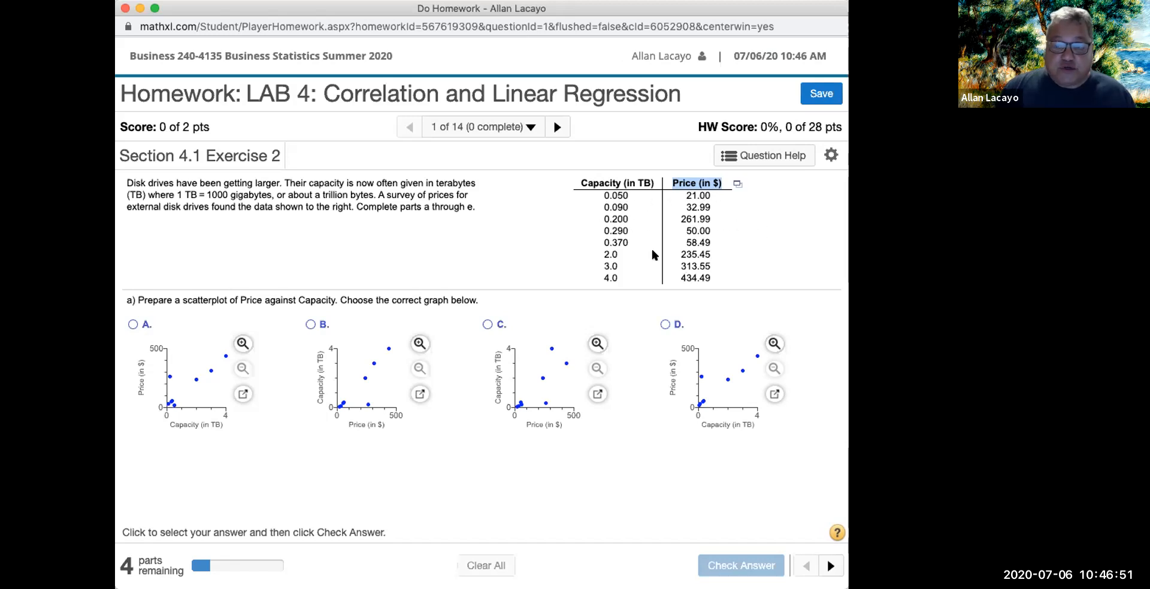
{"action": "mouse_move", "coordinate": [626, 290]}
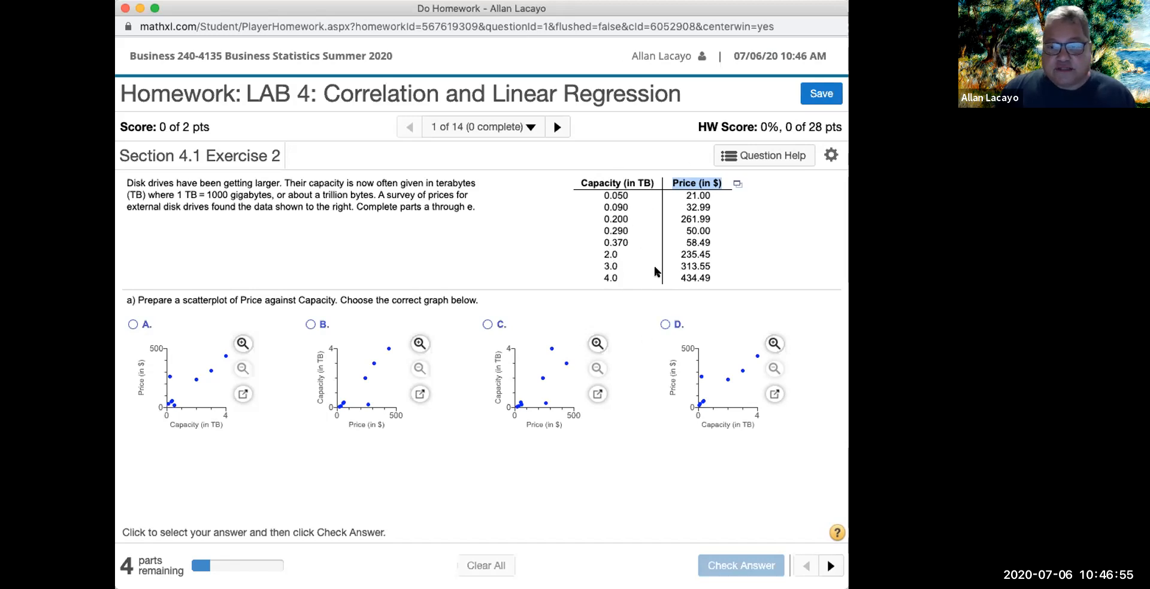
{"action": "mouse_move", "coordinate": [612, 266]}
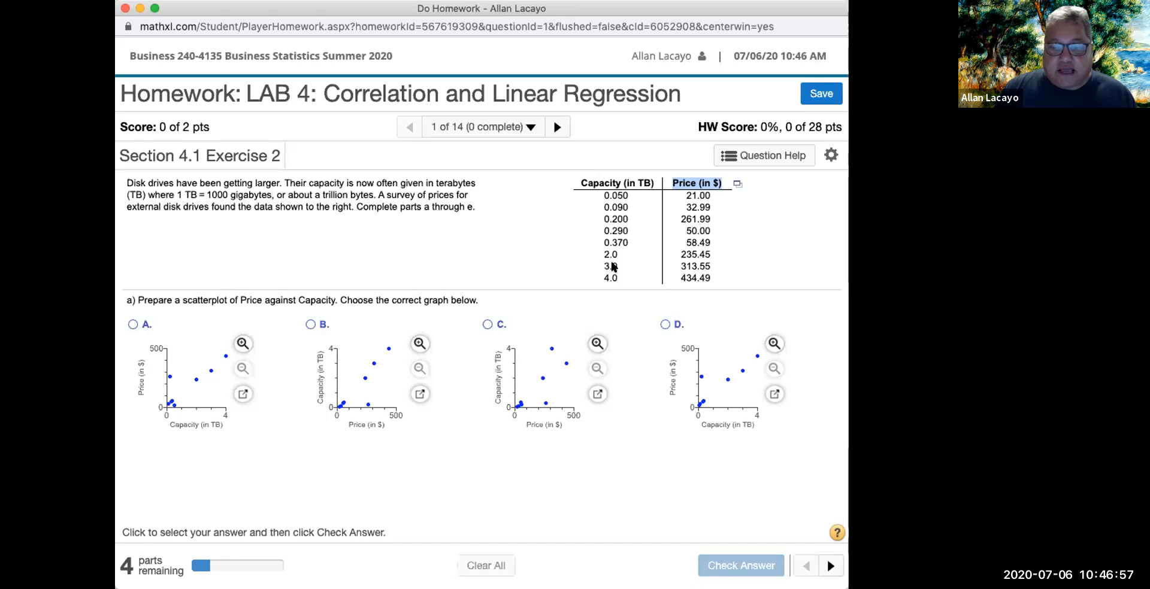
{"action": "mouse_move", "coordinate": [532, 396]}
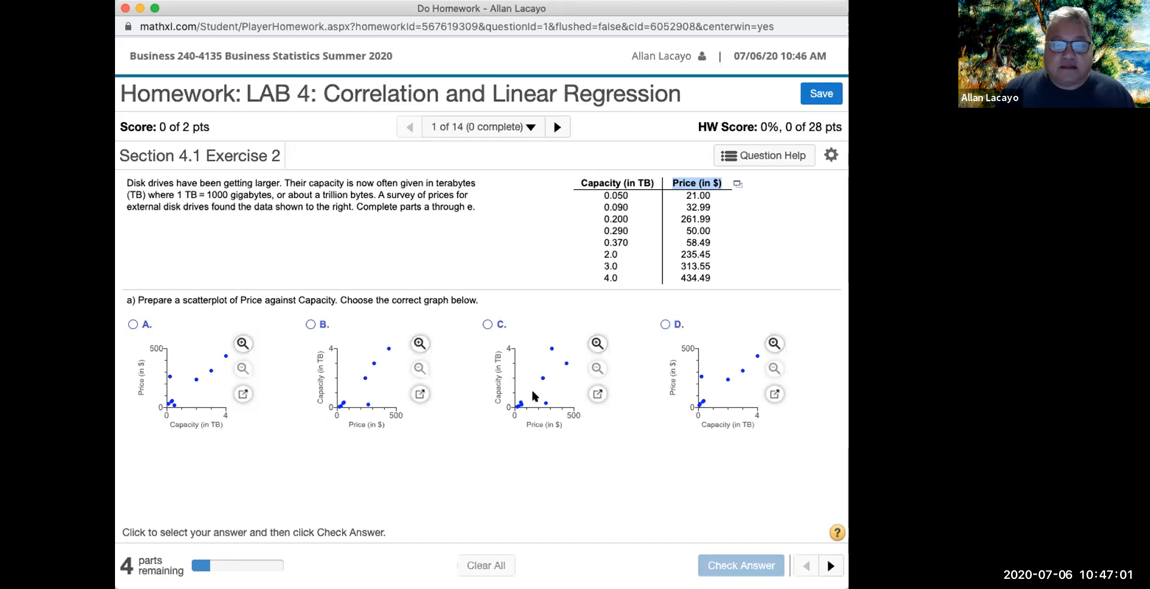
{"action": "mouse_move", "coordinate": [648, 191]}
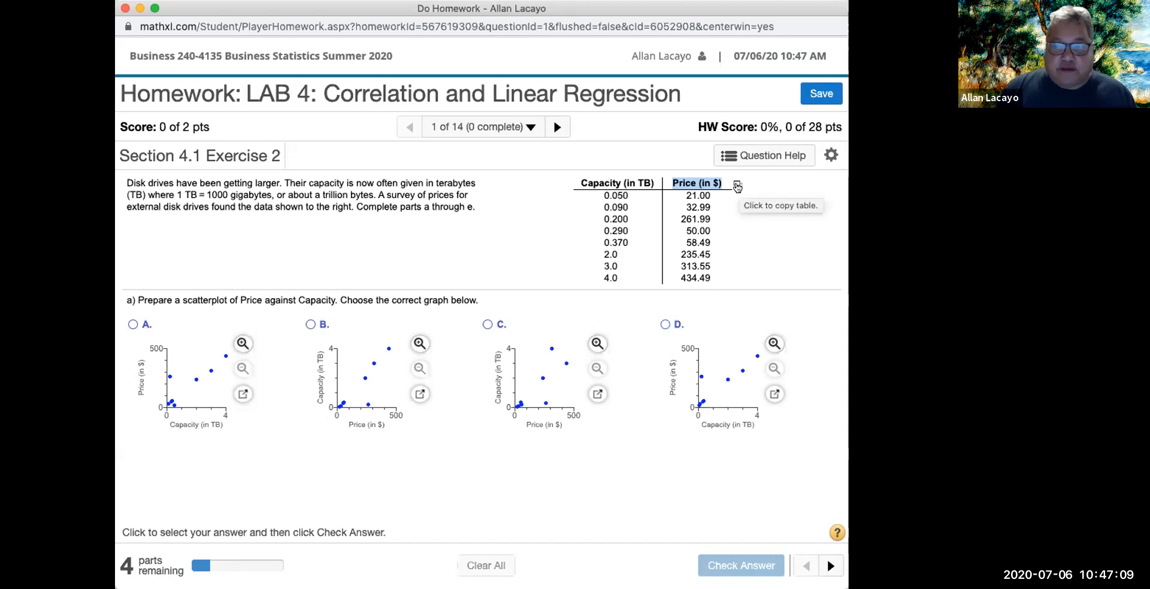
- Copy the disk capacity and price table to the clipboard and dismiss the copy dialog
{"action": "left_click", "coordinate": [737, 183]}
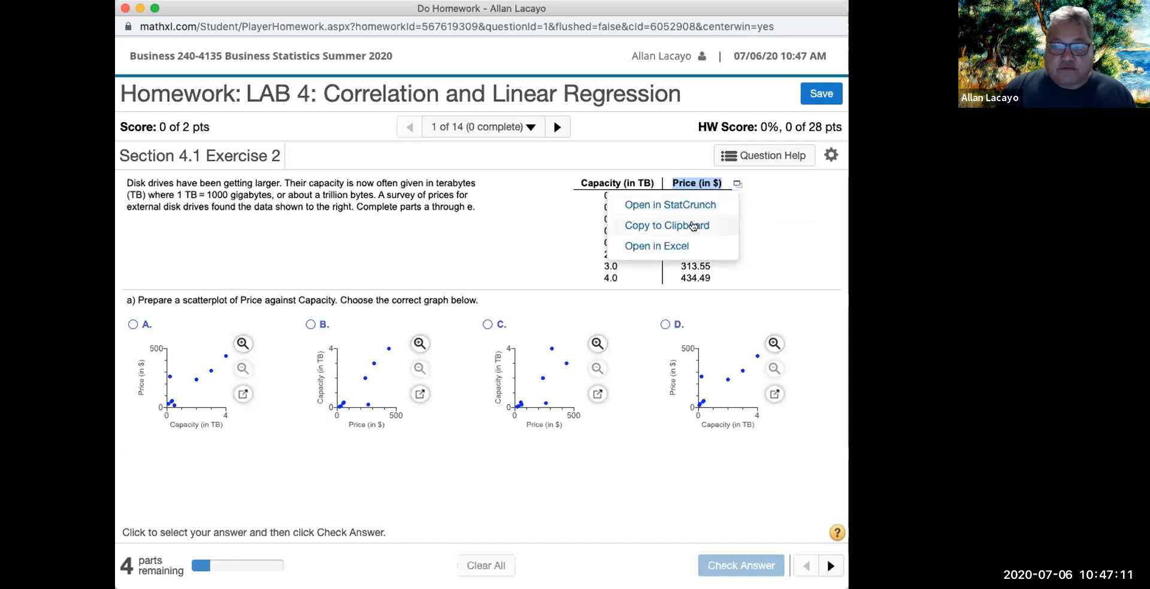
{"action": "left_click", "coordinate": [666, 226]}
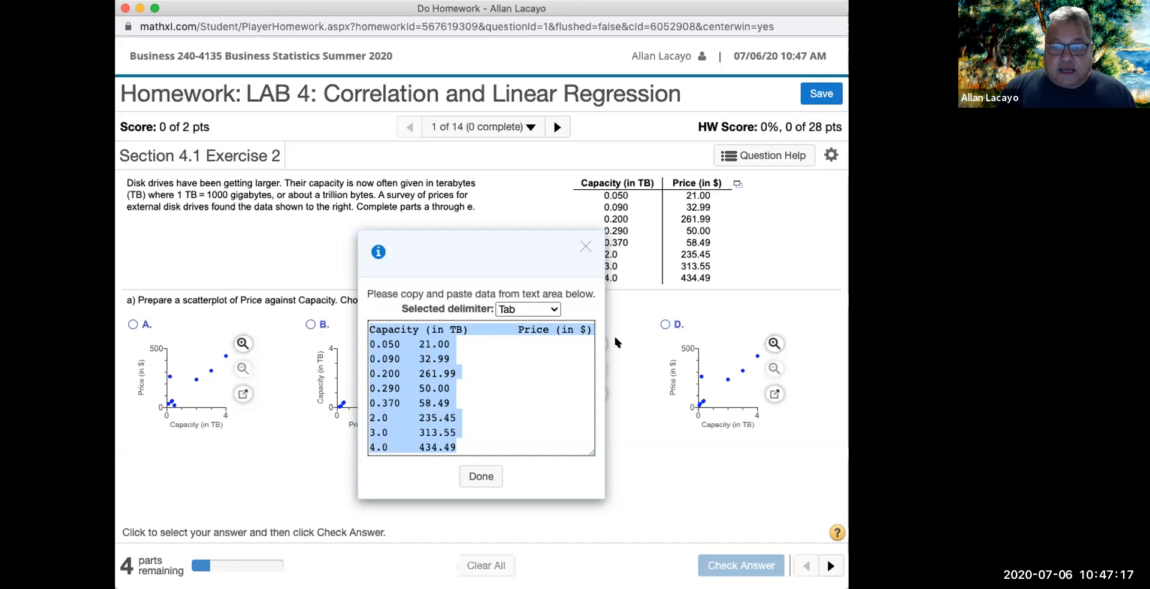
{"action": "mouse_move", "coordinate": [579, 6]}
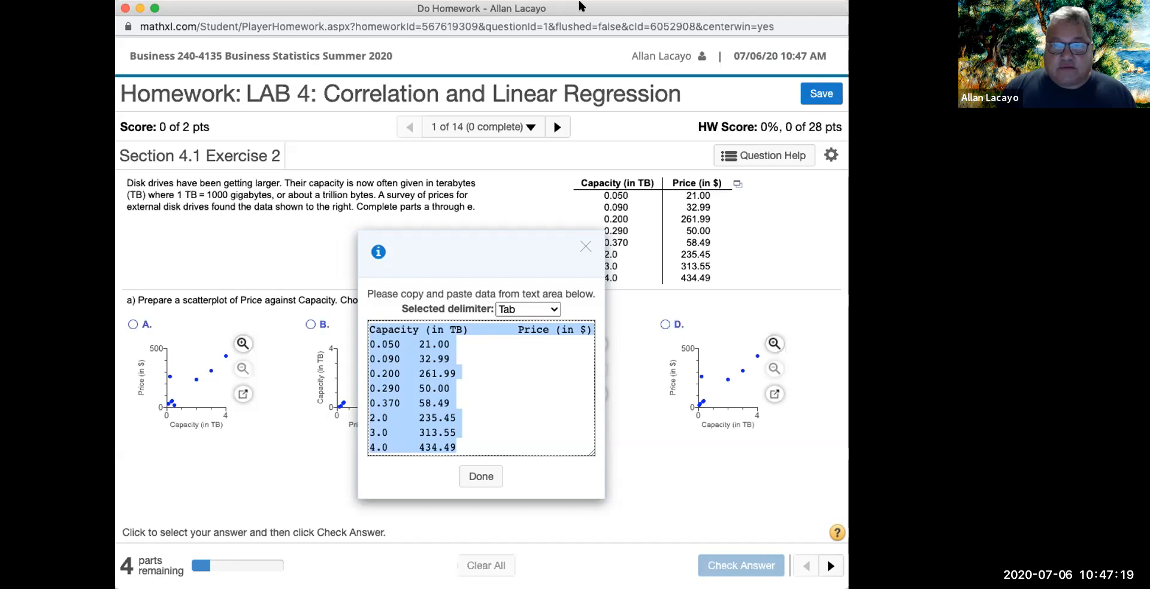
{"action": "left_click", "coordinate": [535, 439]}
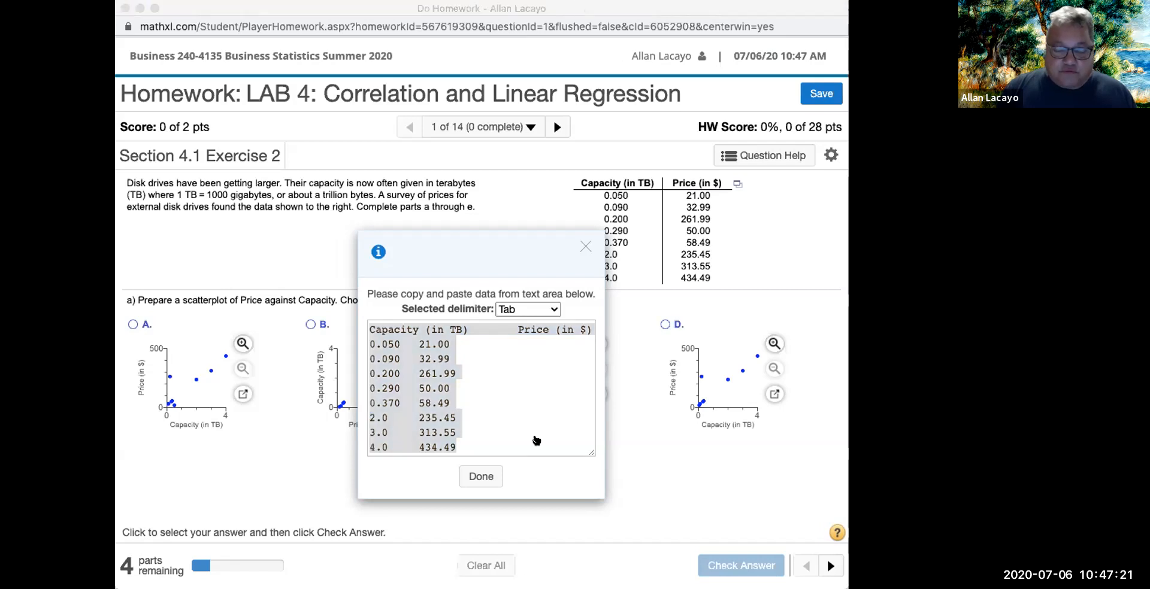
{"action": "mouse_move", "coordinate": [326, 297]}
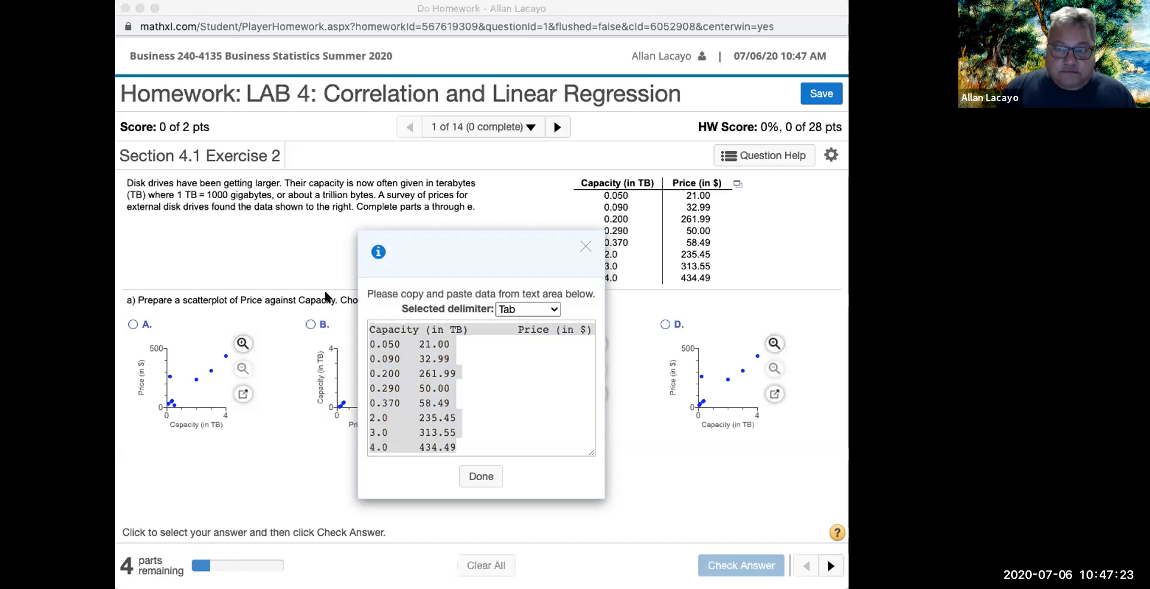
{"action": "mouse_move", "coordinate": [463, 228]}
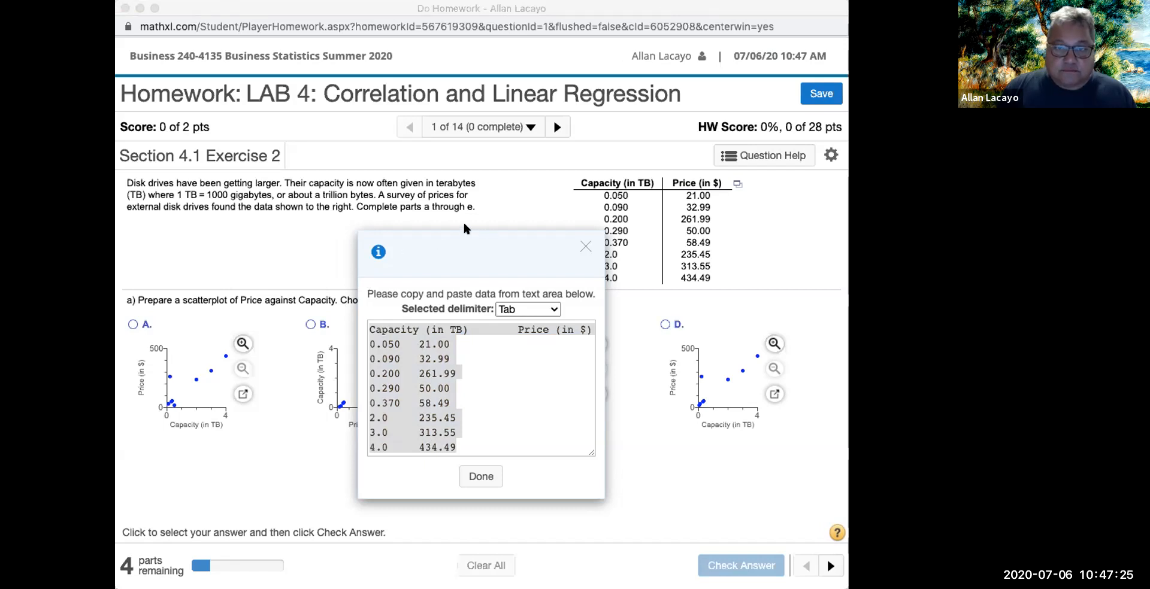
{"action": "left_click", "coordinate": [576, 14]}
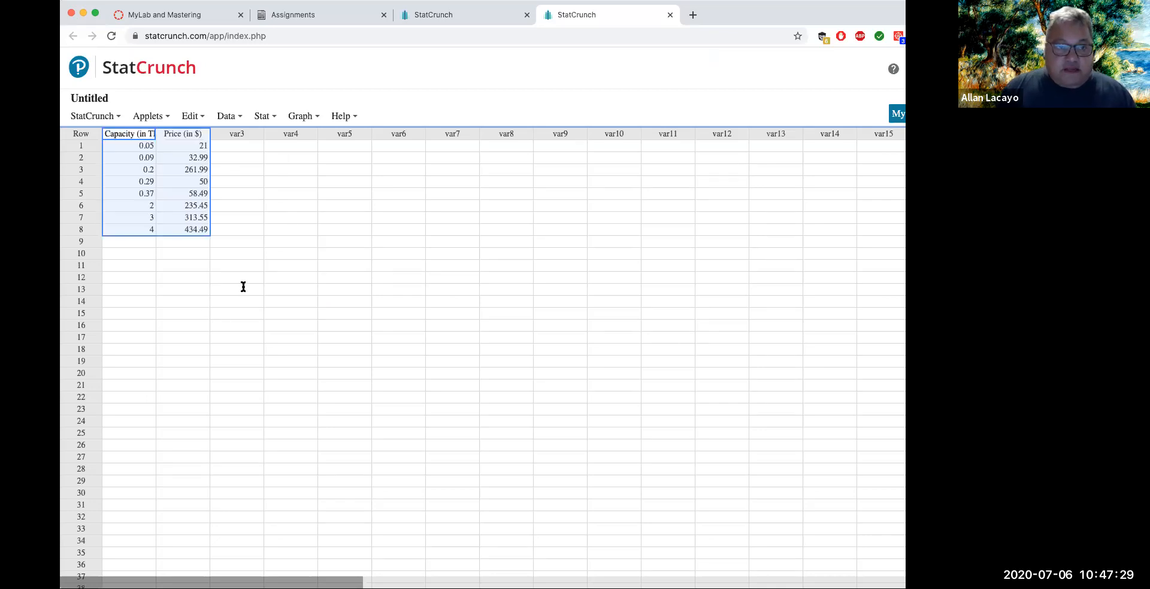
- Deselect the two columns so the Capacity (in TB) and Price (in $) headers show fully
{"action": "left_click", "coordinate": [255, 289]}
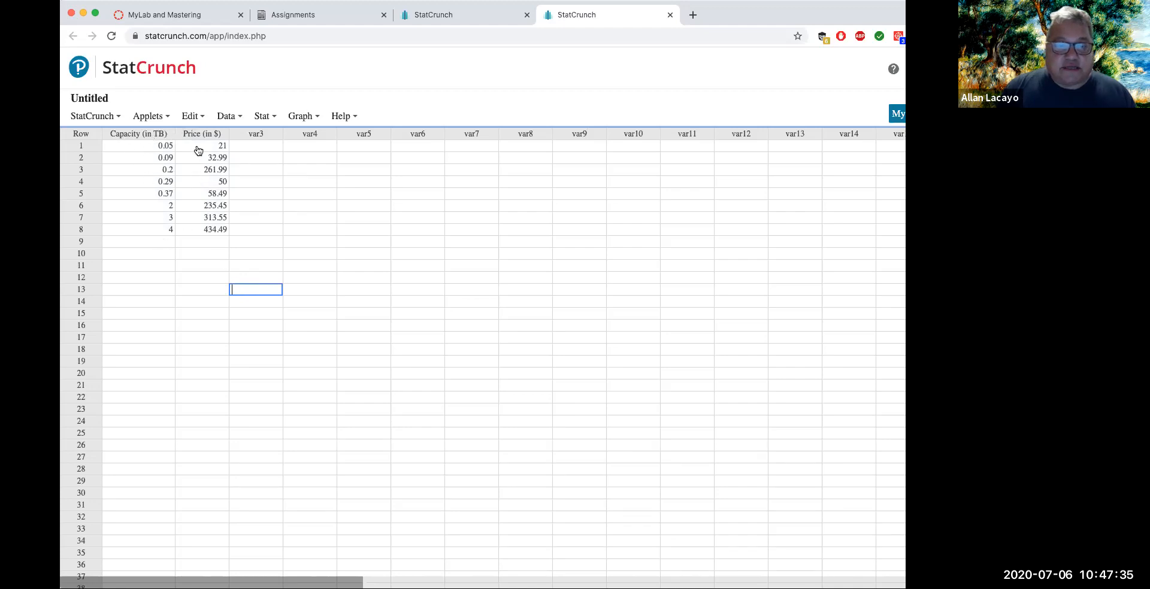
{"action": "mouse_move", "coordinate": [216, 321]}
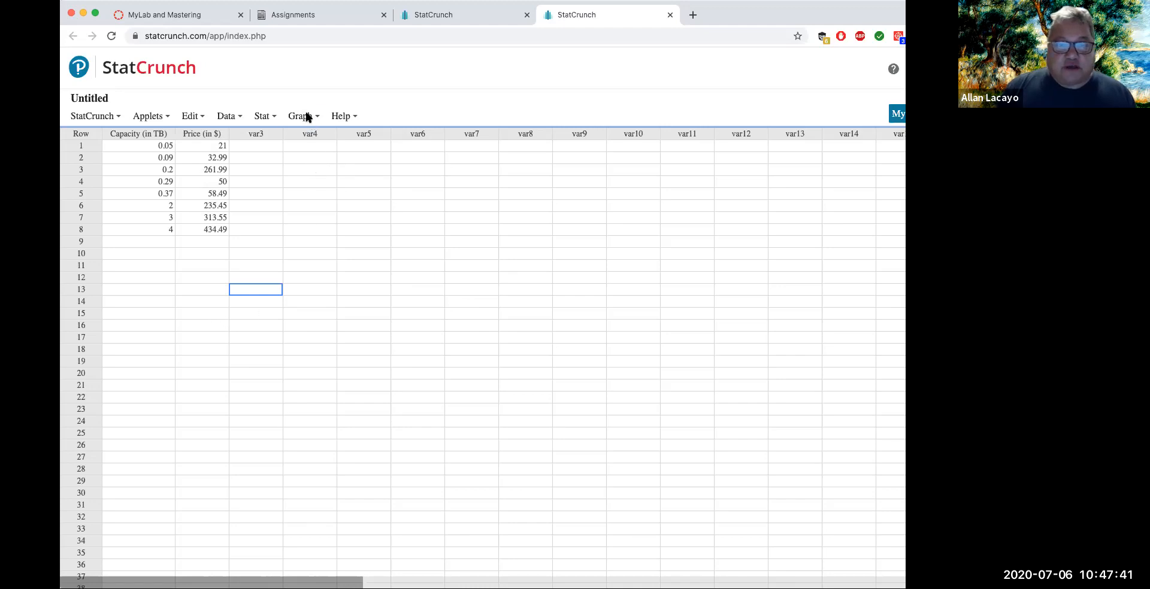
- Compute a scatter plot with Capacity (in TB) on x and Price (in $) on y
{"action": "left_click", "coordinate": [301, 116]}
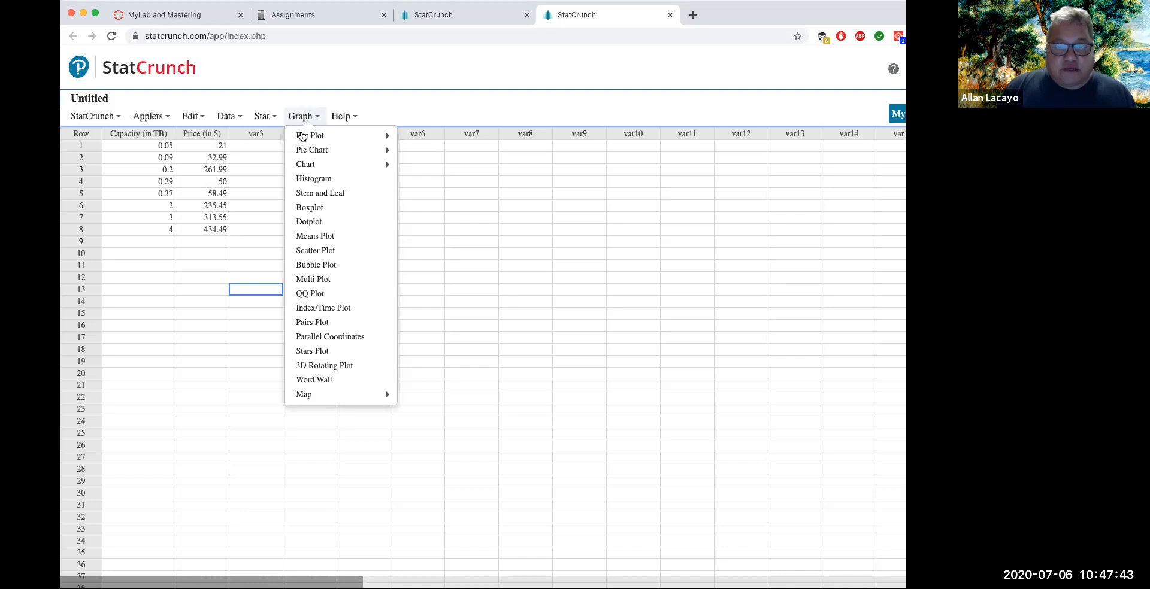
{"action": "mouse_move", "coordinate": [315, 250]}
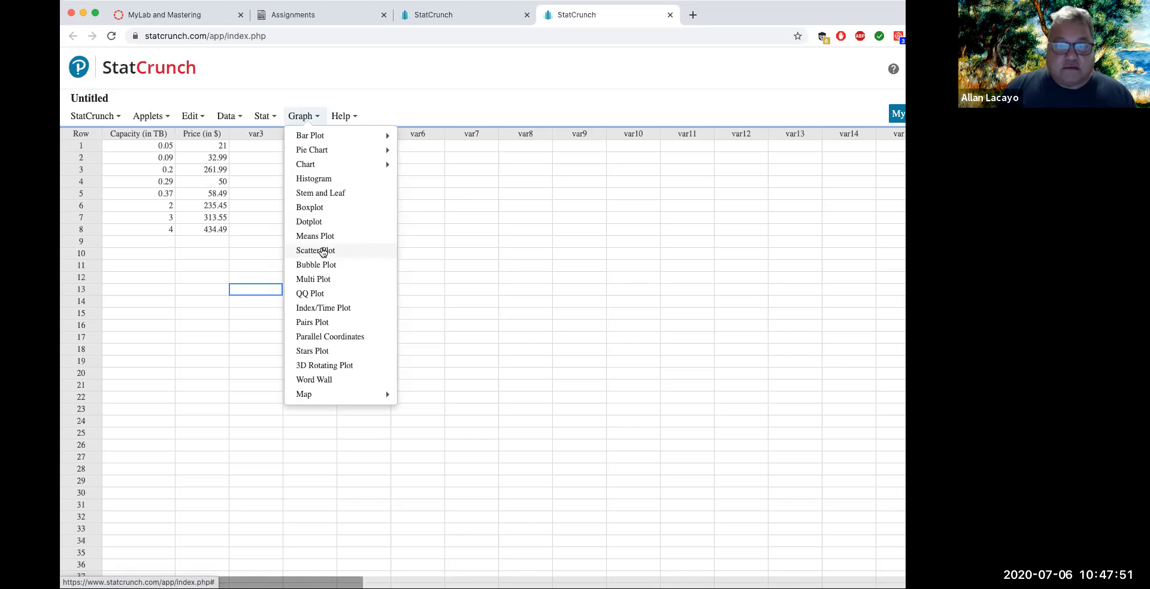
{"action": "left_click", "coordinate": [315, 250]}
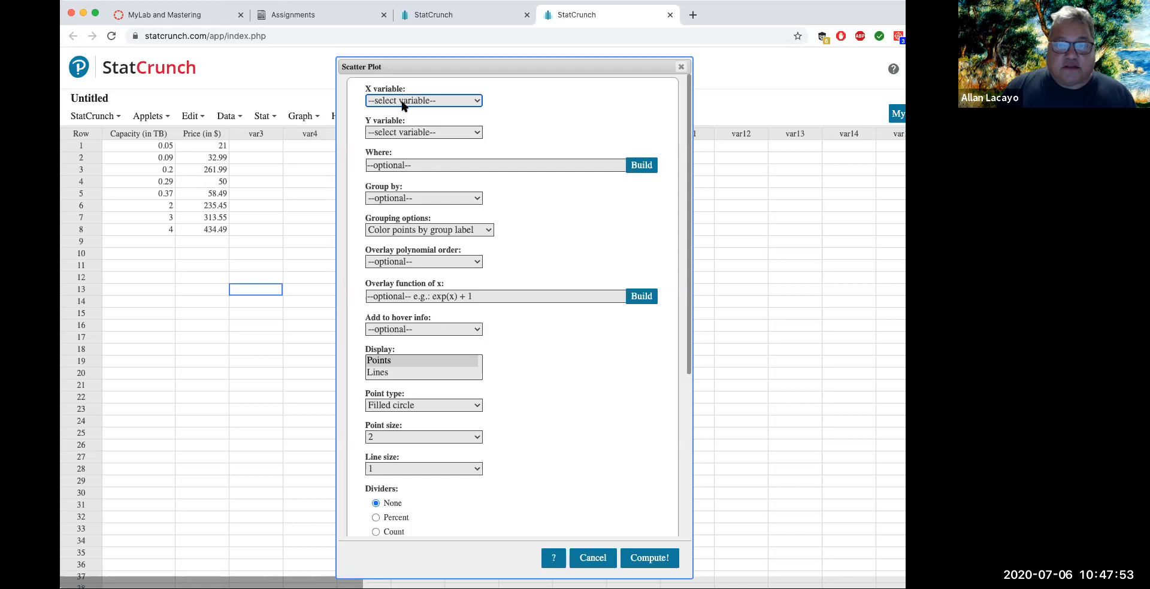
{"action": "left_click", "coordinate": [422, 101]}
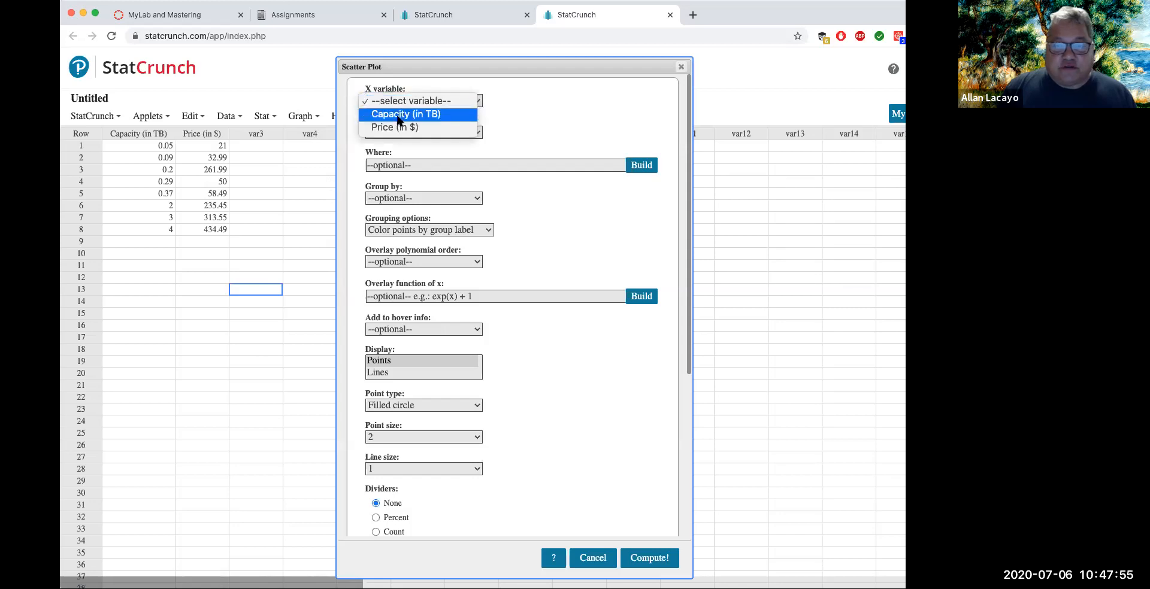
{"action": "left_click", "coordinate": [406, 114]}
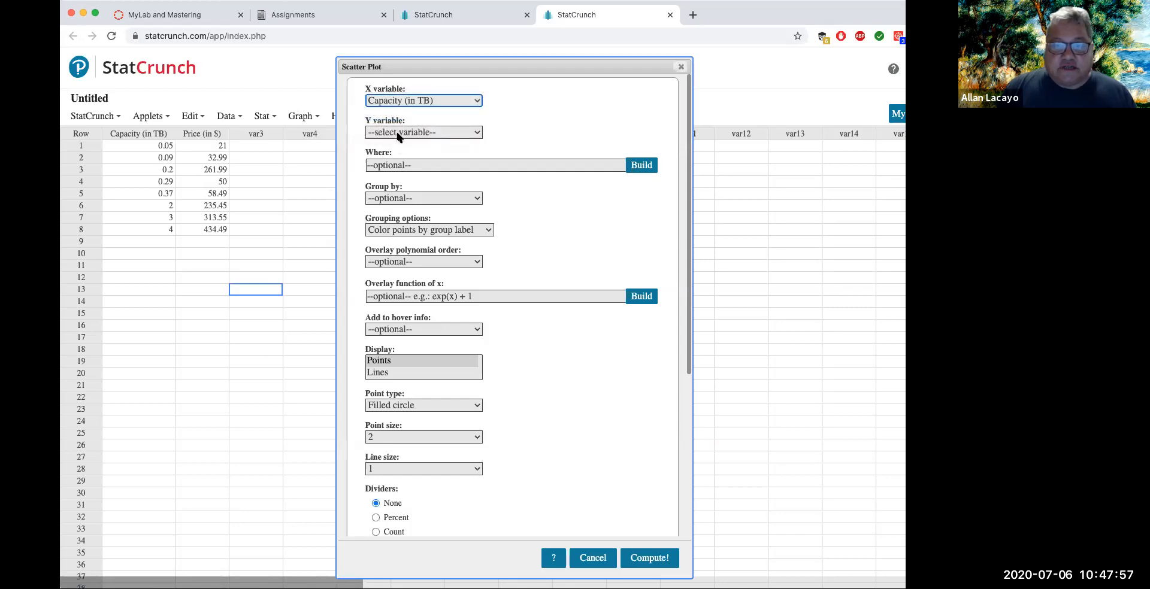
{"action": "left_click", "coordinate": [423, 131]}
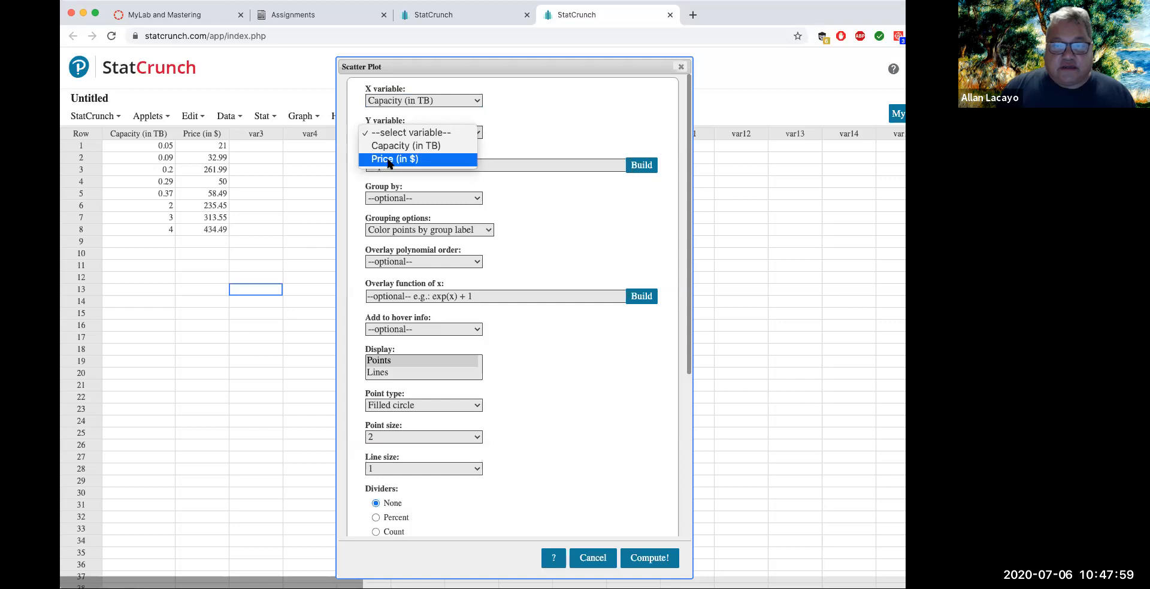
{"action": "left_click", "coordinate": [394, 160]}
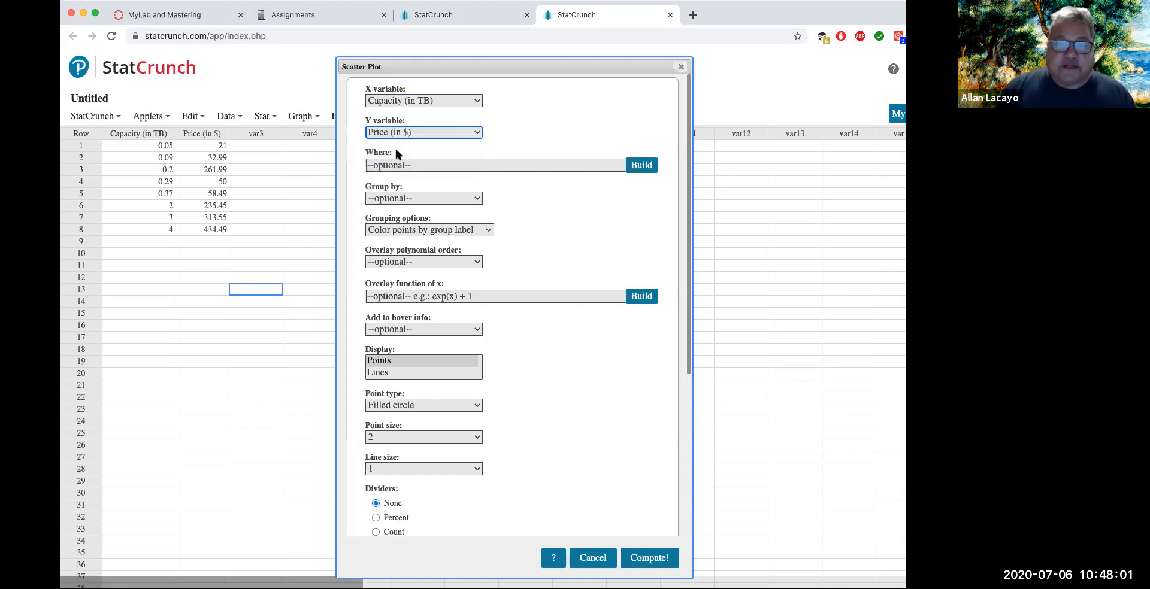
{"action": "mouse_move", "coordinate": [576, 508]}
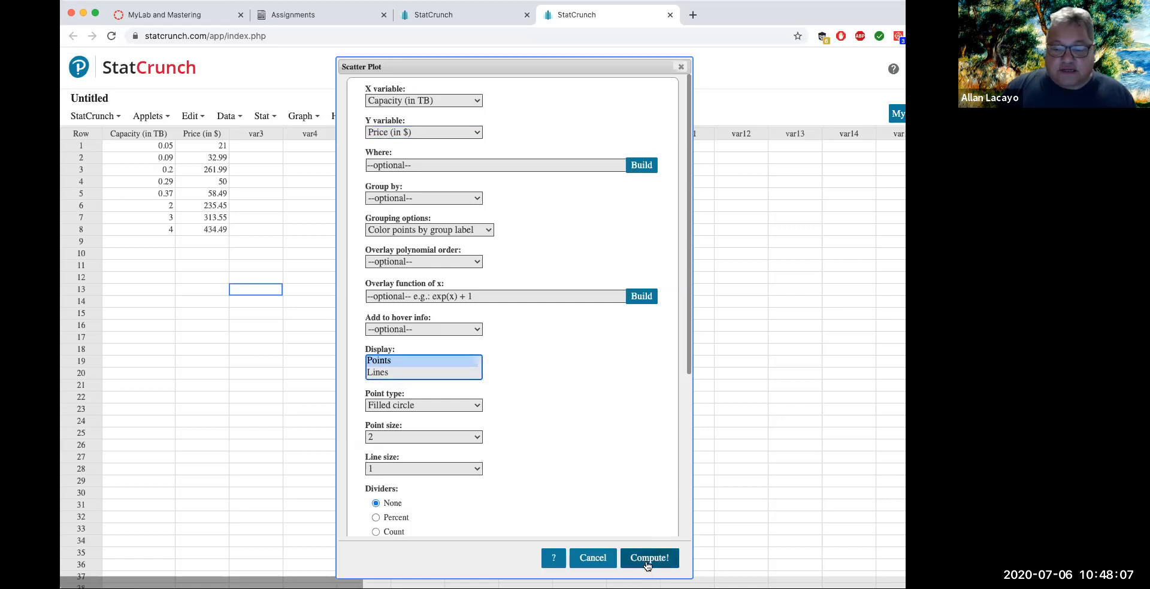
{"action": "left_click", "coordinate": [648, 558]}
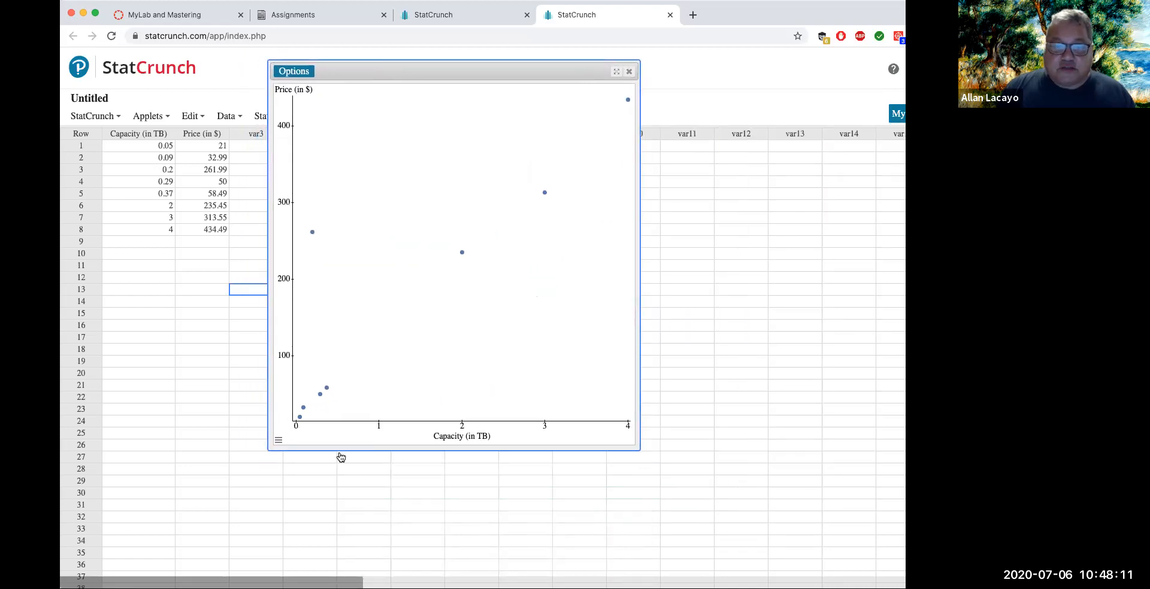
{"action": "mouse_move", "coordinate": [433, 303]}
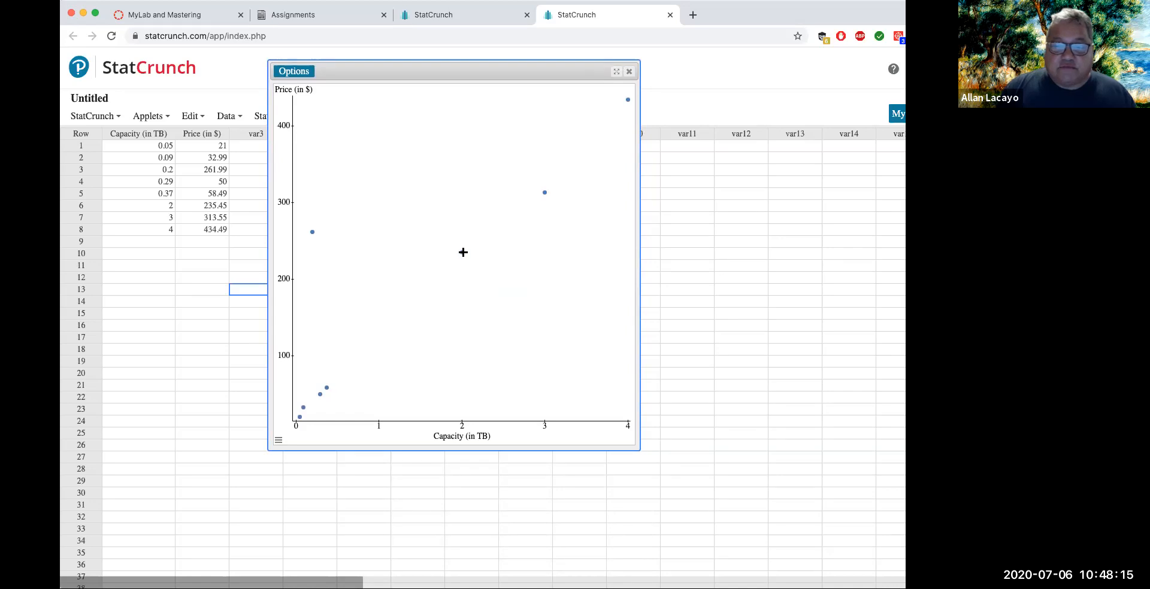
{"action": "mouse_move", "coordinate": [462, 253]}
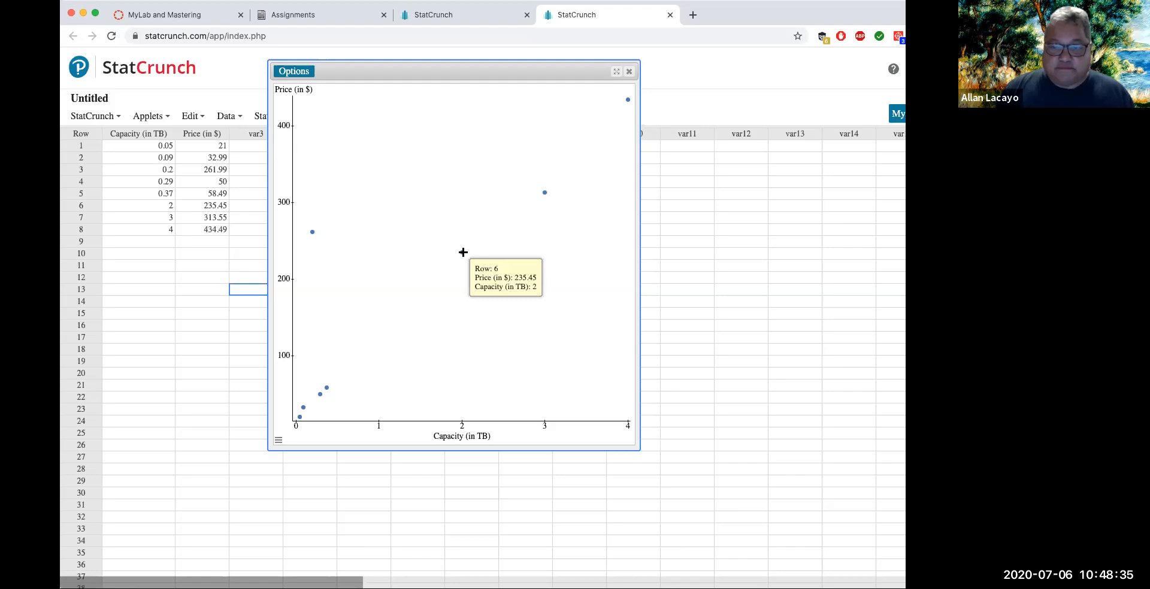
{"action": "mouse_move", "coordinate": [466, 237]}
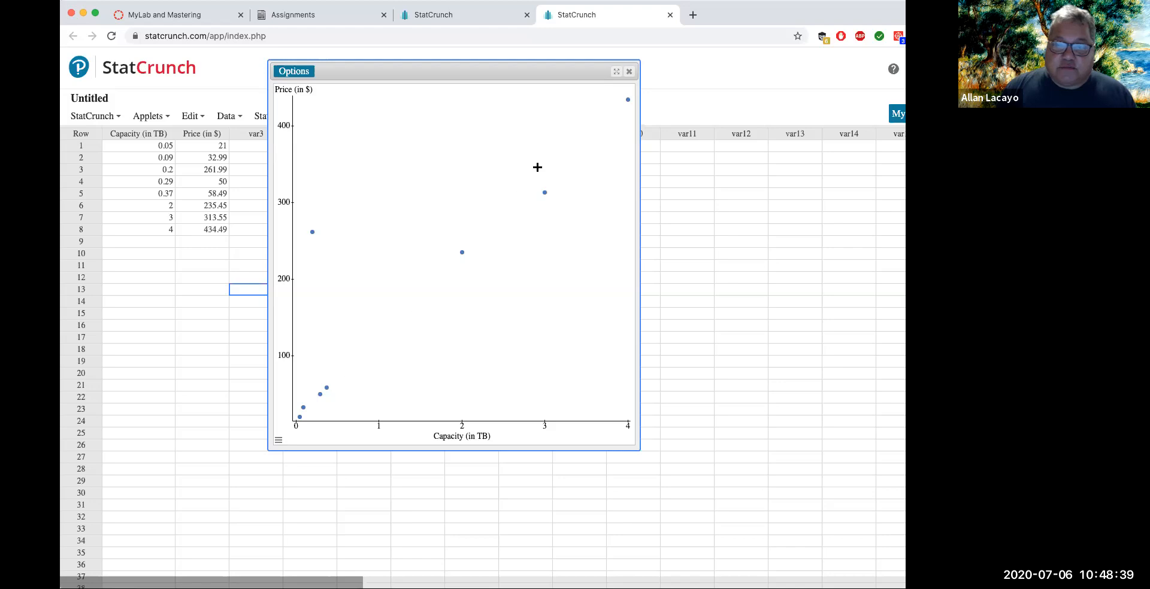
{"action": "mouse_move", "coordinate": [631, 103]}
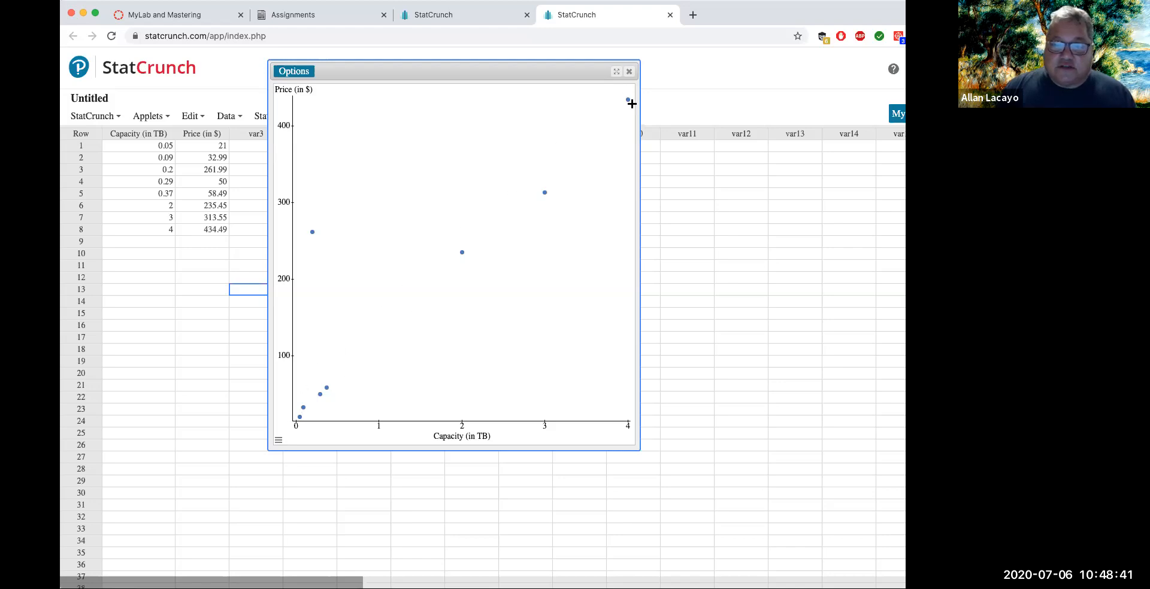
{"action": "mouse_move", "coordinate": [531, 174]}
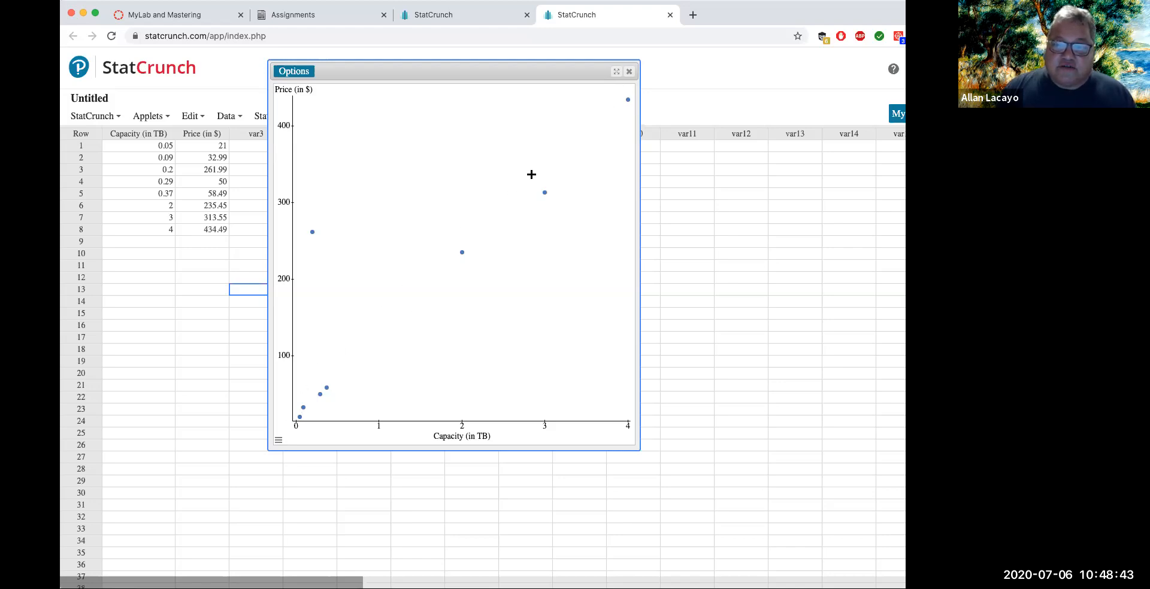
{"action": "mouse_move", "coordinate": [310, 233]}
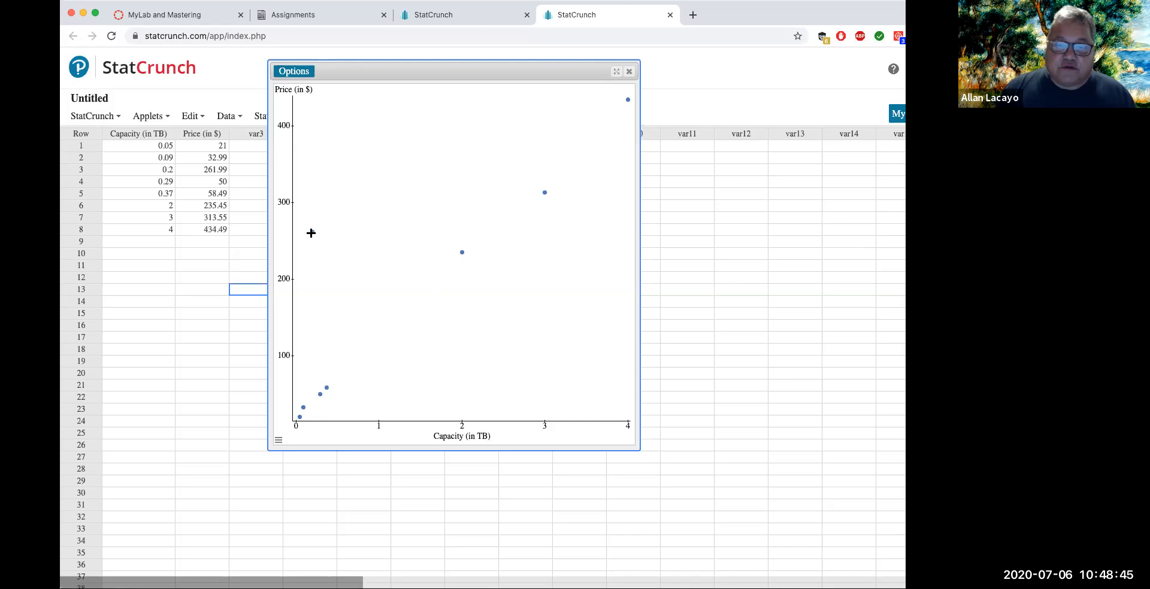
{"action": "mouse_move", "coordinate": [310, 234]}
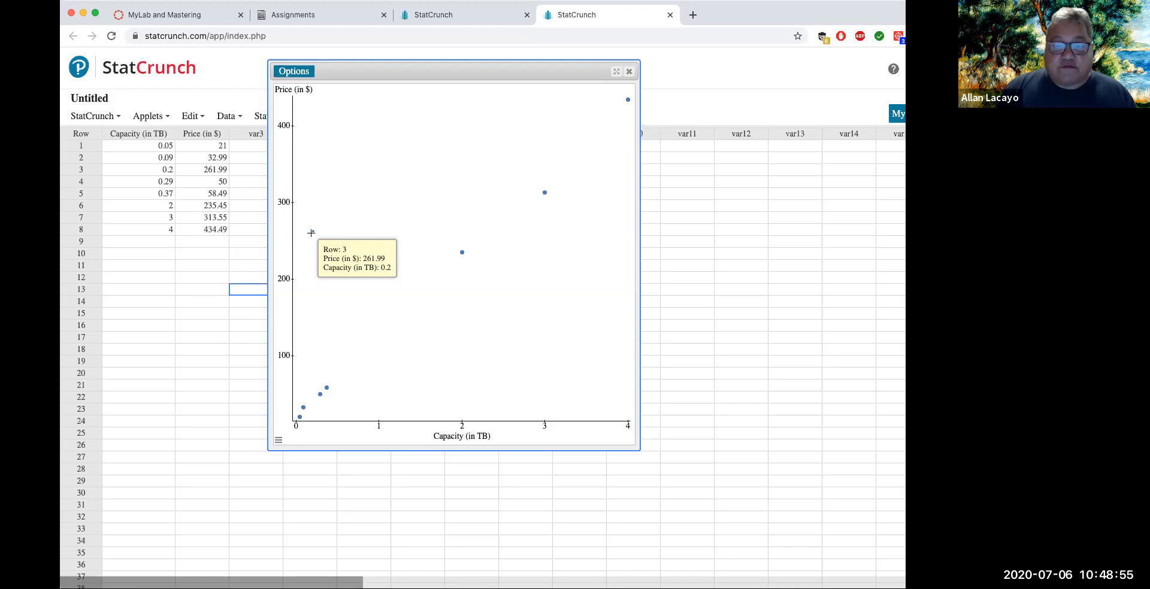
{"action": "mouse_move", "coordinate": [332, 373]}
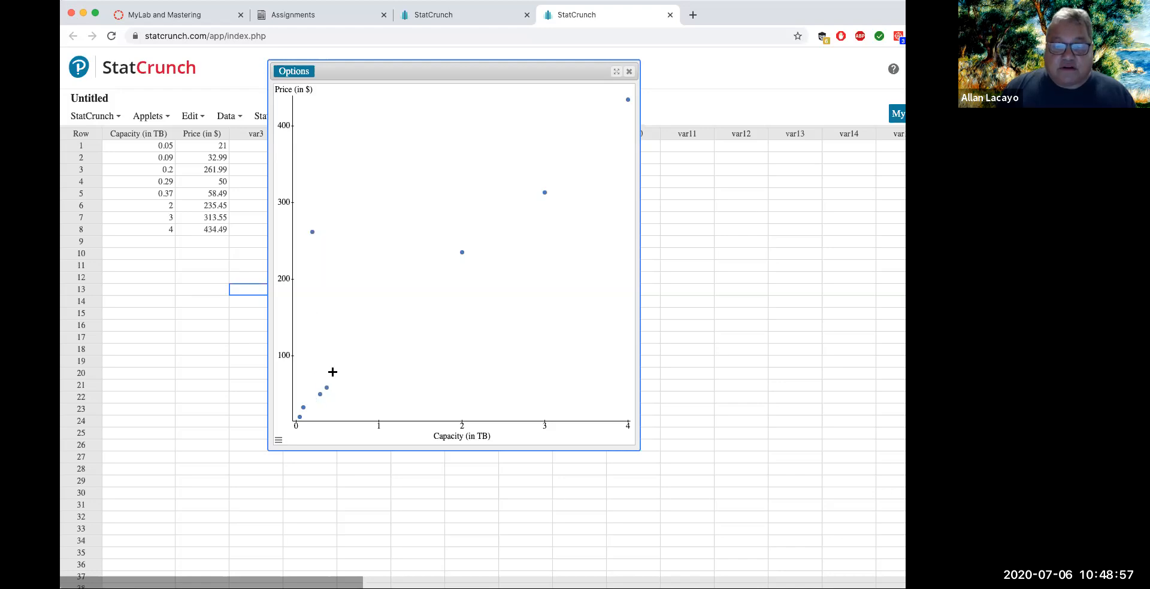
{"action": "mouse_move", "coordinate": [331, 383]}
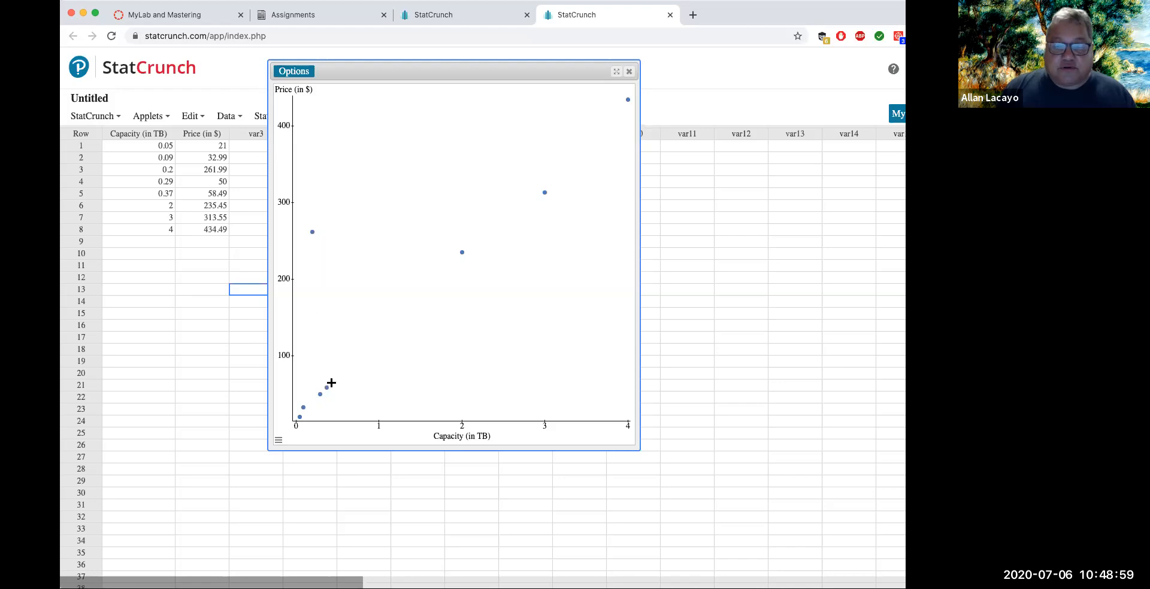
{"action": "mouse_move", "coordinate": [312, 231]}
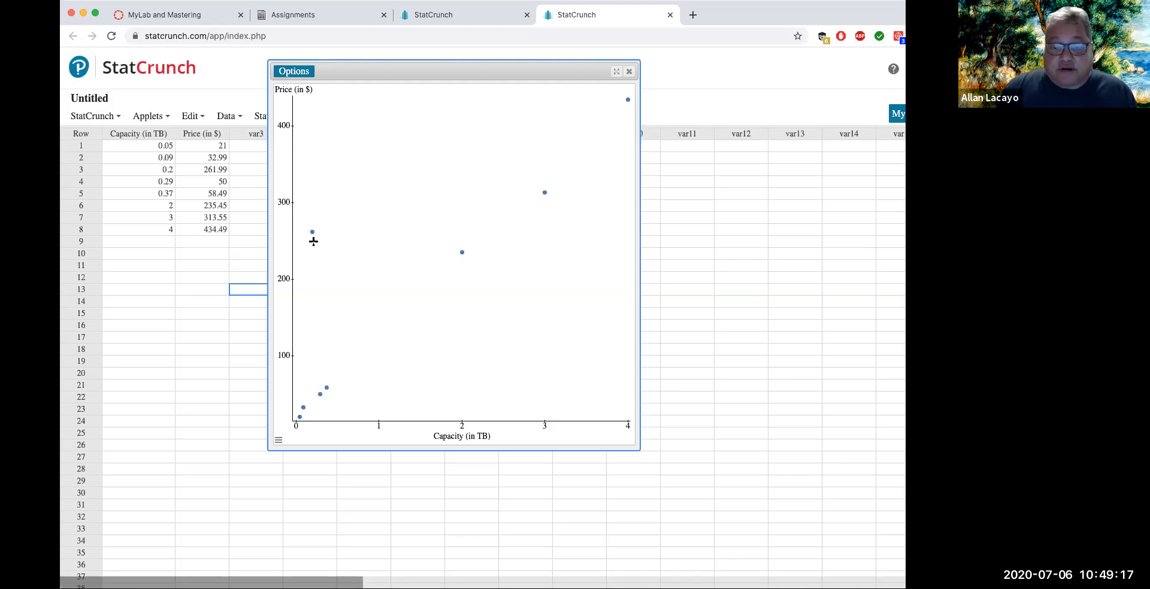
{"action": "mouse_move", "coordinate": [311, 232]}
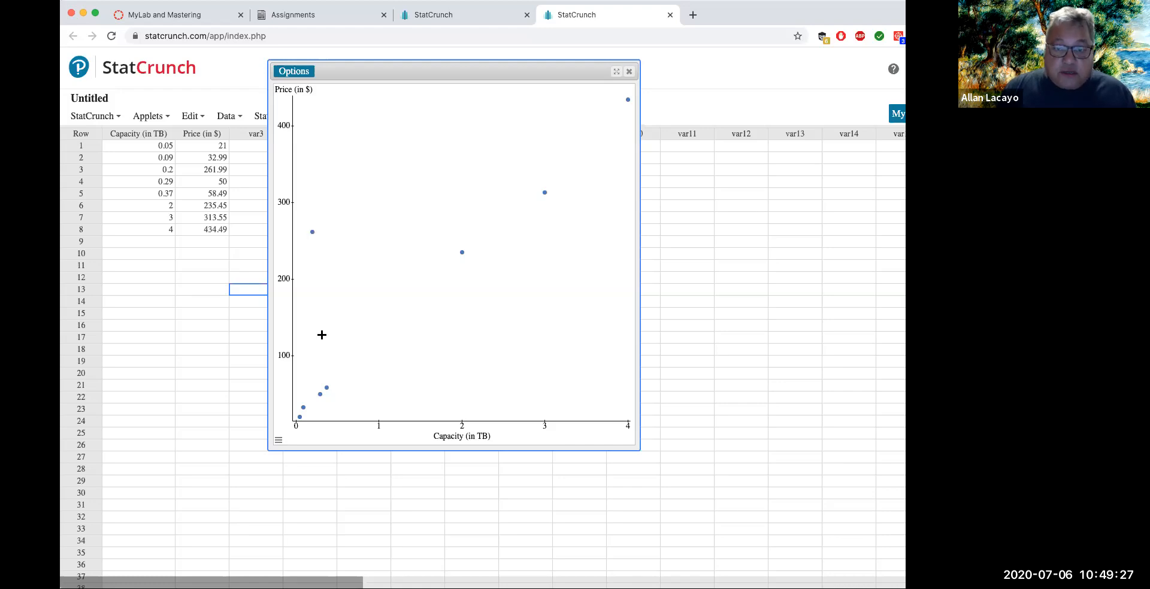
{"action": "mouse_move", "coordinate": [312, 233]}
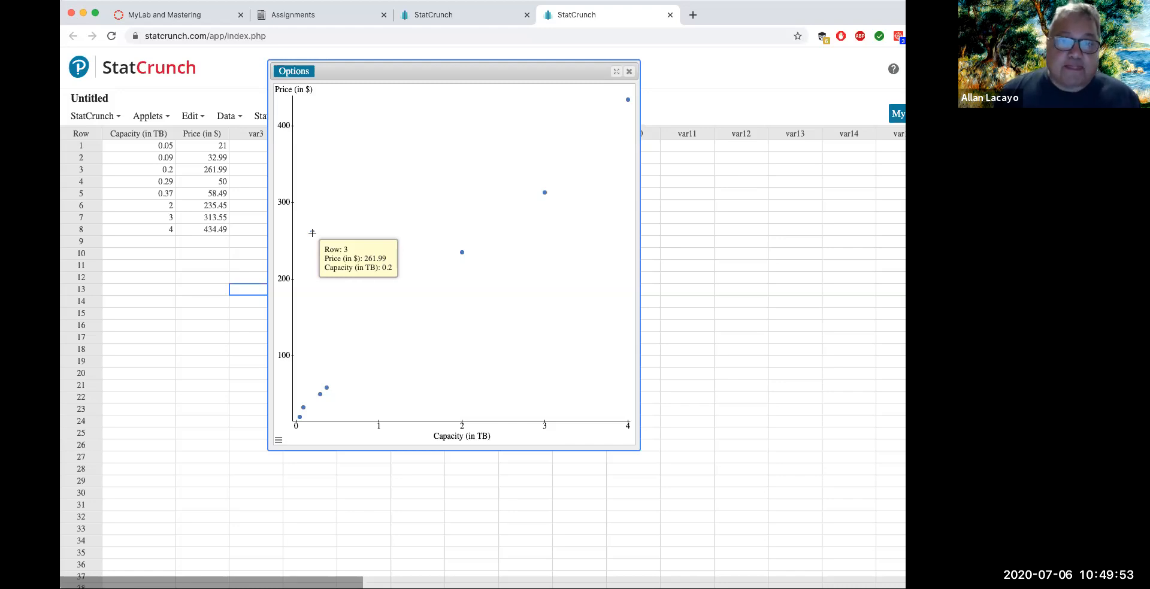
{"action": "mouse_move", "coordinate": [254, 388]}
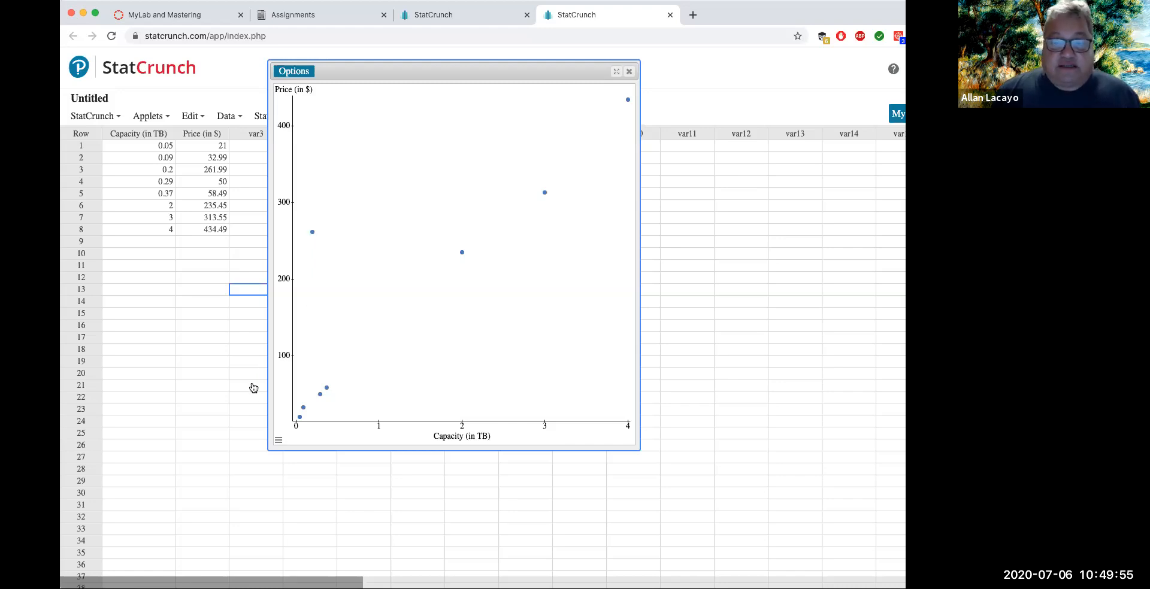
{"action": "mouse_move", "coordinate": [272, 330]}
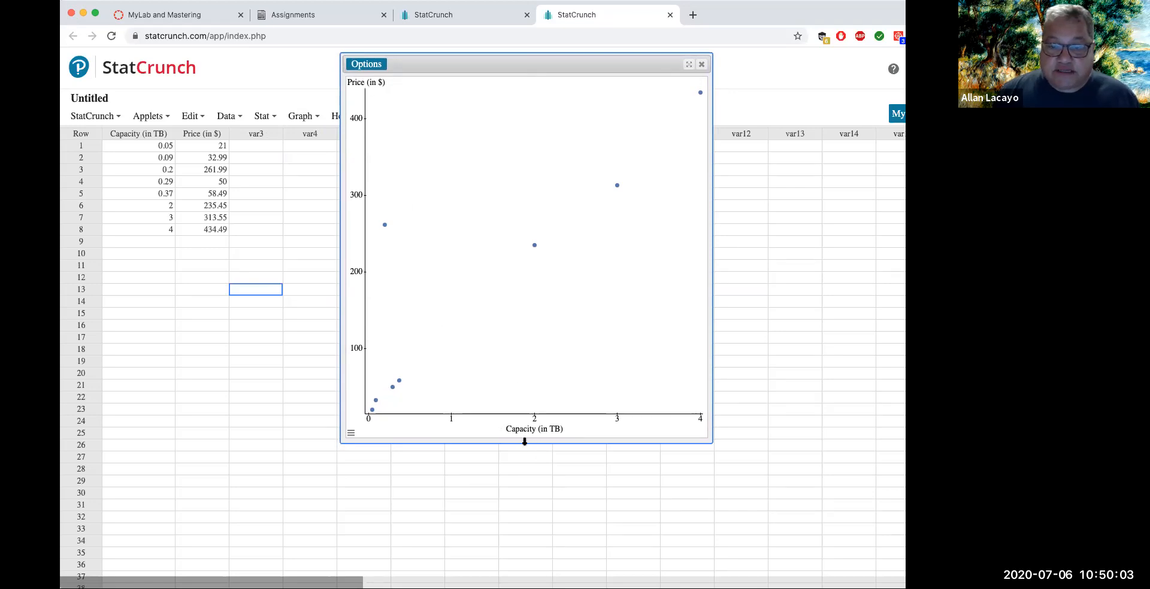
{"action": "mouse_move", "coordinate": [557, 251]}
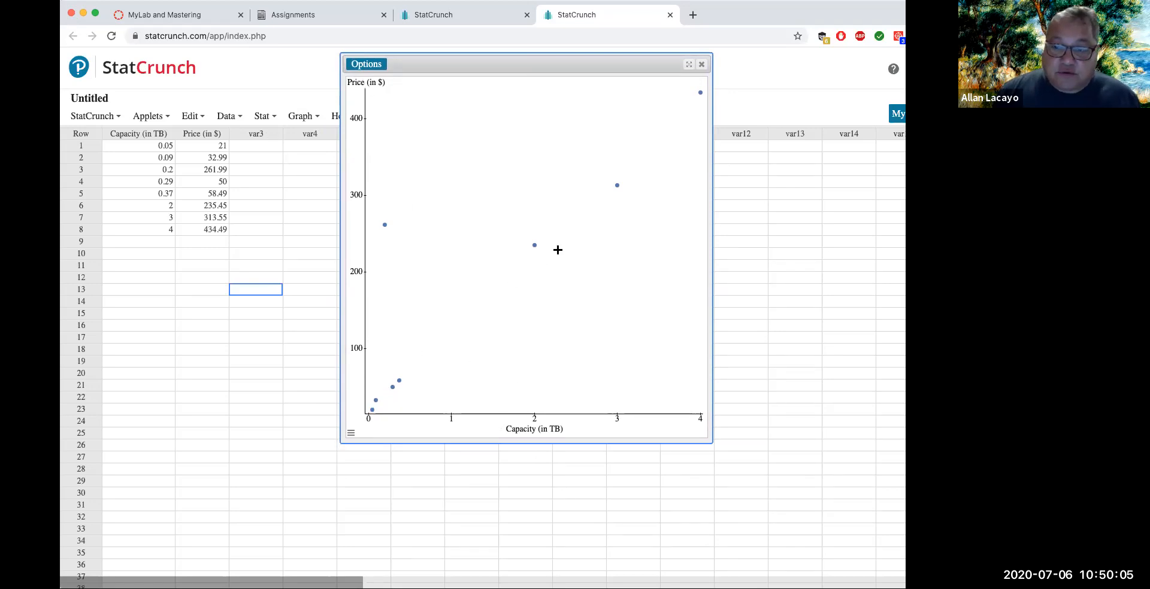
{"action": "mouse_move", "coordinate": [528, 254]}
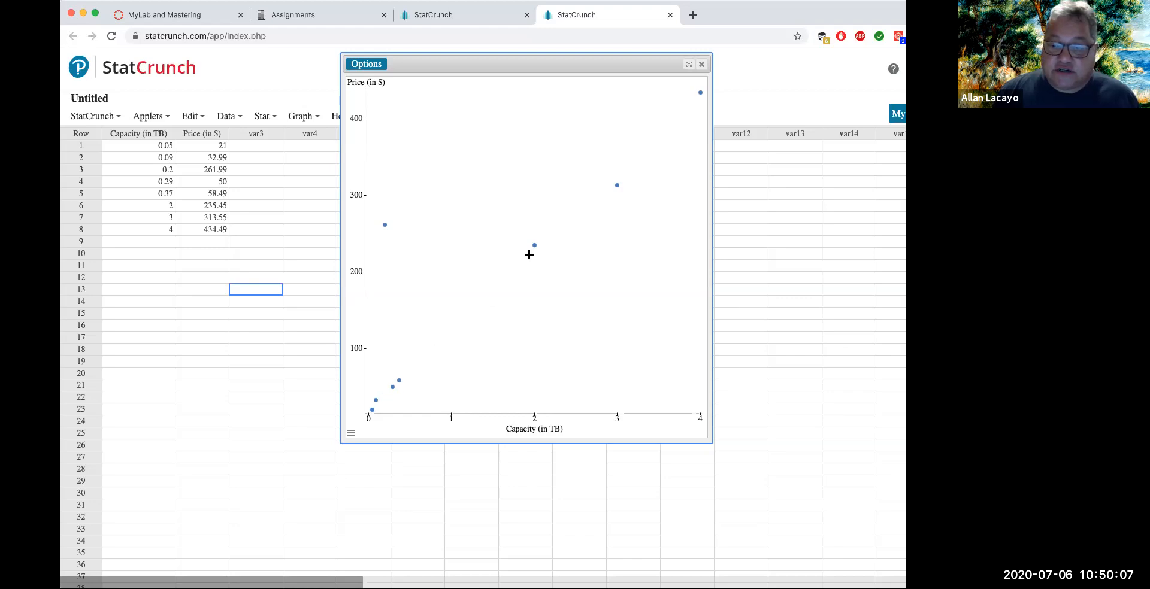
{"action": "mouse_move", "coordinate": [375, 409]}
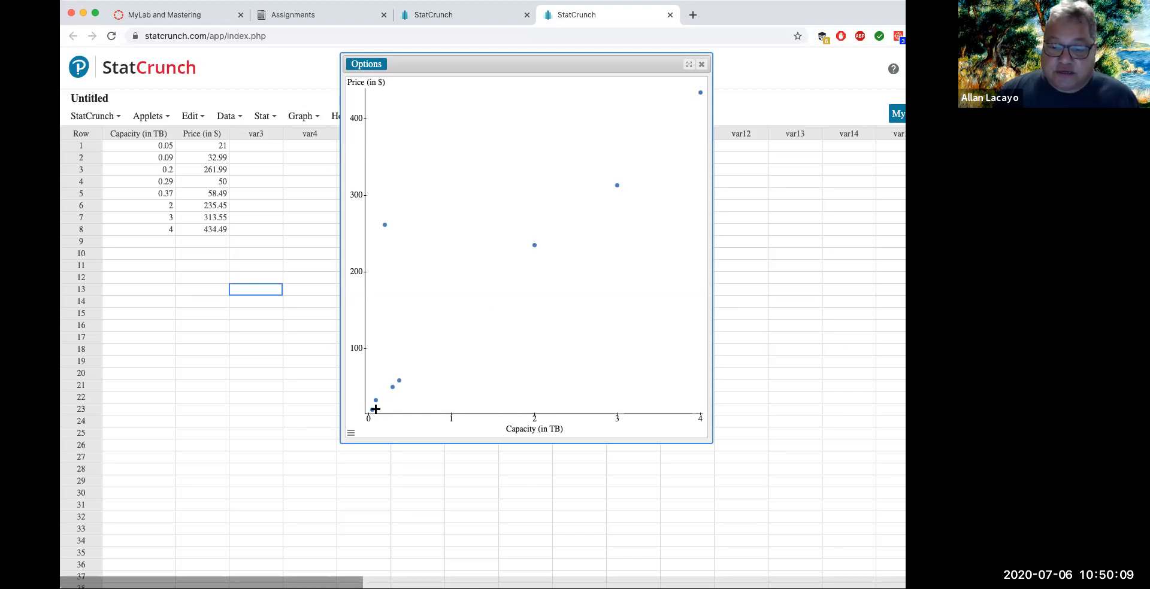
{"action": "mouse_move", "coordinate": [346, 429]}
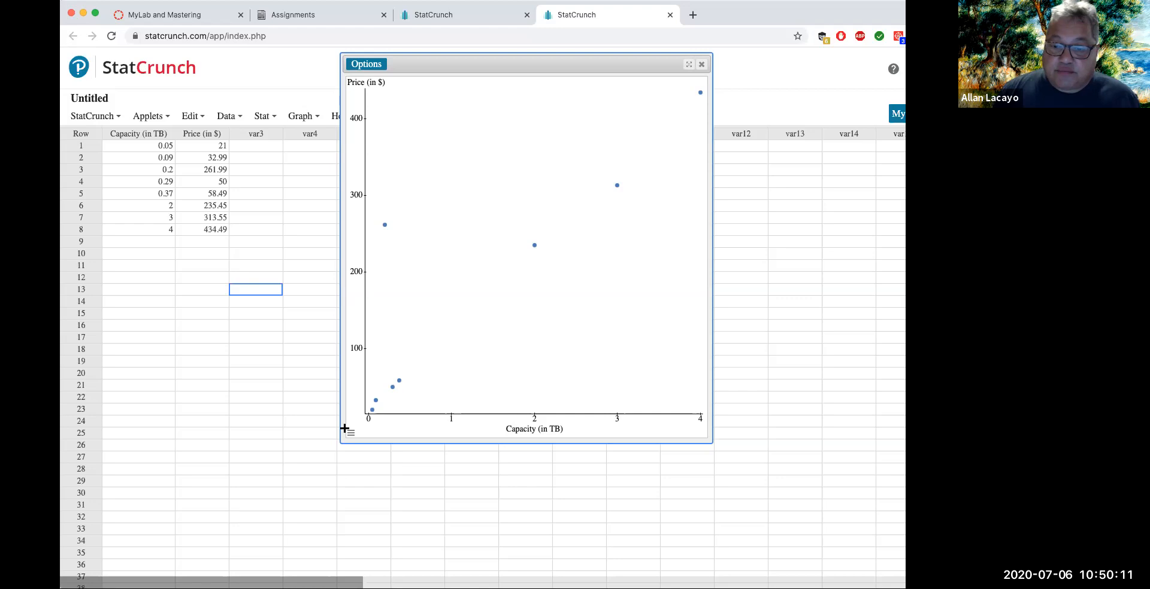
{"action": "mouse_move", "coordinate": [385, 404]}
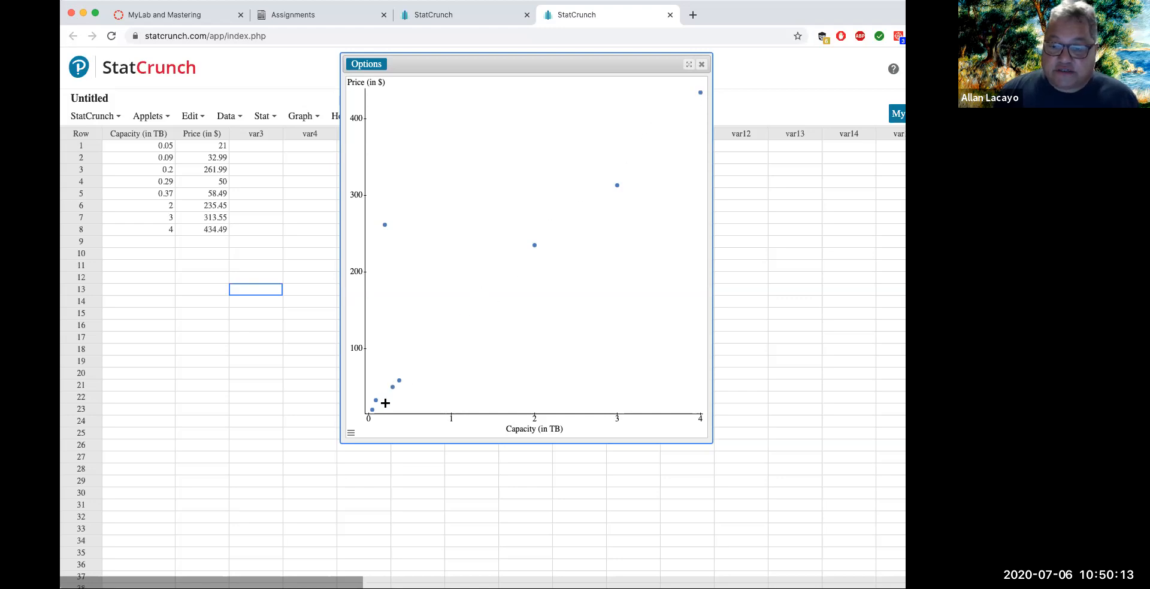
{"action": "mouse_move", "coordinate": [380, 256]}
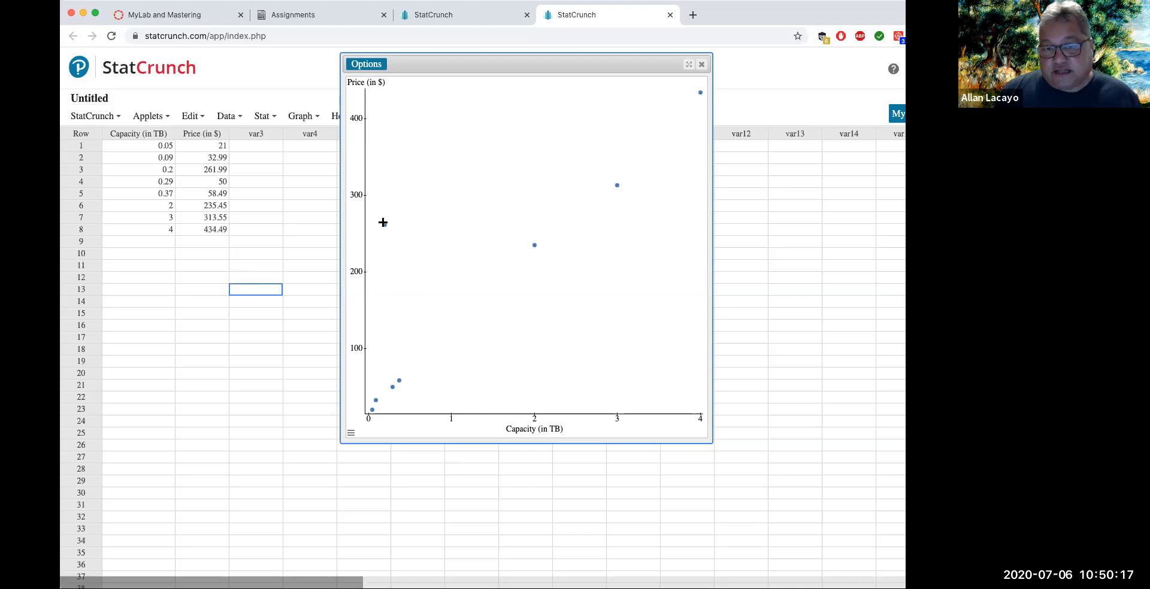
{"action": "mouse_move", "coordinate": [385, 219]}
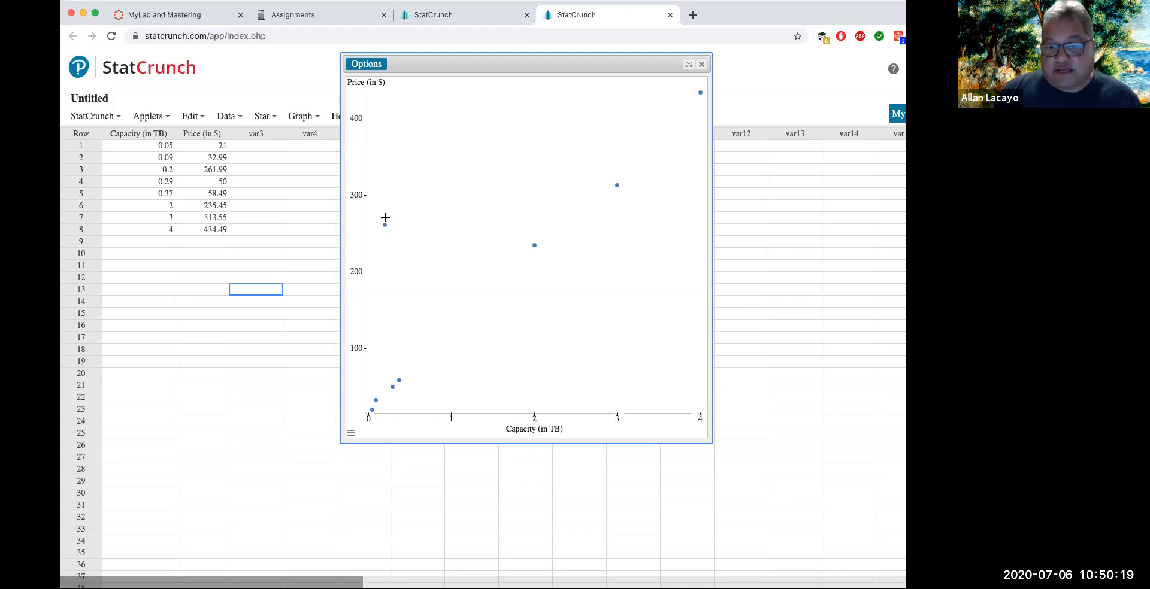
{"action": "mouse_move", "coordinate": [359, 82]}
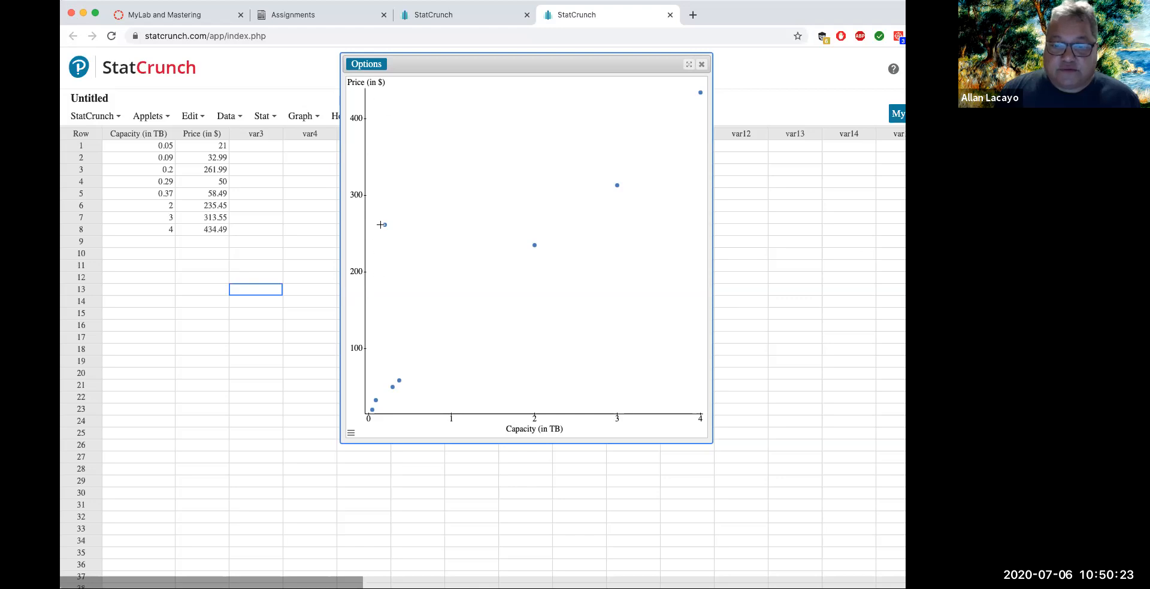
{"action": "mouse_move", "coordinate": [394, 372]}
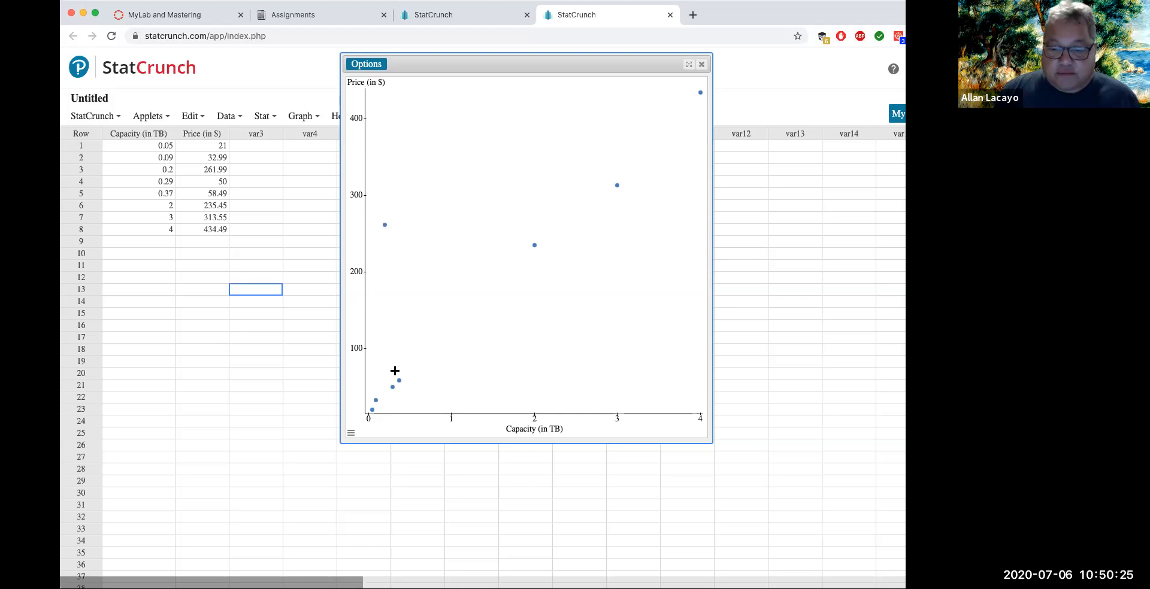
{"action": "mouse_move", "coordinate": [328, 335]}
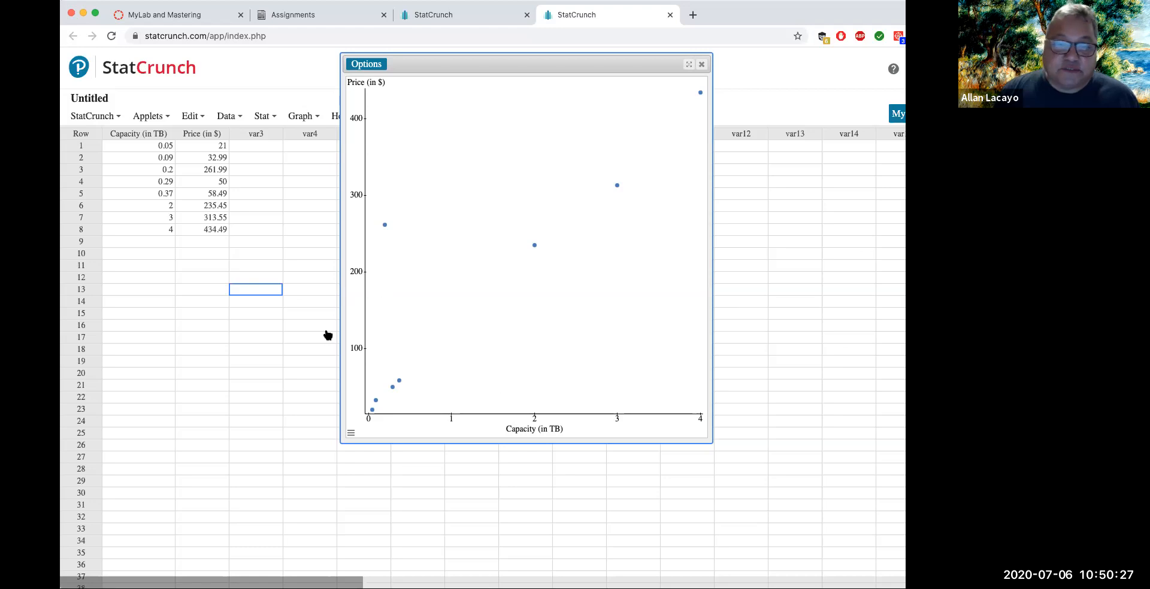
{"action": "left_click", "coordinate": [139, 169]}
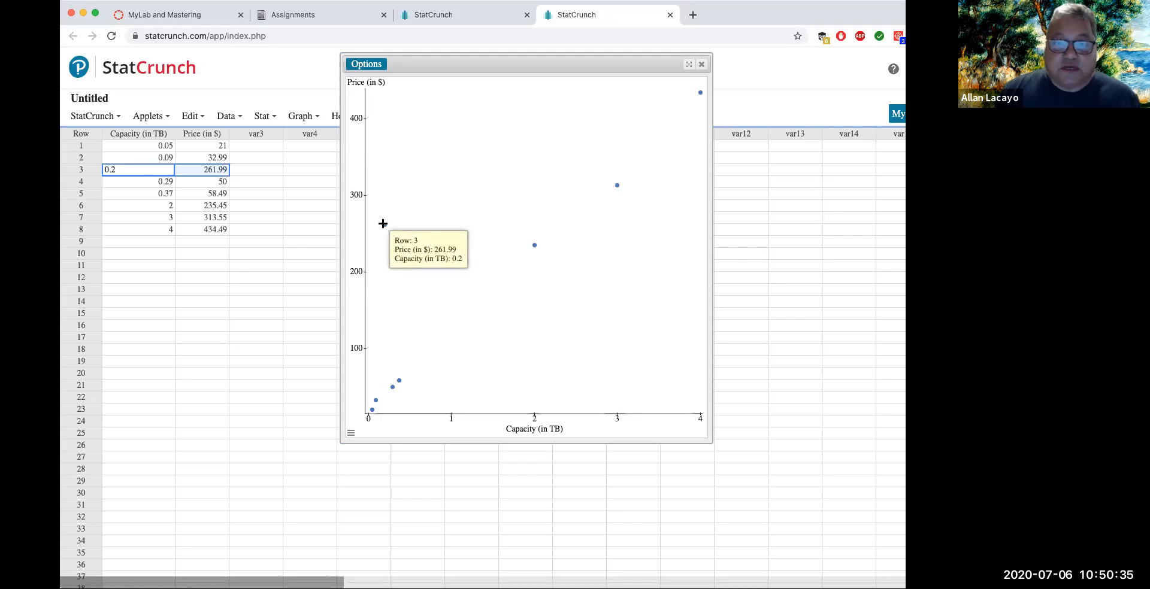
{"action": "mouse_move", "coordinate": [359, 217]}
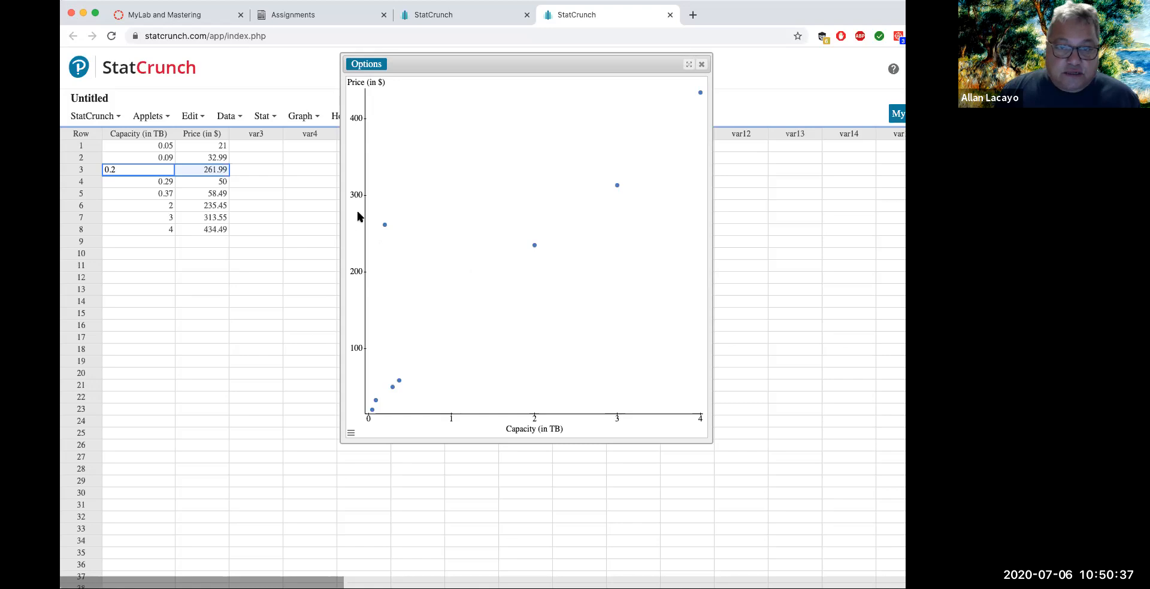
{"action": "mouse_move", "coordinate": [374, 208]}
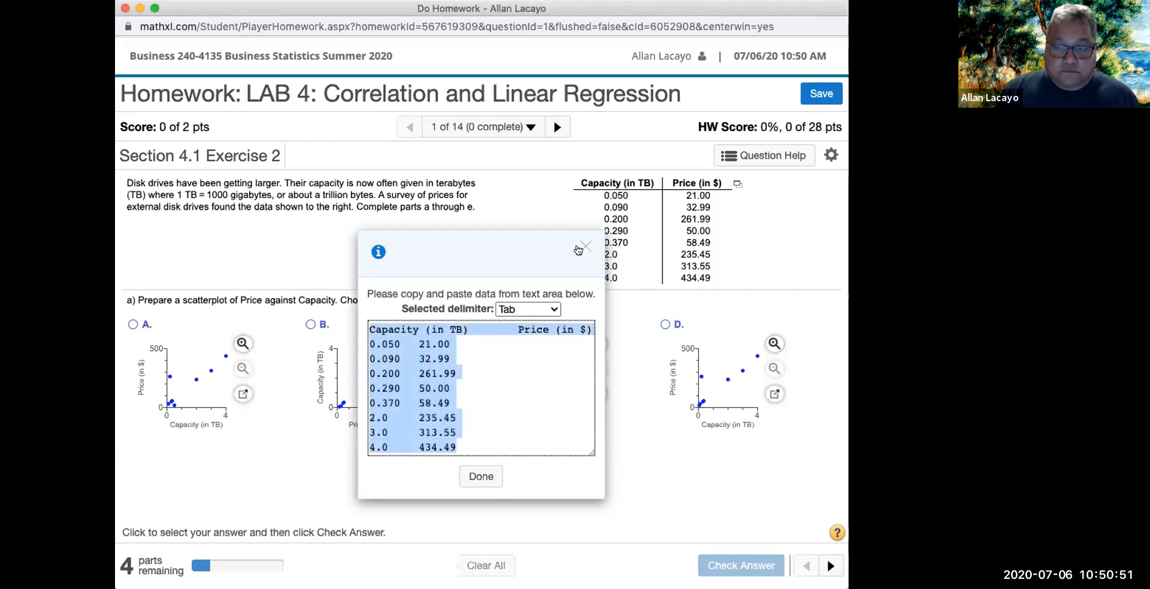
- Answer part a with scatterplot D, continue to part b and highlight the word direction
{"action": "left_click", "coordinate": [583, 246]}
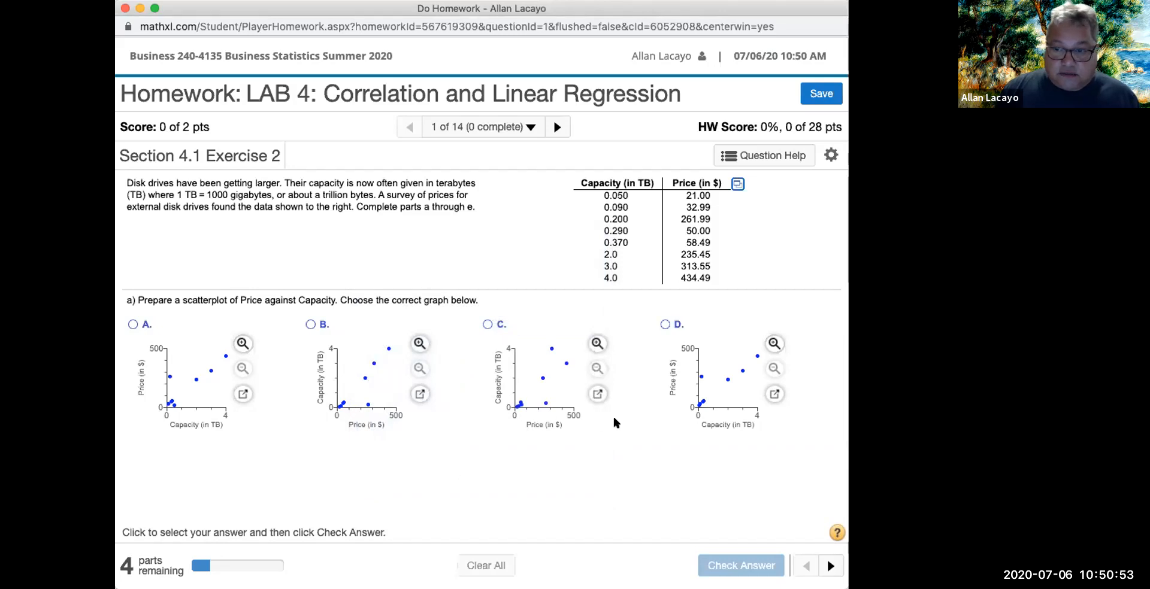
{"action": "mouse_move", "coordinate": [508, 171]}
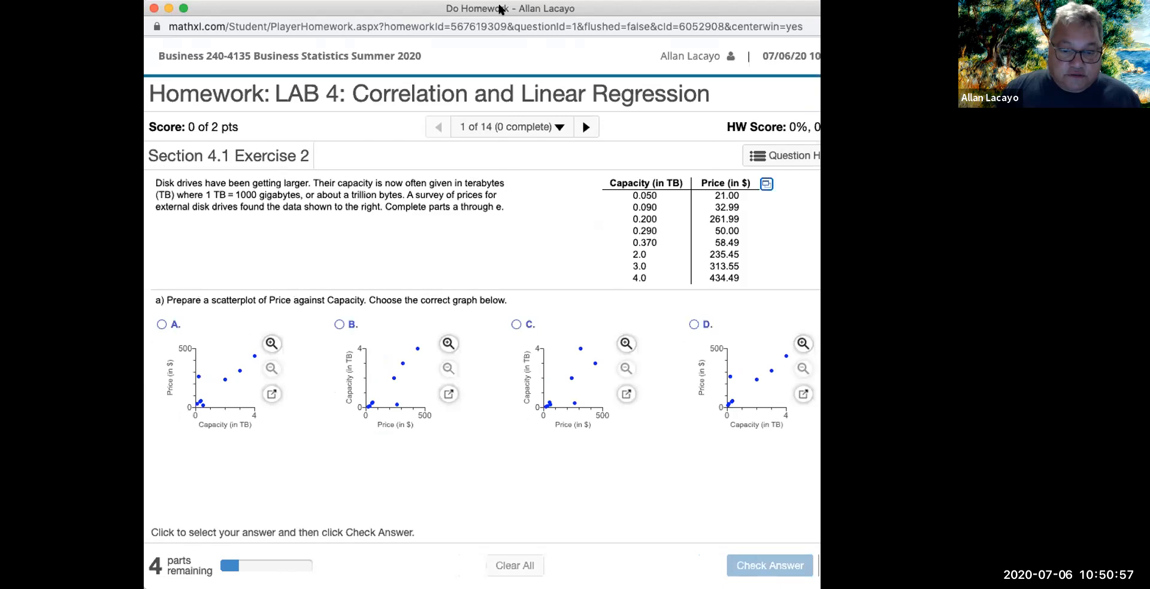
{"action": "left_click", "coordinate": [666, 324]}
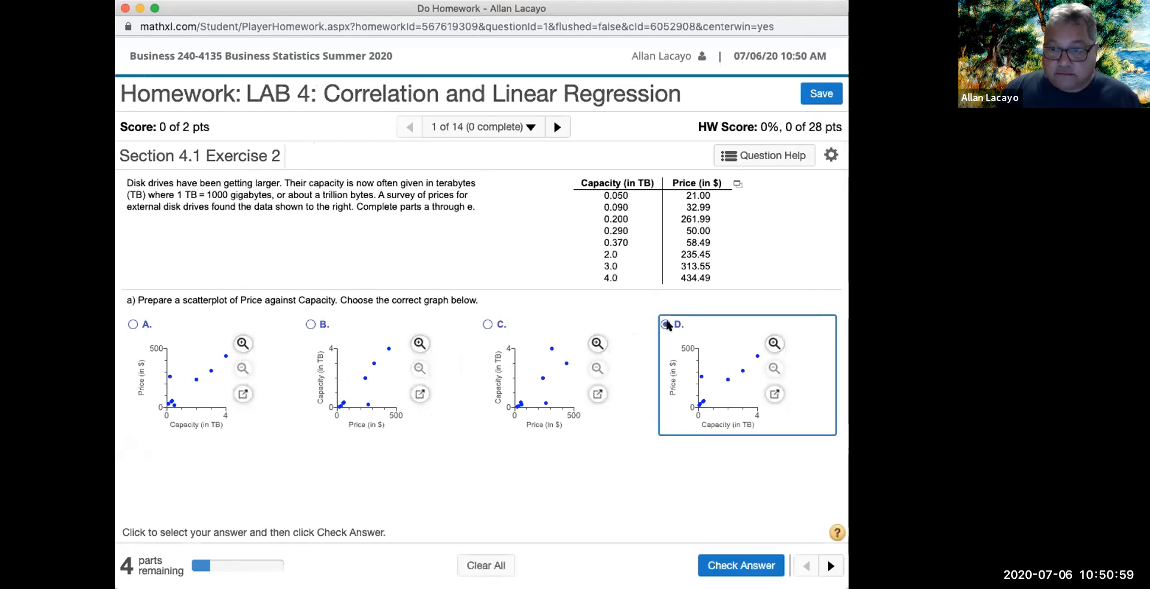
{"action": "left_click", "coordinate": [740, 565]}
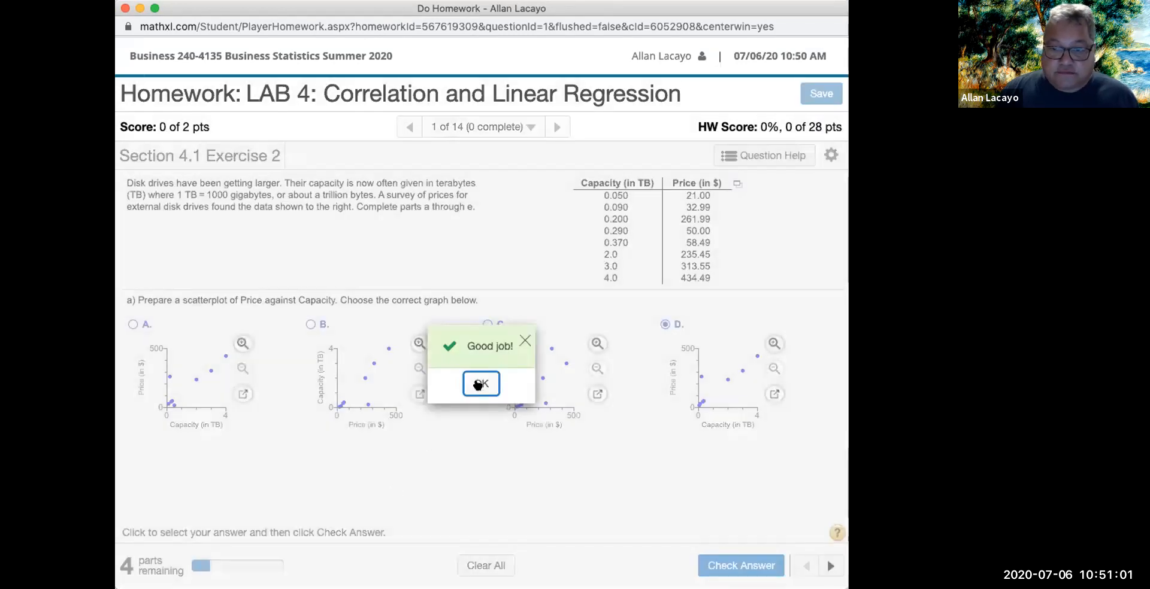
{"action": "left_click", "coordinate": [482, 385]}
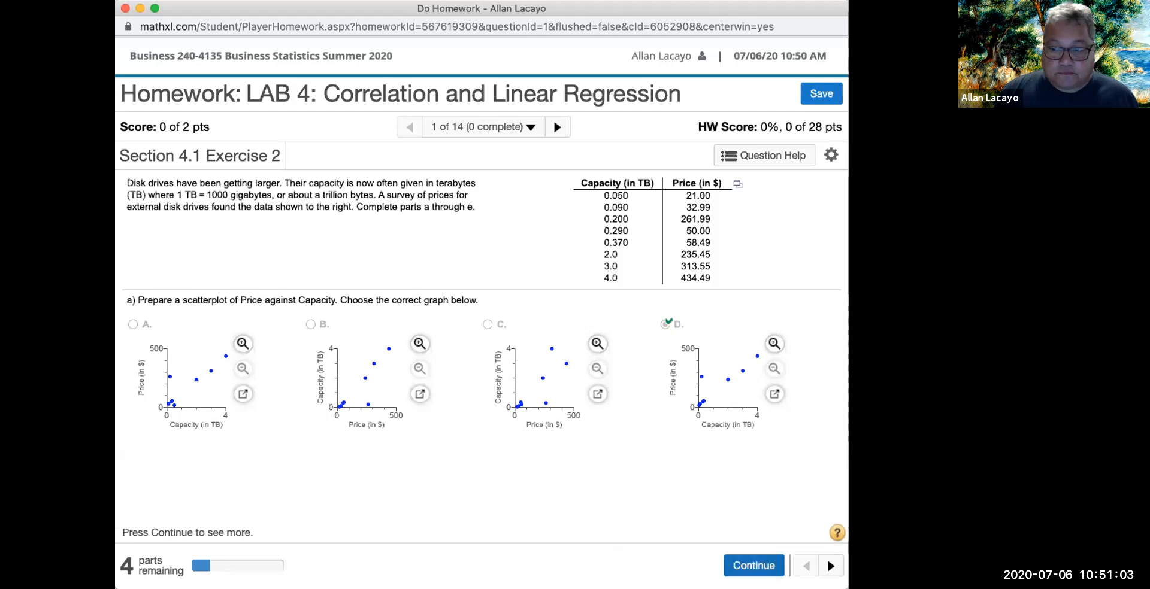
{"action": "left_click", "coordinate": [752, 566]}
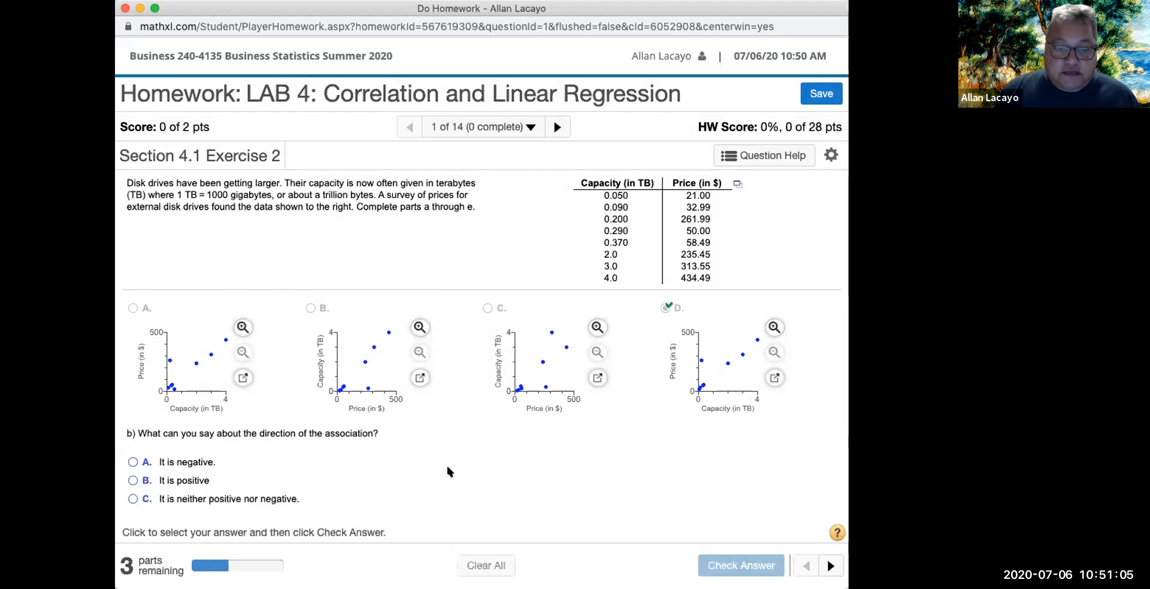
{"action": "double_click", "coordinate": [277, 434]}
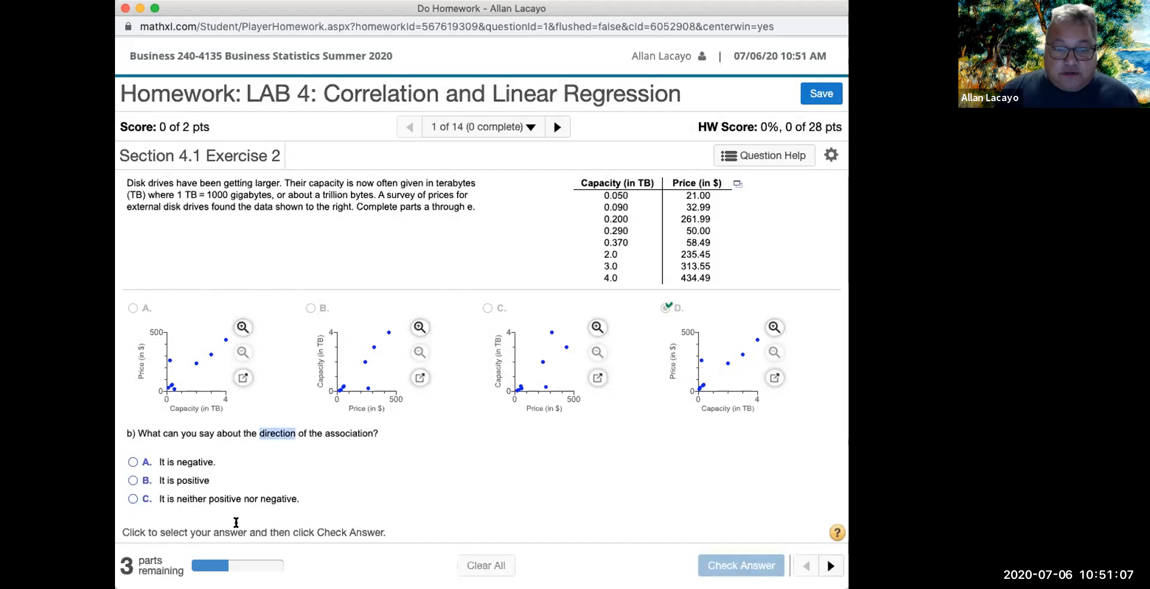
- Answer parts b–d as positive, linear and relatively strong, checking and continuing each
{"action": "left_click", "coordinate": [133, 481]}
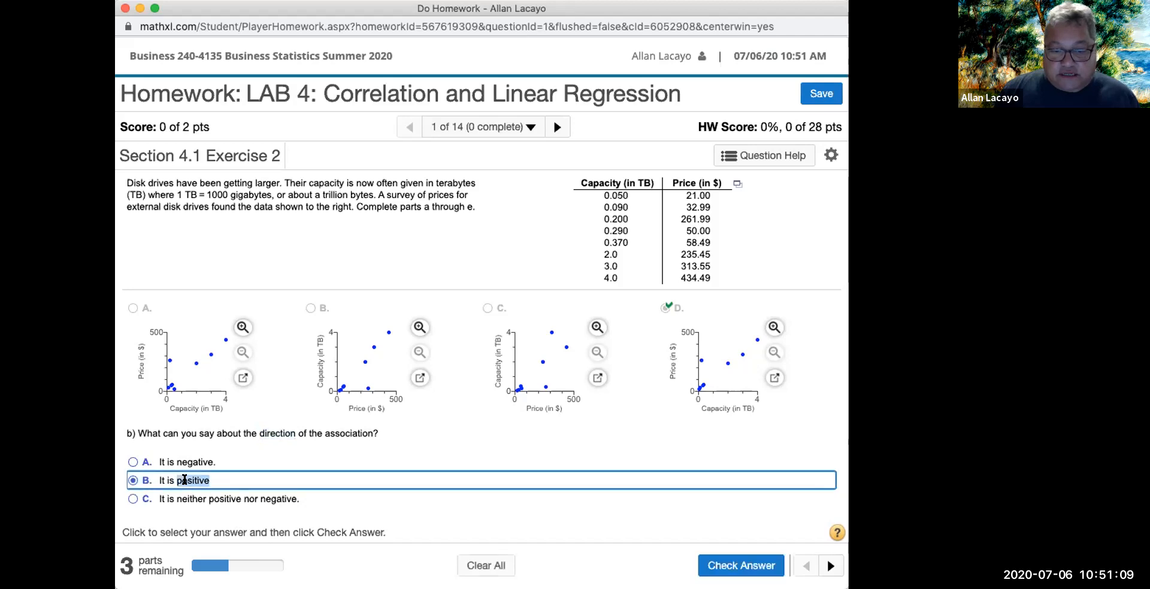
{"action": "left_click", "coordinate": [740, 565]}
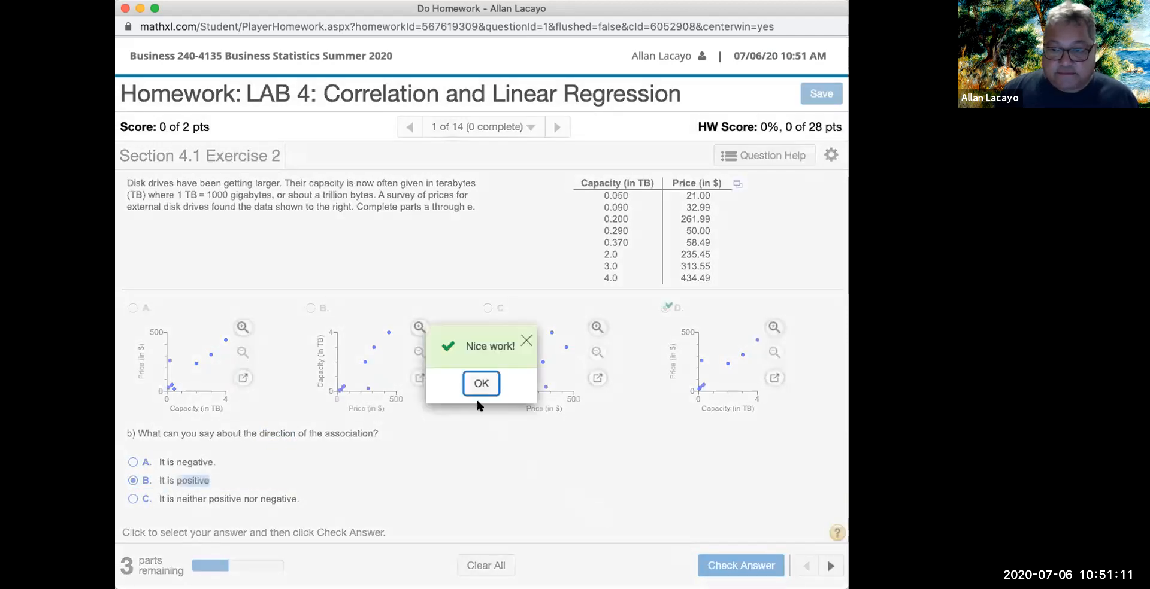
{"action": "left_click", "coordinate": [480, 383]}
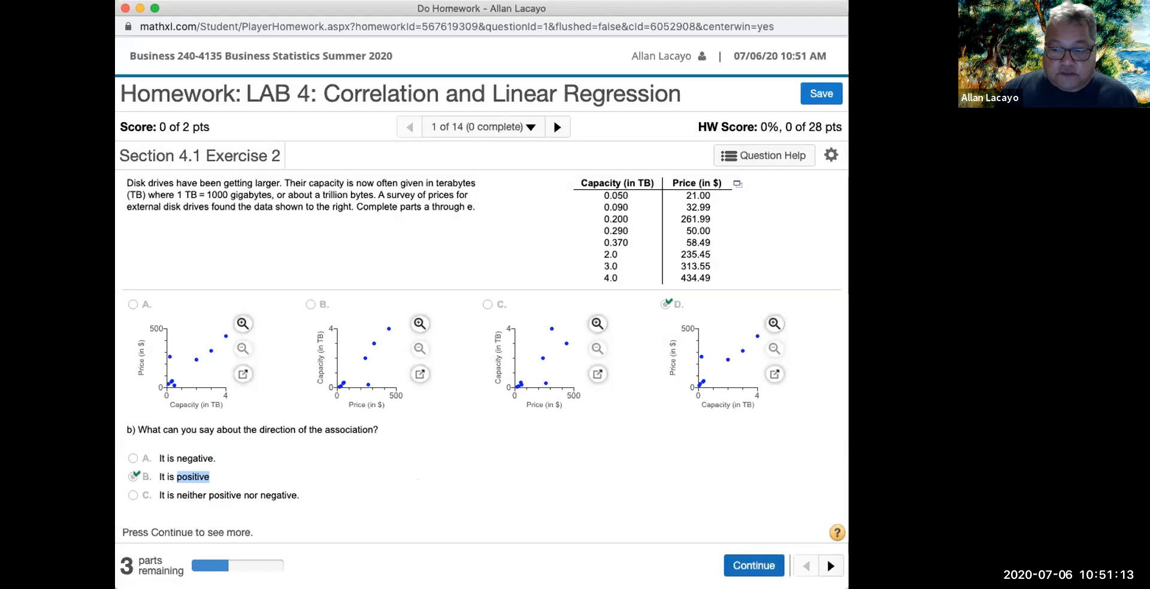
{"action": "left_click", "coordinate": [752, 565]}
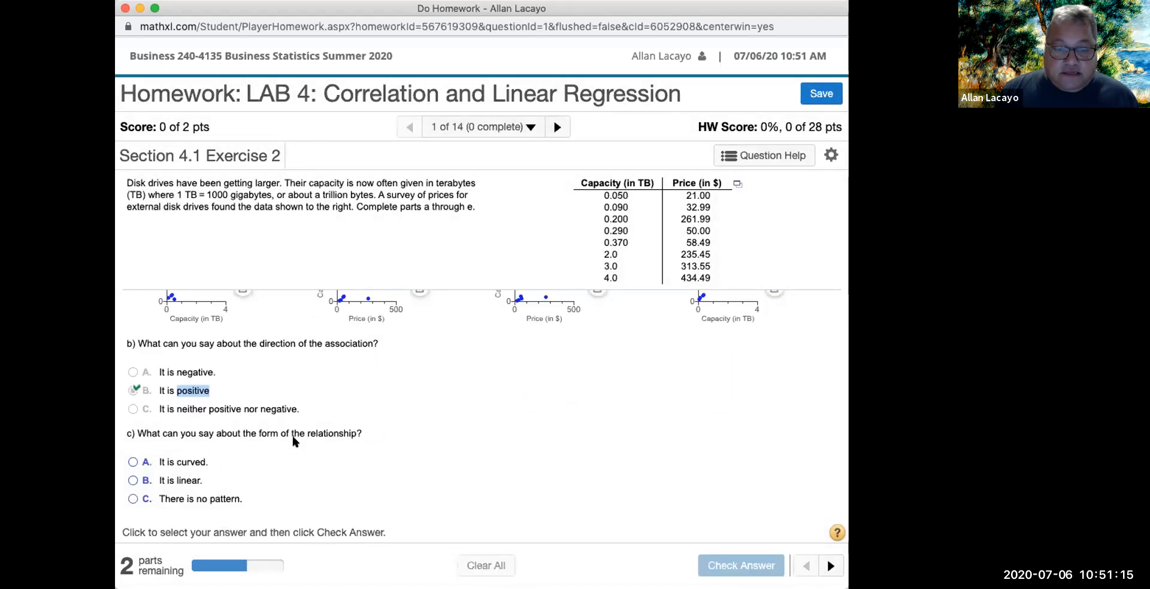
{"action": "left_click", "coordinate": [133, 480]}
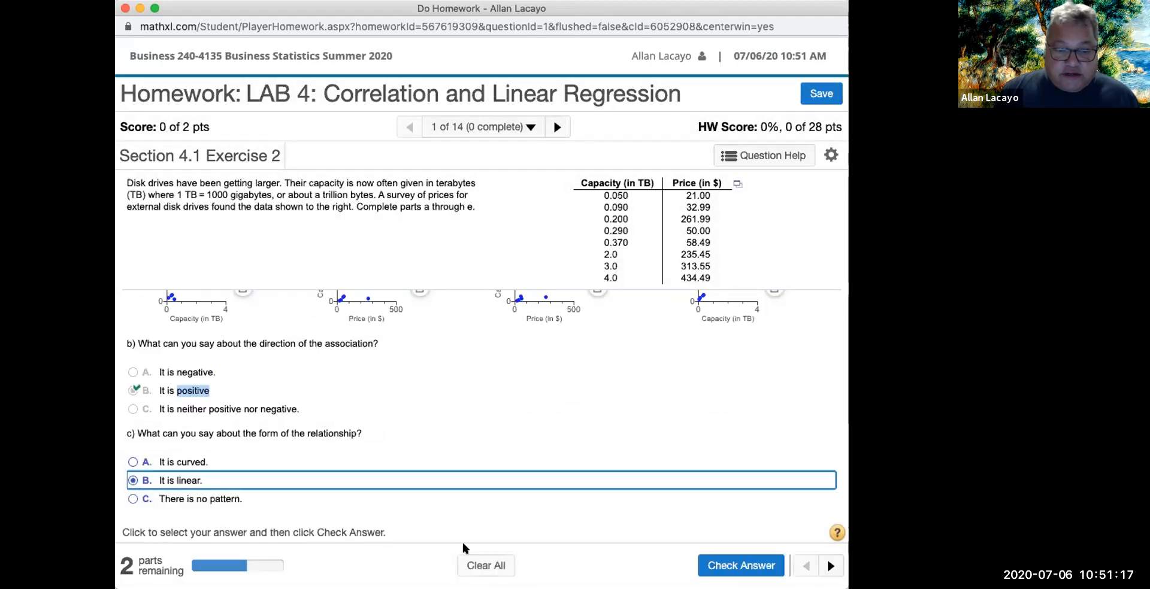
{"action": "left_click", "coordinate": [740, 565]}
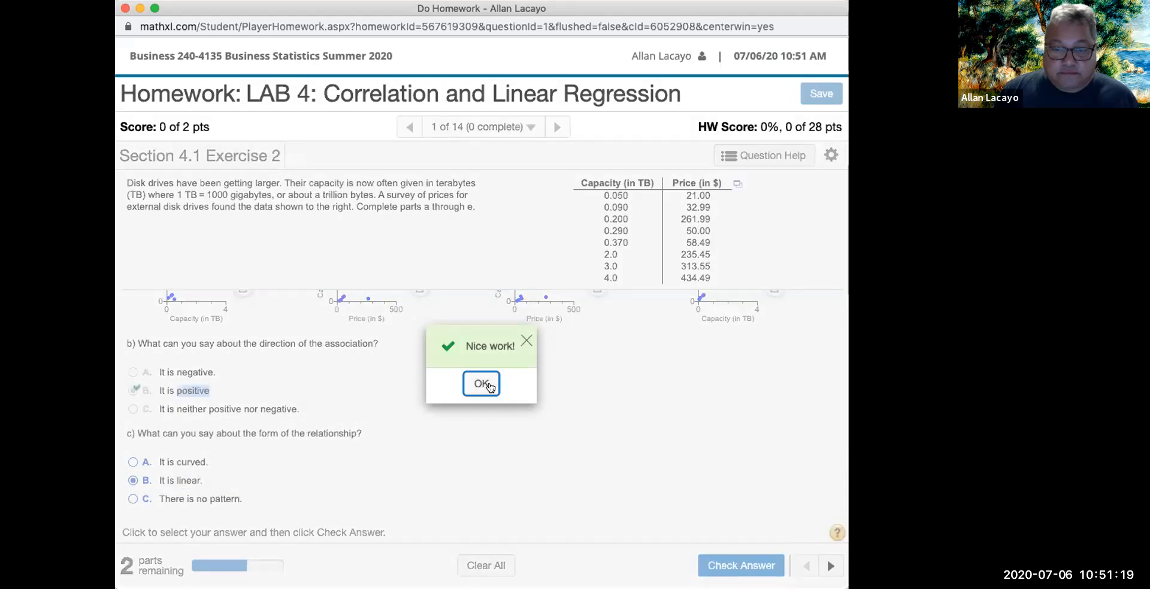
{"action": "left_click", "coordinate": [481, 384]}
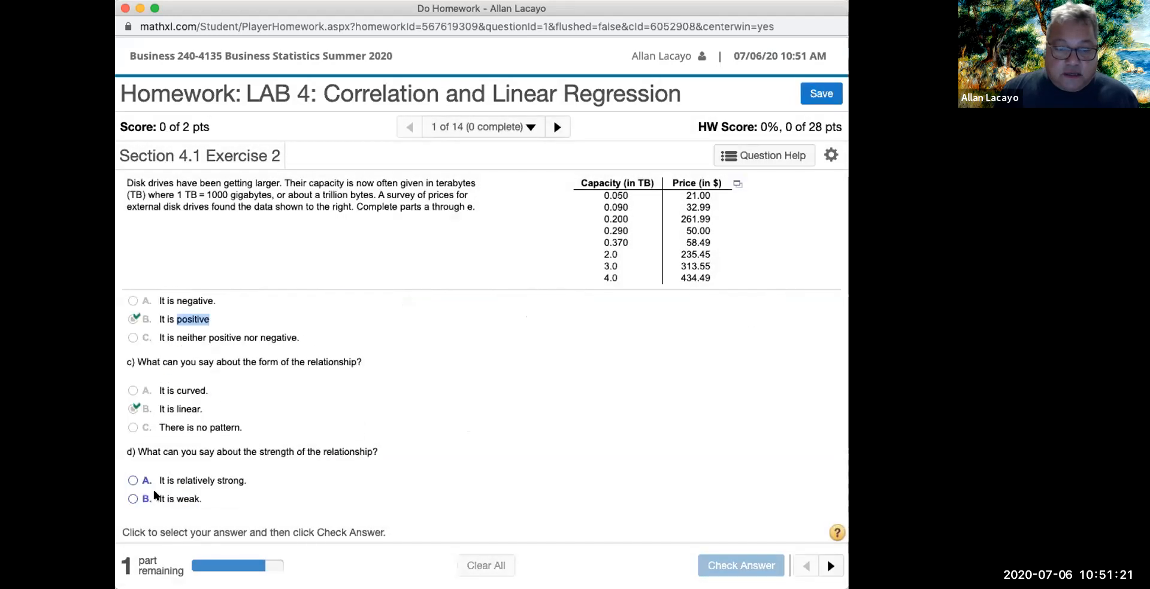
{"action": "left_click", "coordinate": [133, 481]}
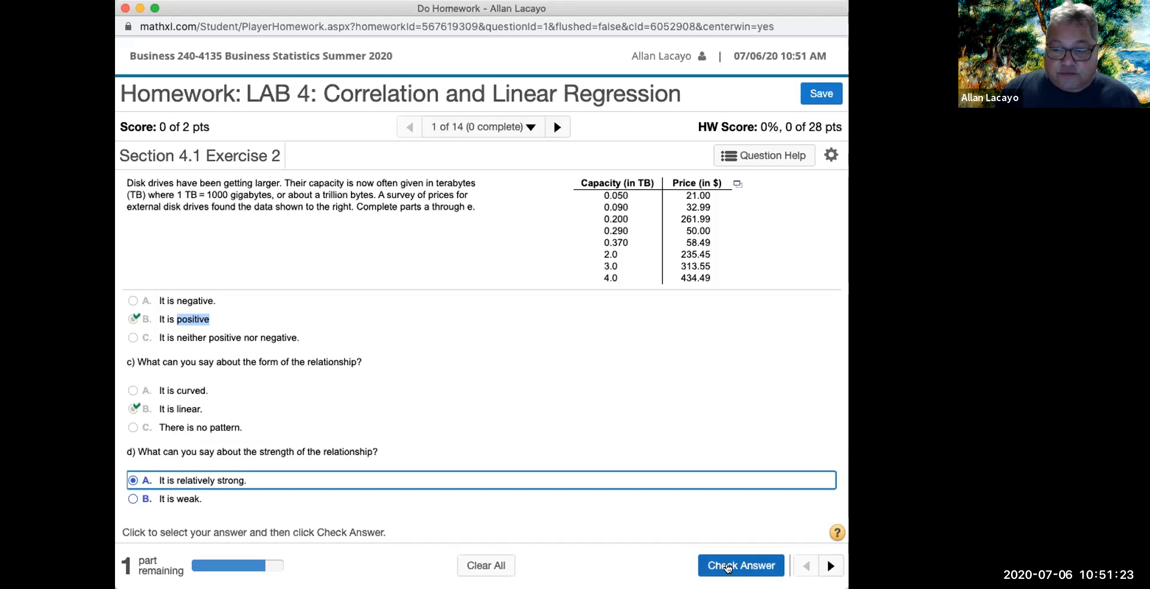
{"action": "left_click", "coordinate": [740, 565]}
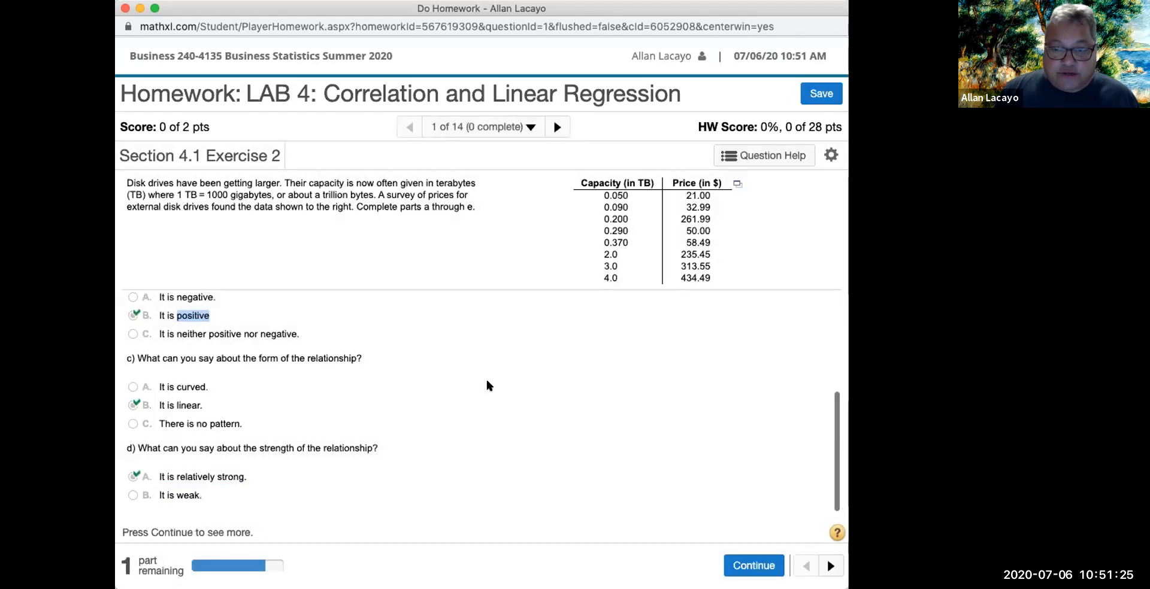
{"action": "mouse_move", "coordinate": [754, 565]}
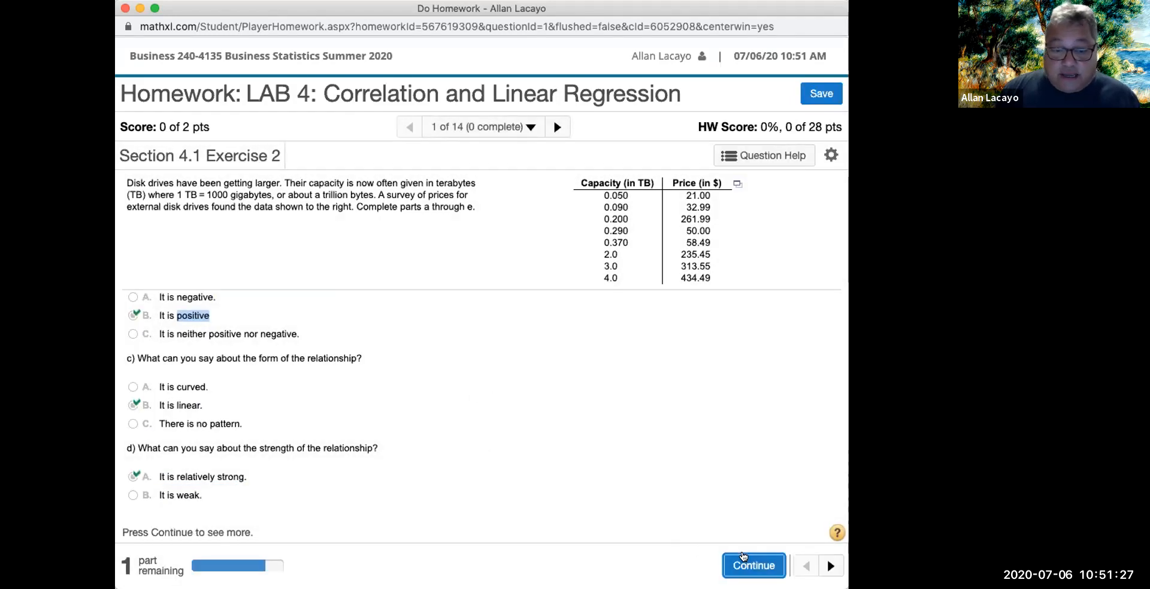
{"action": "left_click", "coordinate": [753, 565]}
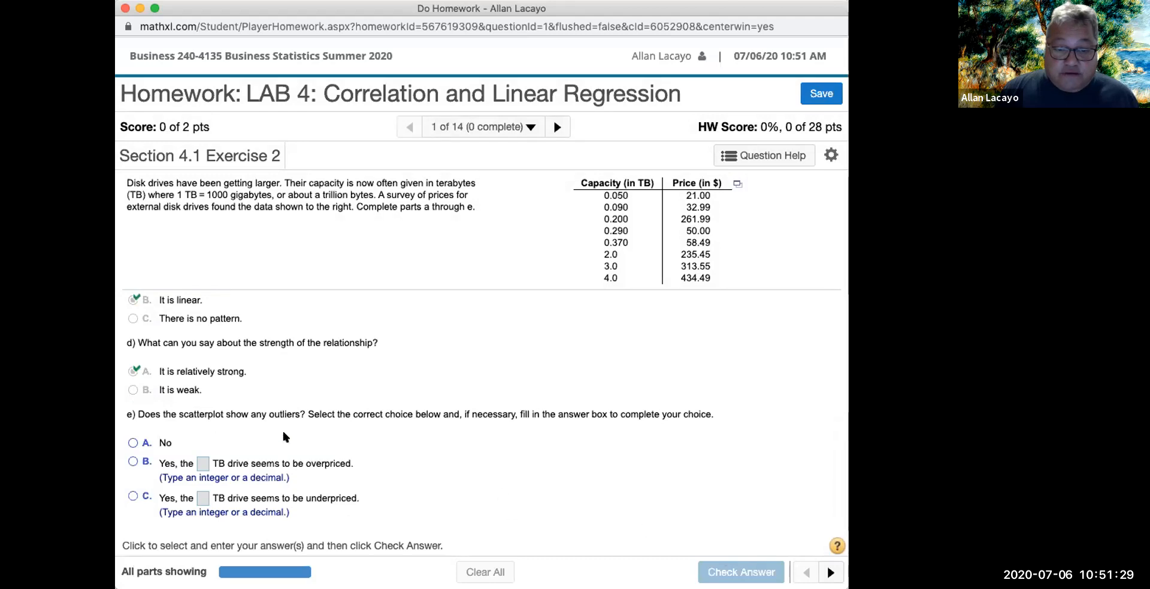
- Answer part e that the 0.2 TB drive is overpriced and go on to the next question
{"action": "double_click", "coordinate": [284, 414]}
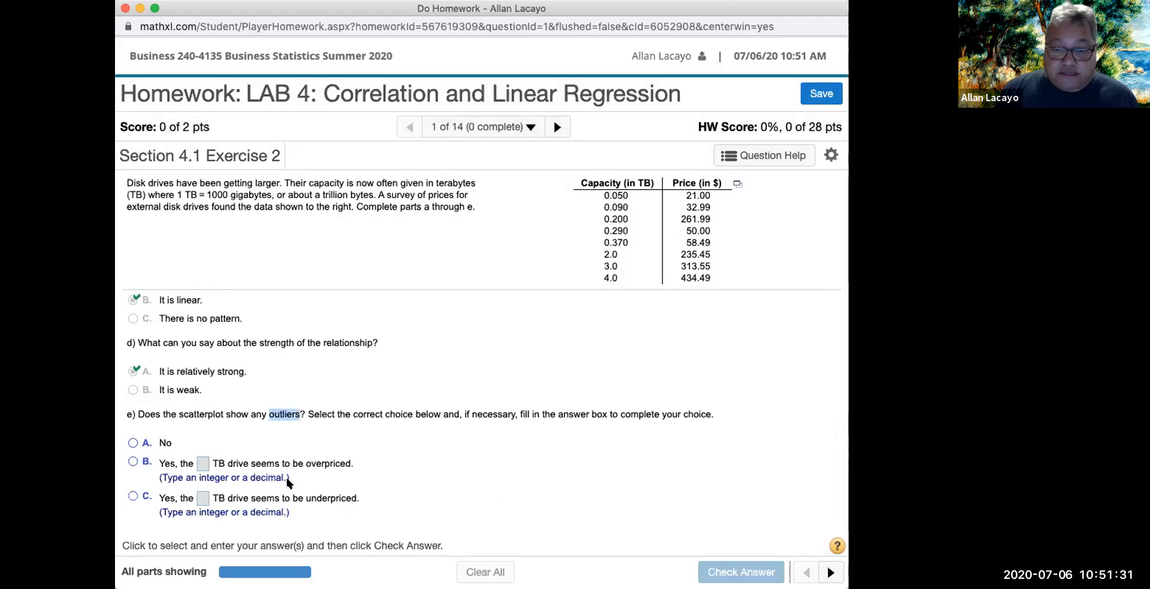
{"action": "mouse_move", "coordinate": [201, 467]}
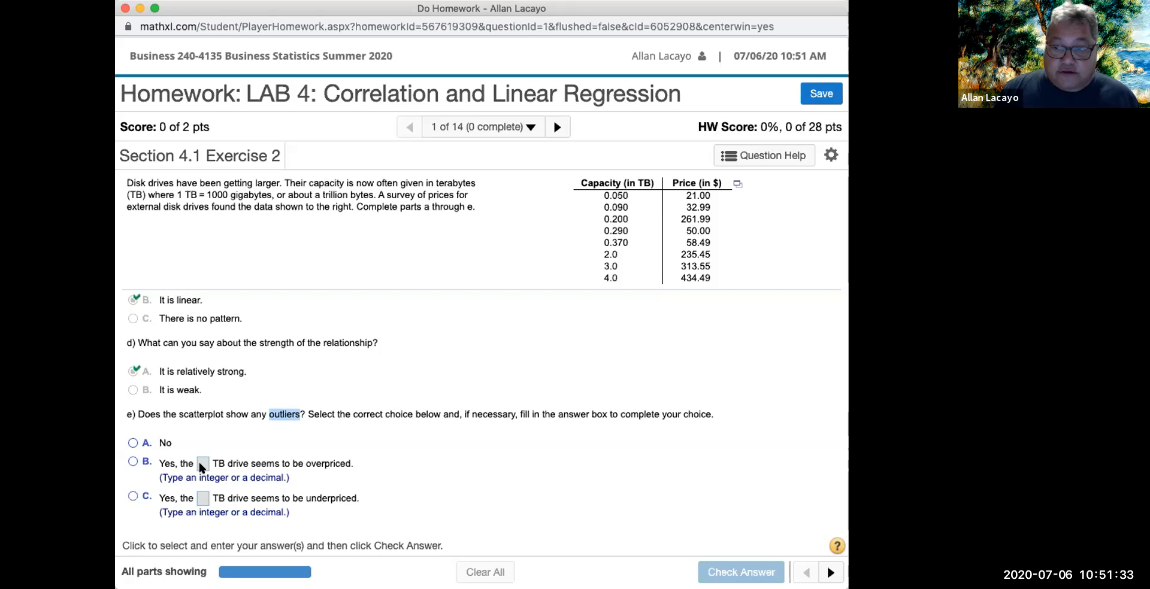
{"action": "left_click", "coordinate": [133, 463]}
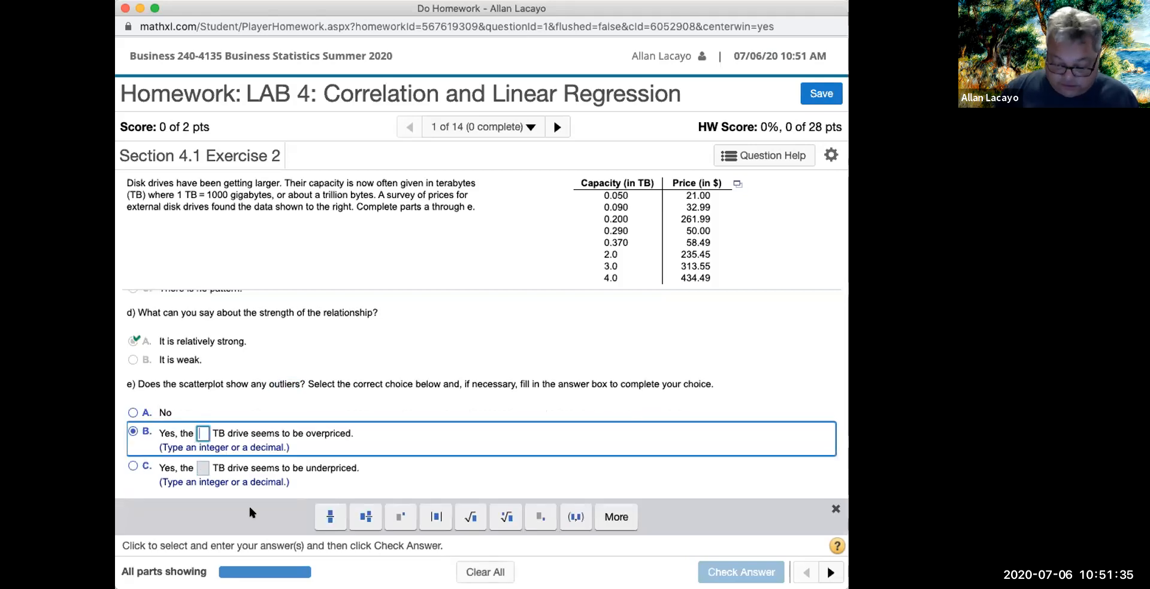
{"action": "type", "text": "0.2"}
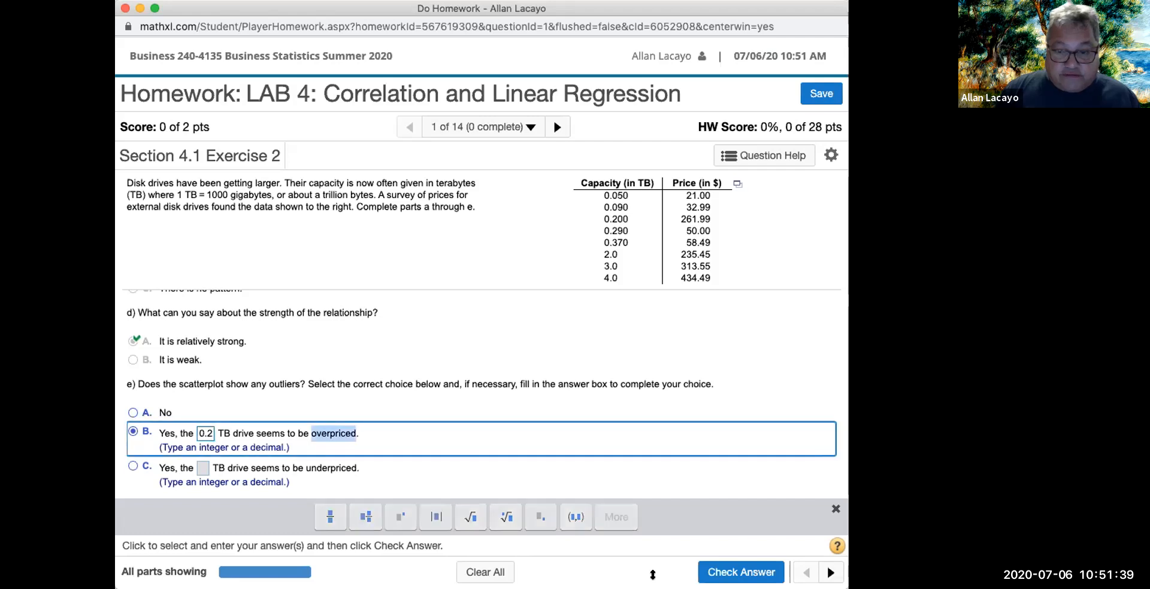
{"action": "left_click", "coordinate": [741, 572]}
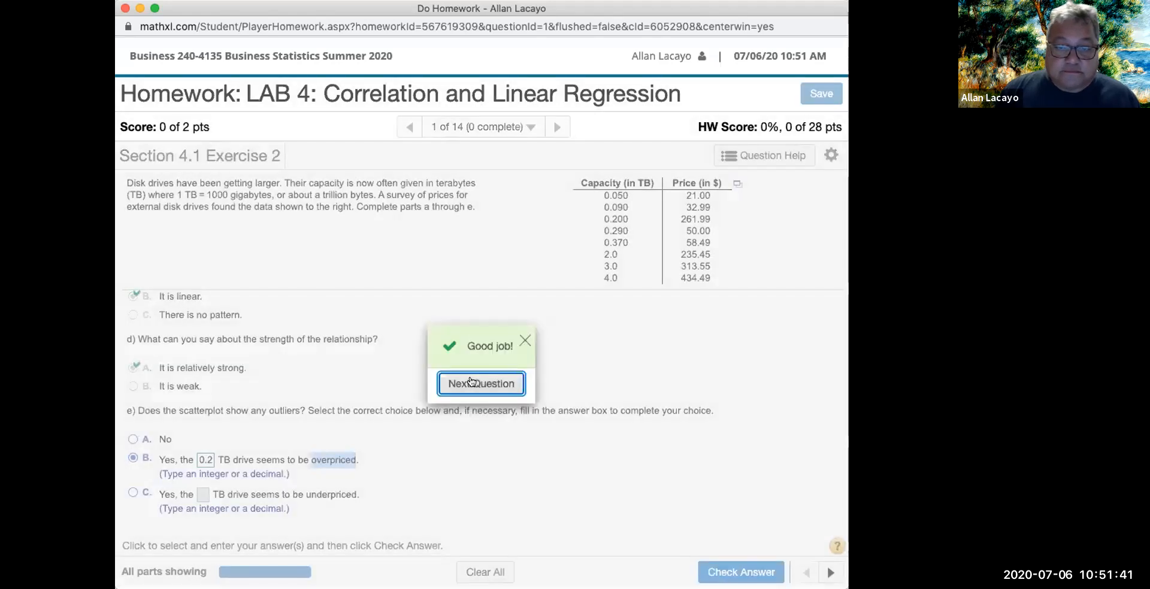
{"action": "left_click", "coordinate": [480, 384]}
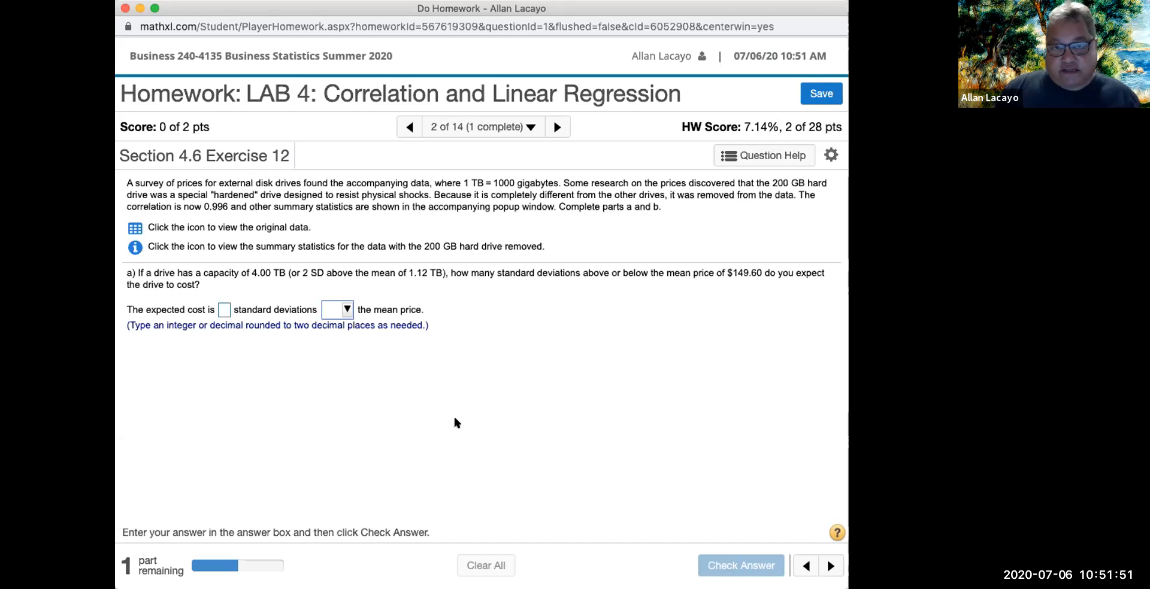
{"action": "mouse_move", "coordinate": [414, 409]}
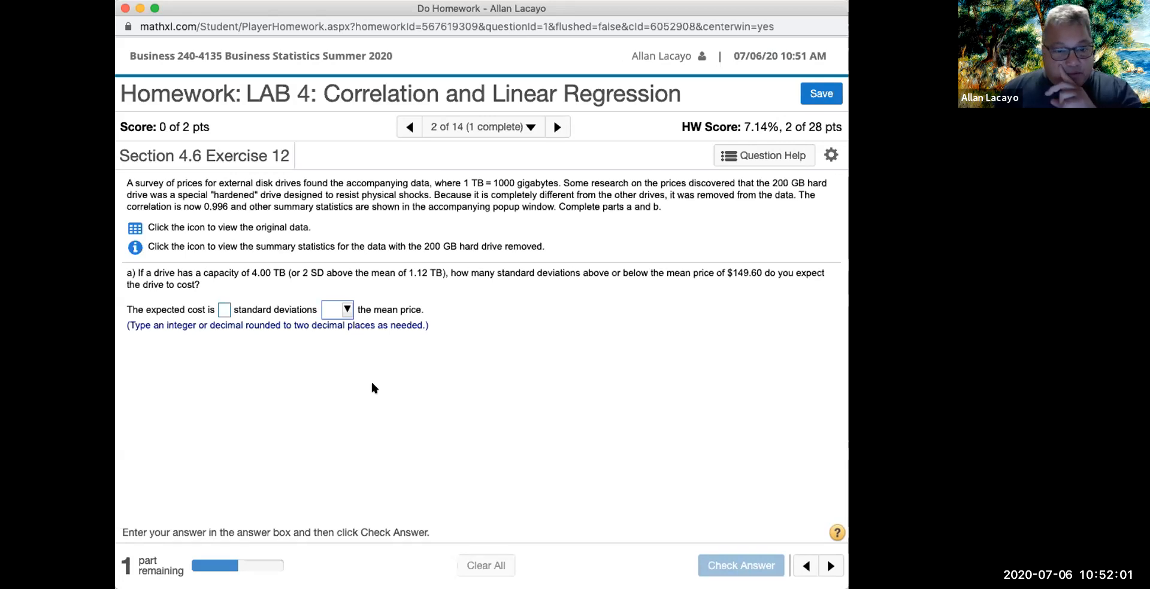
- View the original drive data, highlight the removed 200 GB drive sentence and show the summary statistics
{"action": "left_click", "coordinate": [136, 227]}
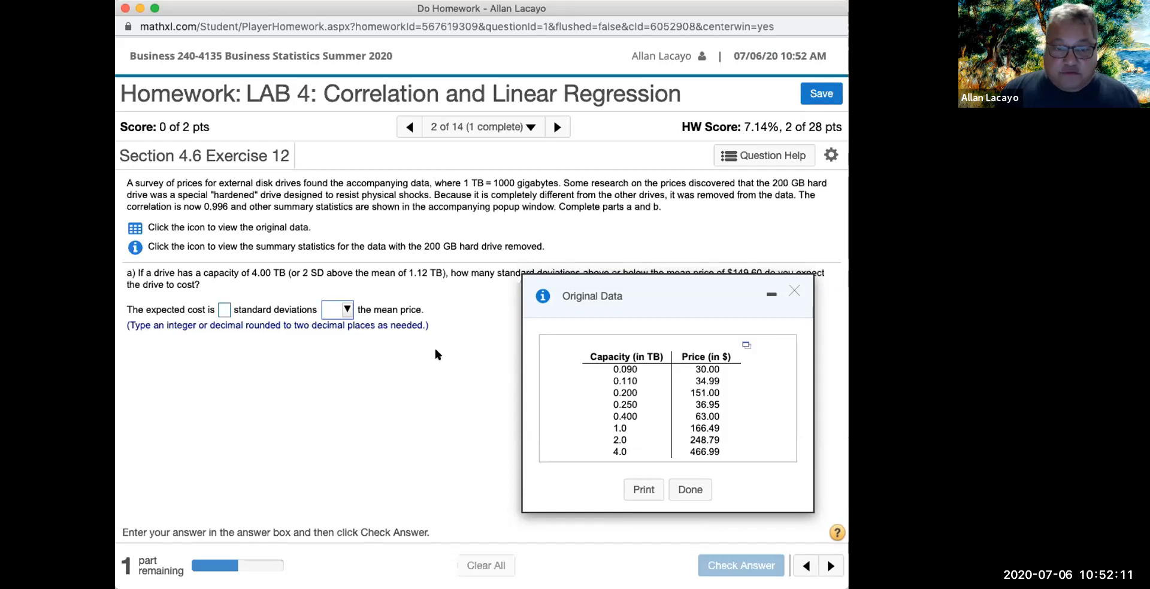
{"action": "mouse_move", "coordinate": [432, 188]}
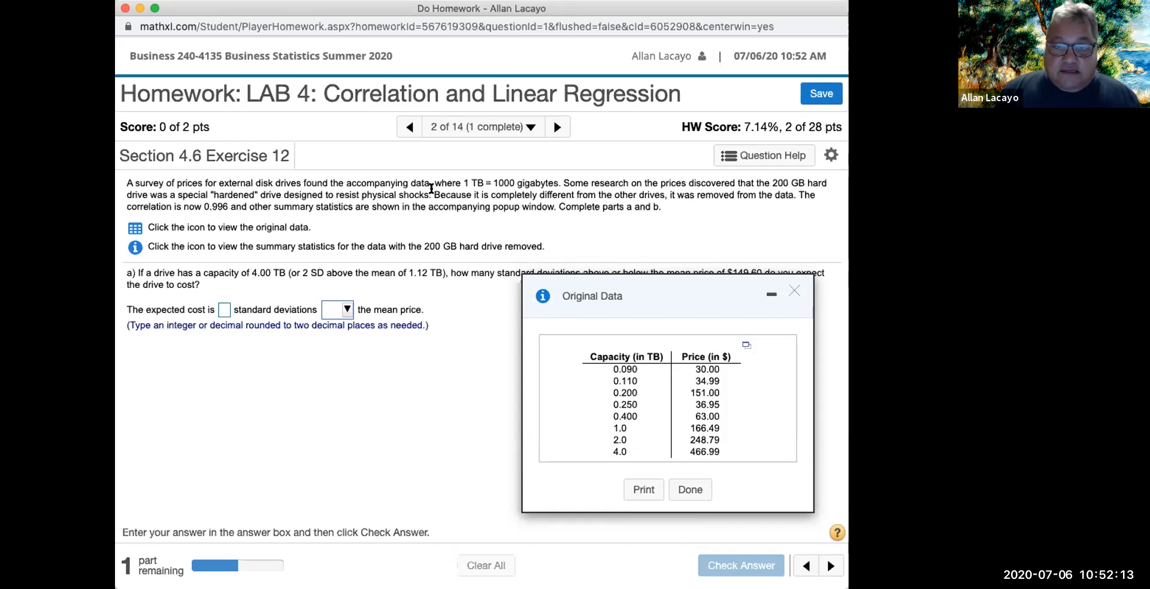
{"action": "left_click_drag", "start_coordinate": [564, 182], "coordinate": [660, 195]}
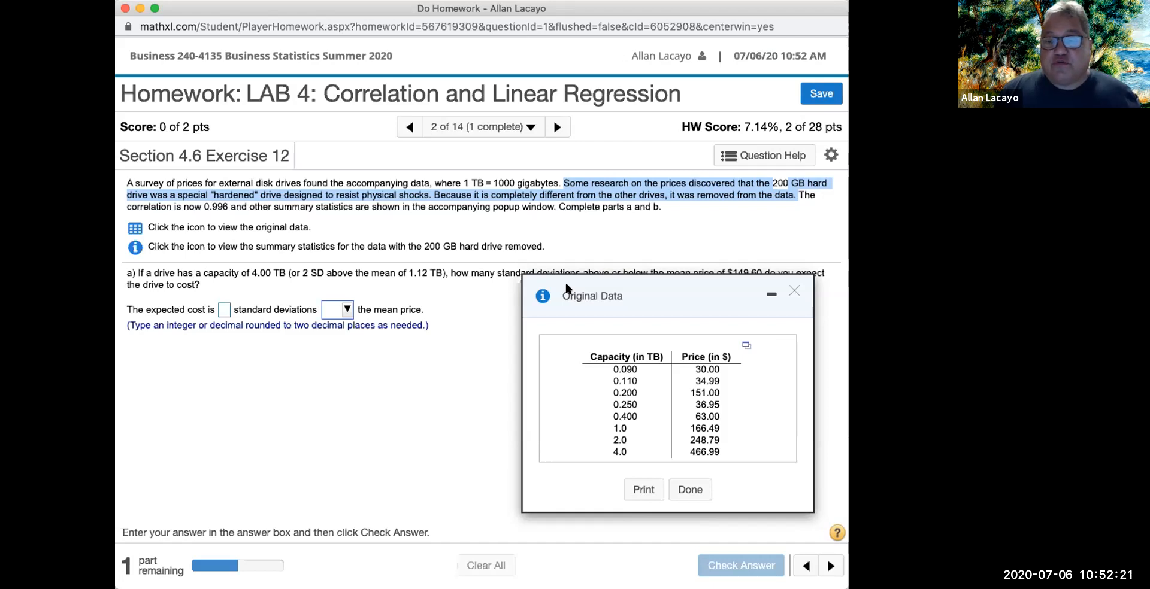
{"action": "mouse_move", "coordinate": [428, 395]}
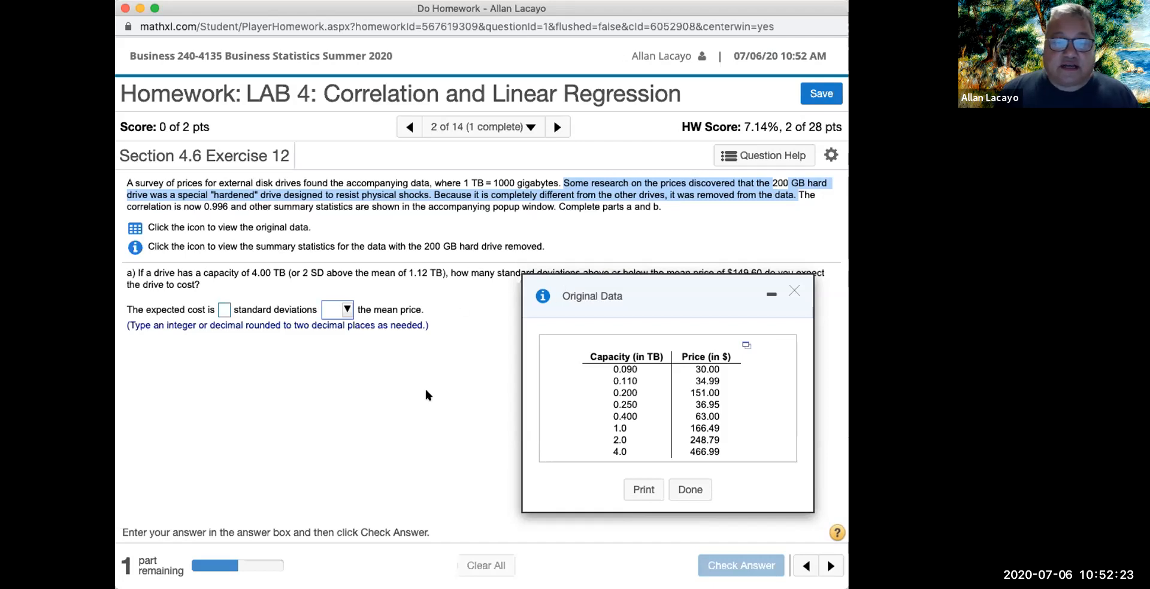
{"action": "left_click", "coordinate": [135, 247]}
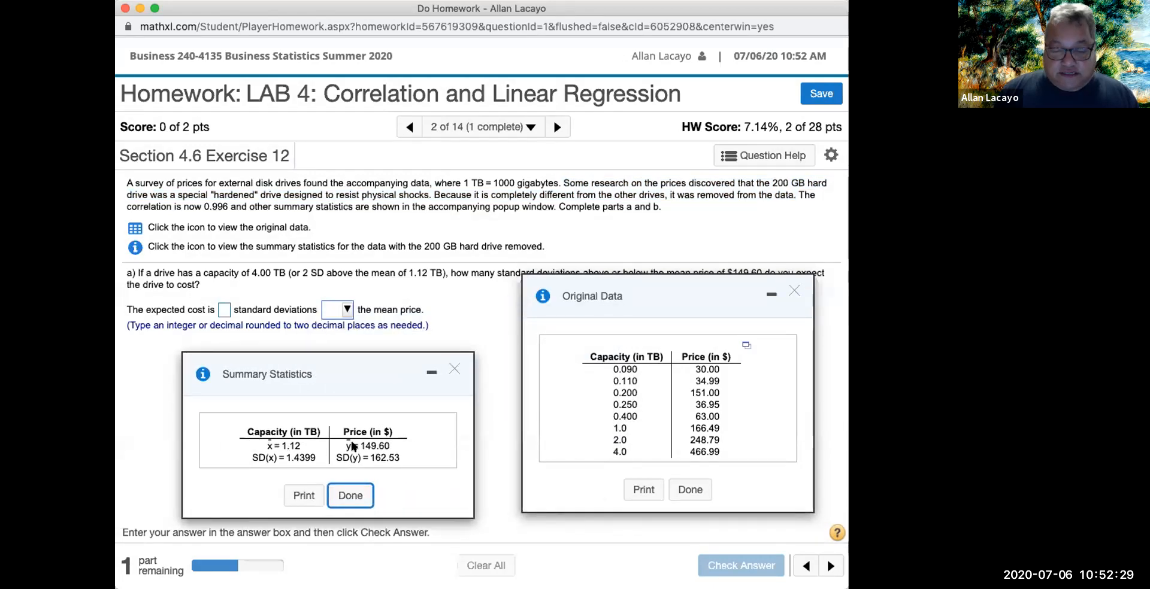
{"action": "mouse_move", "coordinate": [297, 436]}
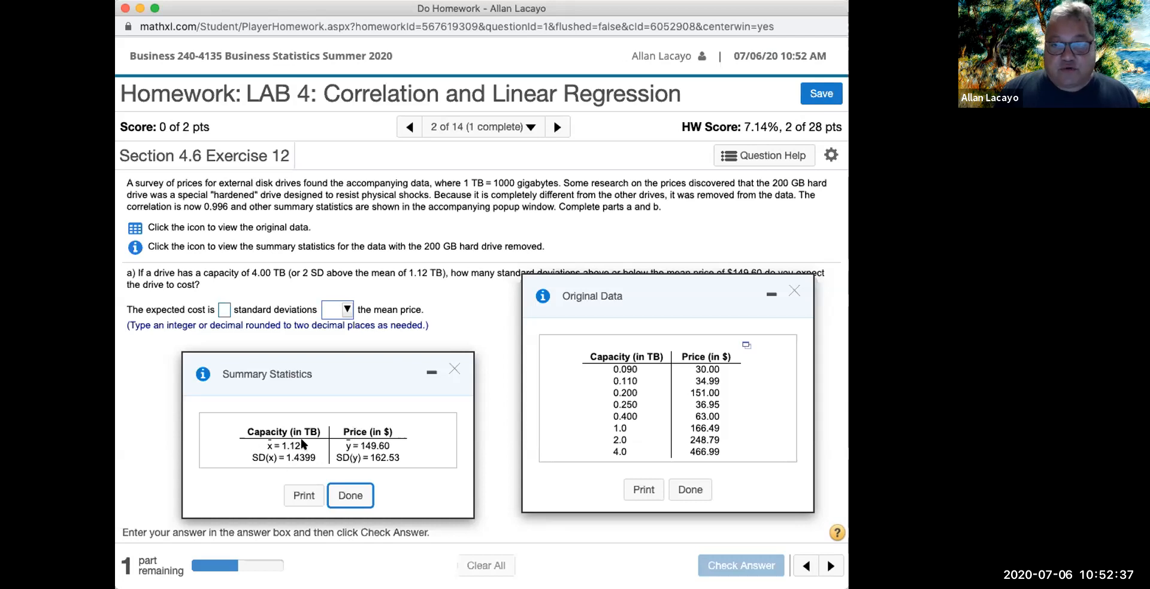
{"action": "mouse_move", "coordinate": [332, 448]}
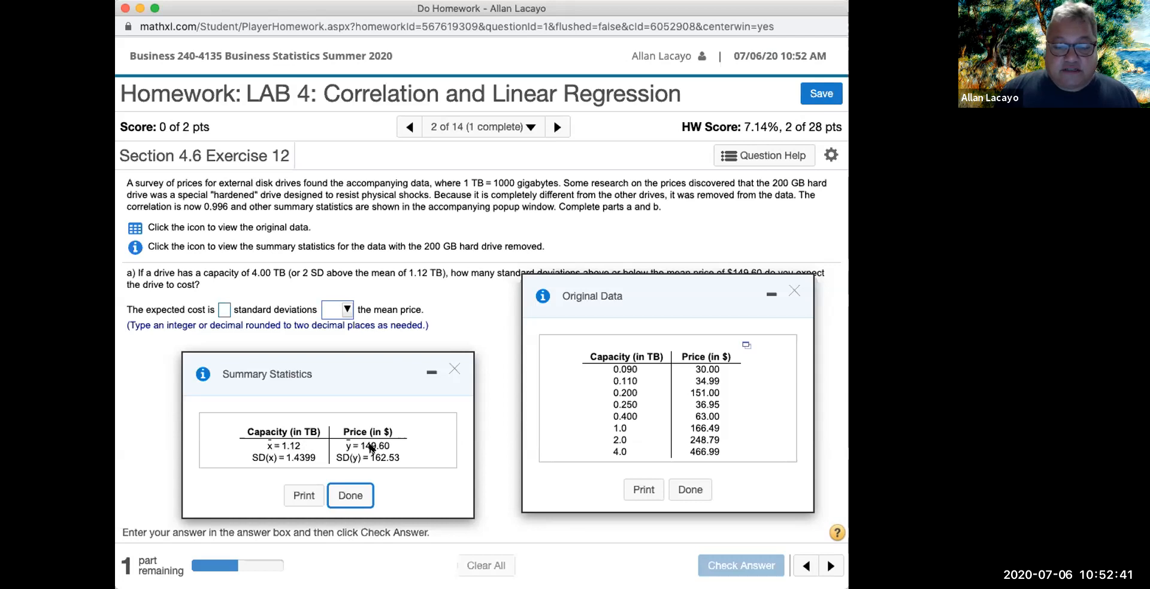
{"action": "mouse_move", "coordinate": [351, 463]}
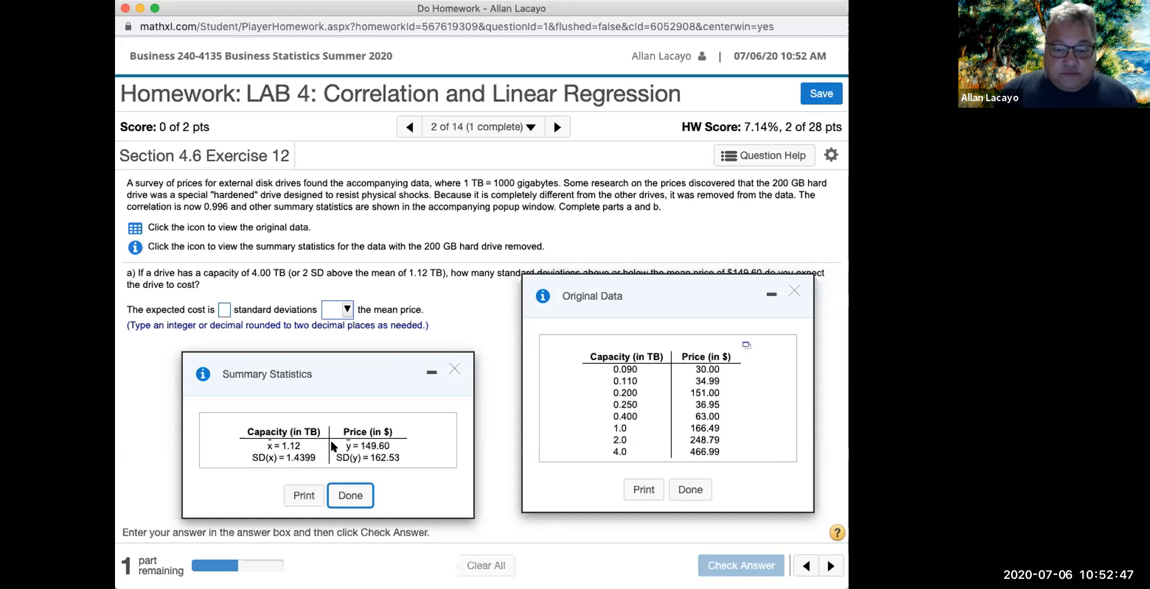
{"action": "mouse_move", "coordinate": [243, 433]}
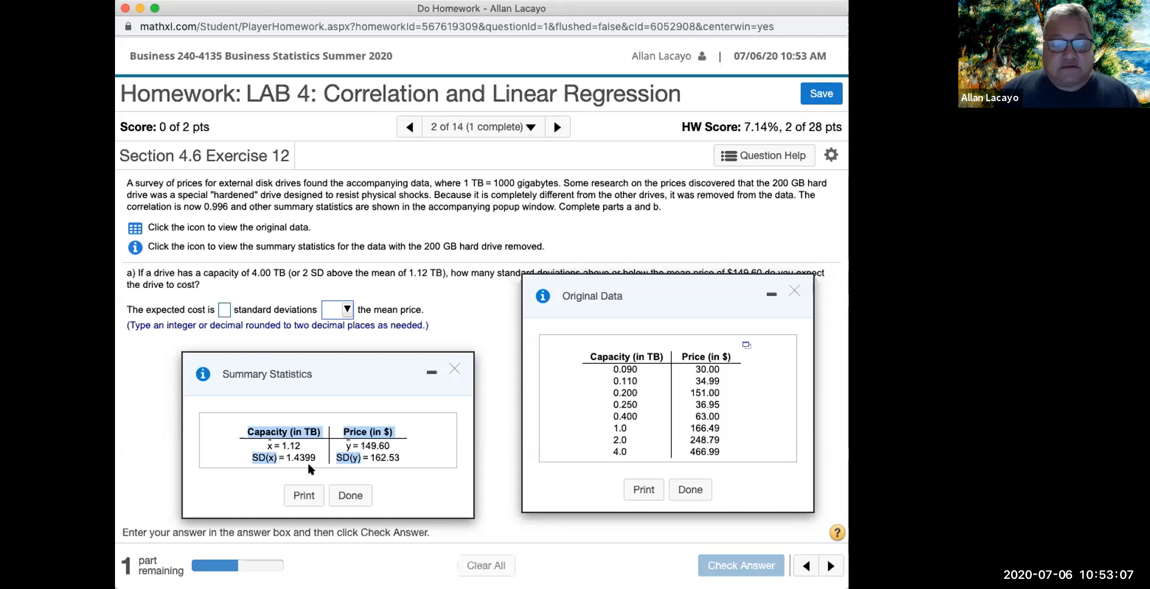
{"action": "mouse_move", "coordinate": [359, 457]}
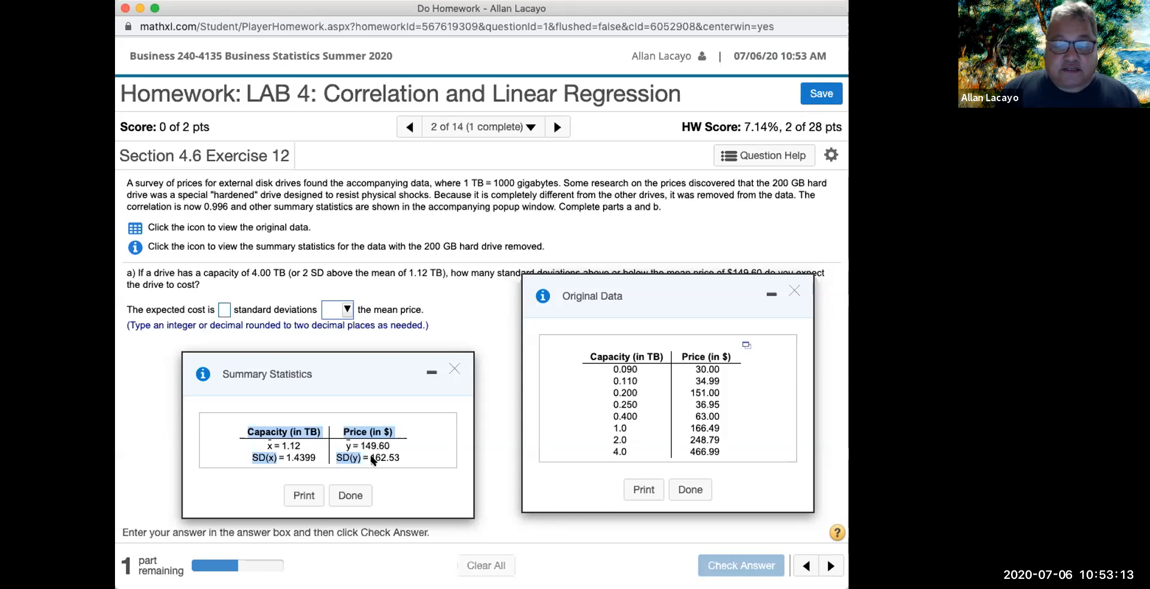
{"action": "mouse_move", "coordinate": [371, 467]}
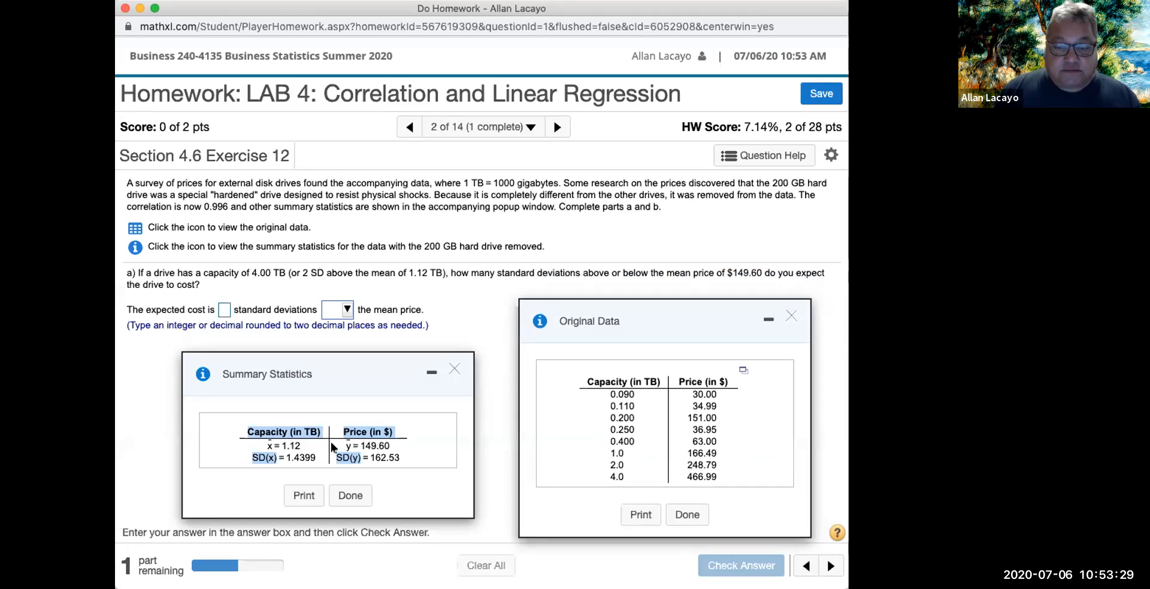
{"action": "mouse_move", "coordinate": [298, 457]}
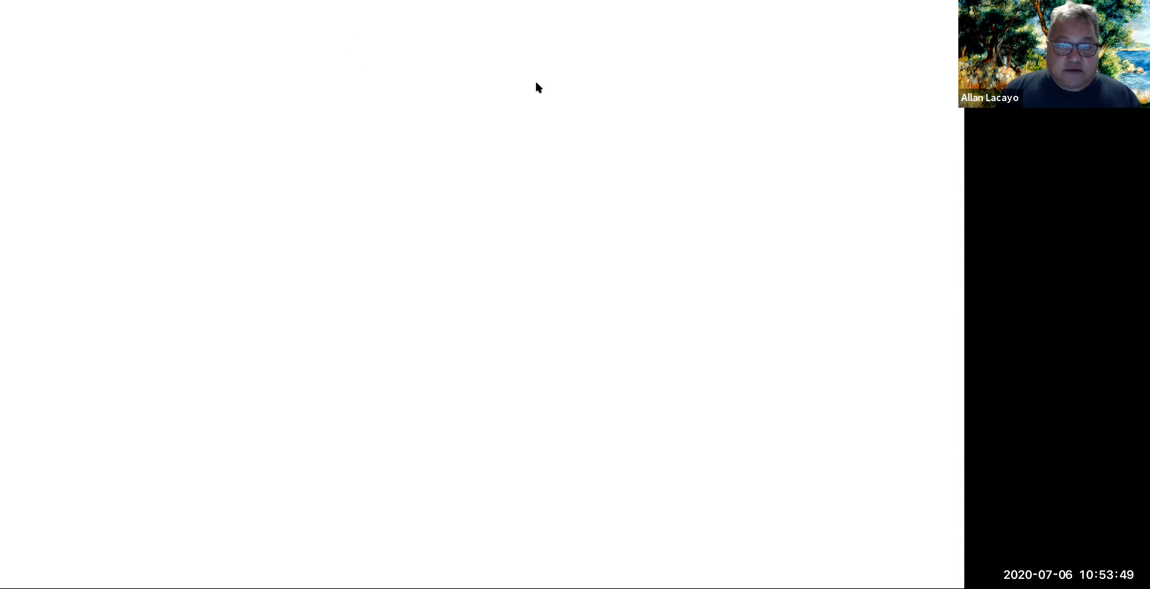
{"action": "mouse_move", "coordinate": [549, 122]}
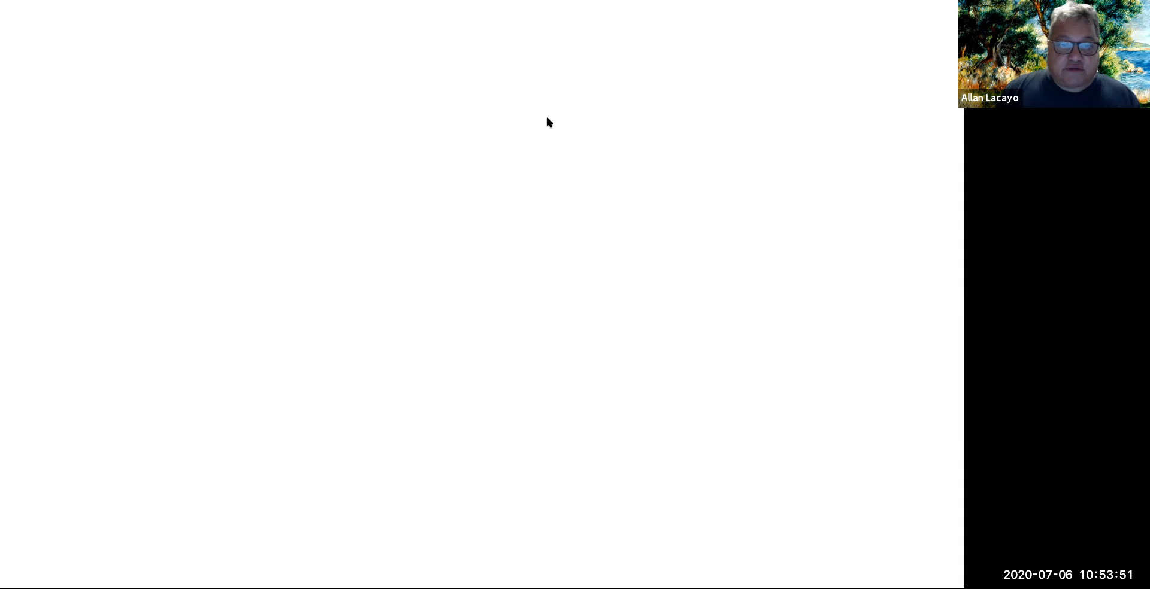
{"action": "mouse_move", "coordinate": [233, 117]}
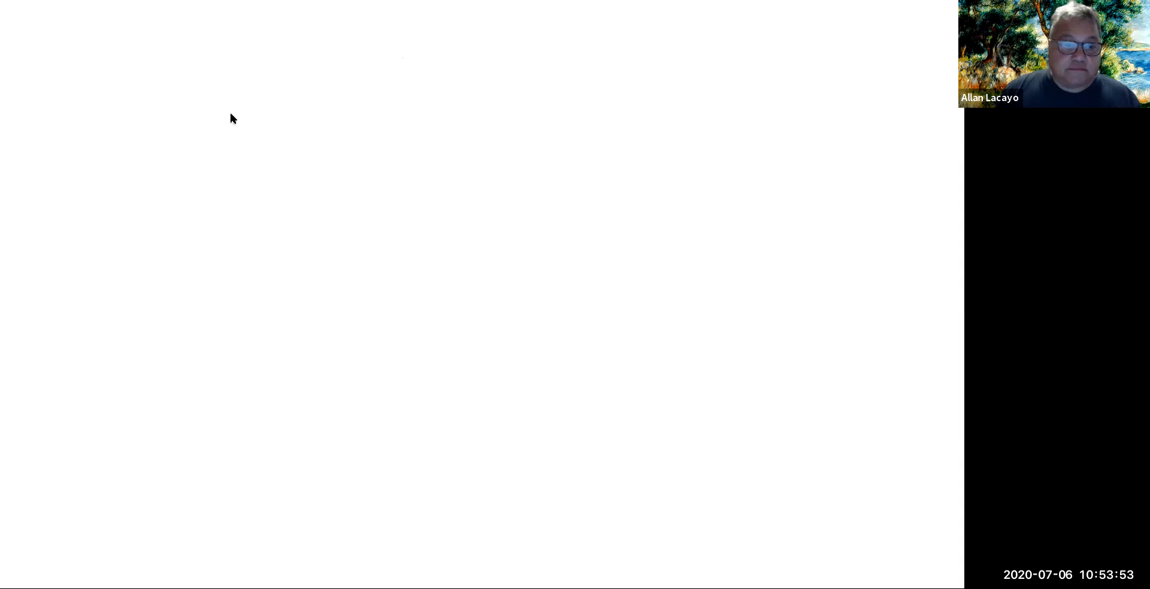
- Draw the vertical price axis and the horizontal capacity axis from the origin
{"action": "left_click_drag", "start_coordinate": [203, 108], "coordinate": [204, 476]}
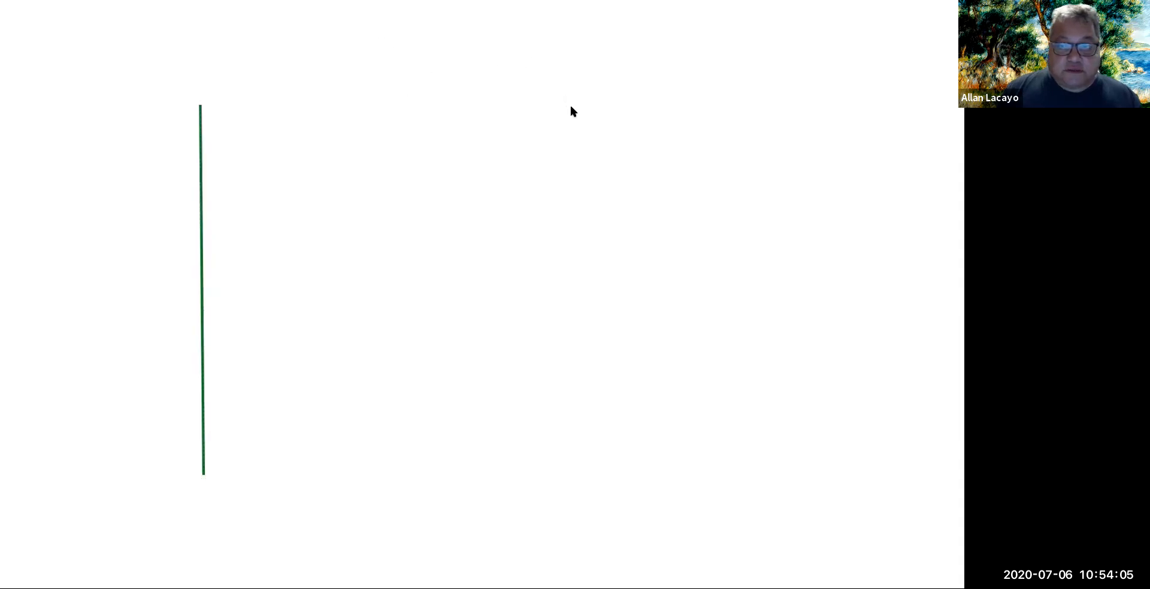
{"action": "left_click_drag", "start_coordinate": [204, 473], "coordinate": [254, 473]}
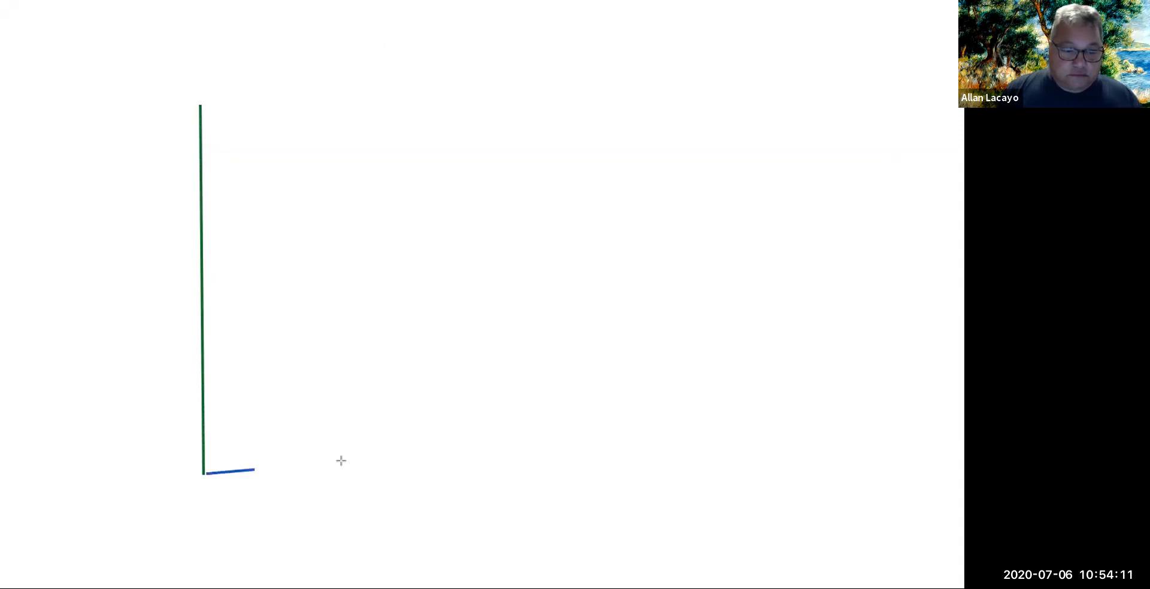
{"action": "left_click_drag", "start_coordinate": [253, 472], "coordinate": [781, 474]}
{"action": "type", "text": "in TB,"}
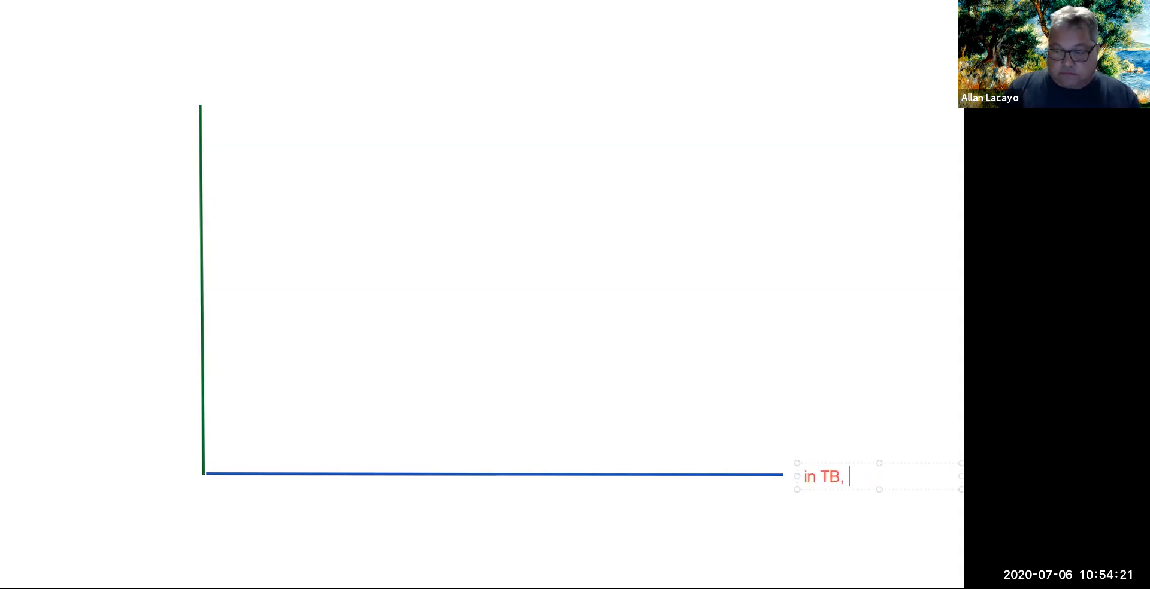
- Label the axes 'in $, price (Y)' and 'in TB, capacity (X)'
{"action": "type", "text": "capacity"}
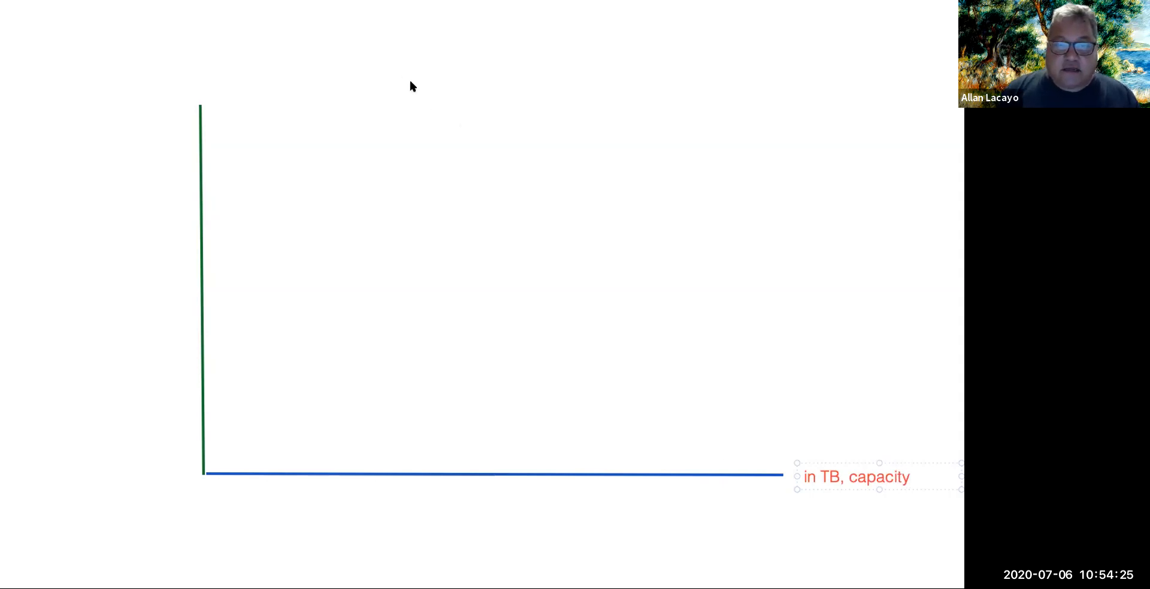
{"action": "mouse_move", "coordinate": [115, 87]}
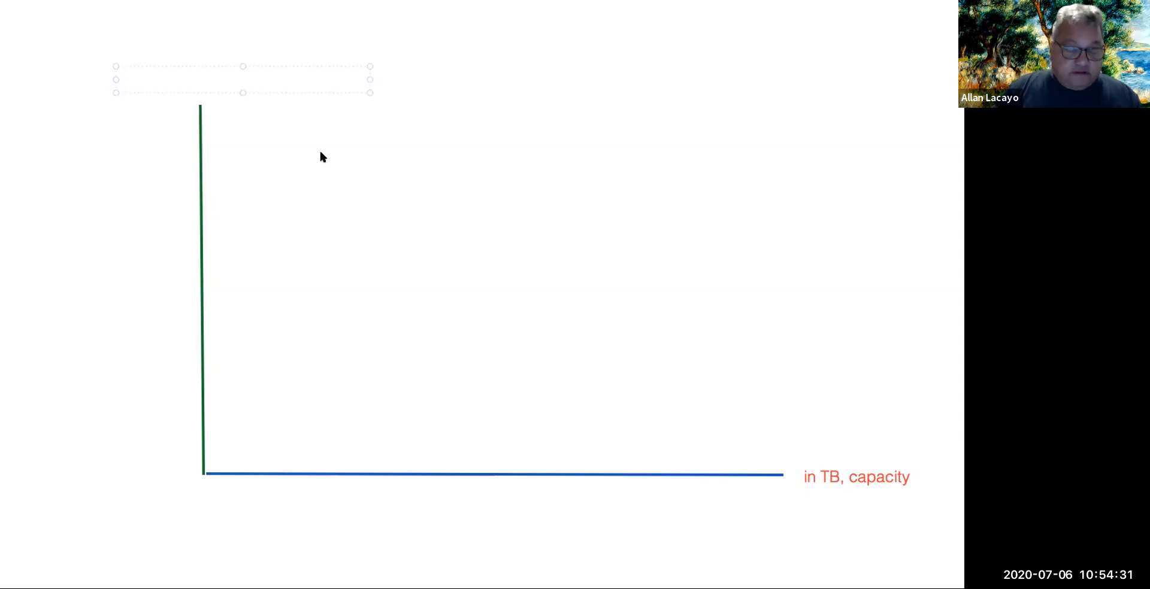
{"action": "type", "text": "in $"}
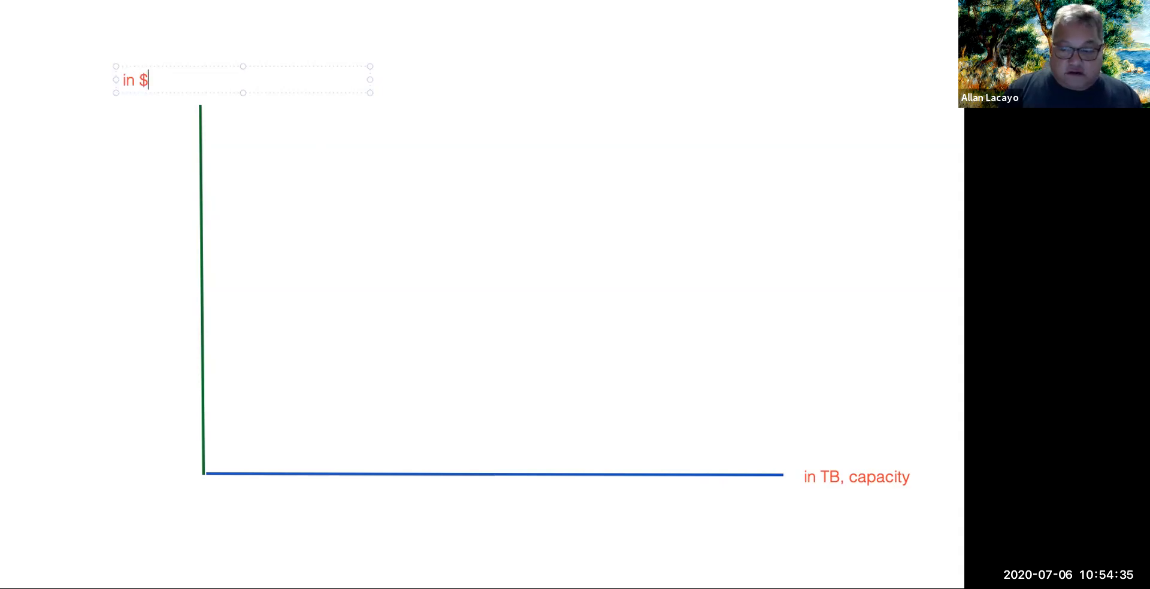
{"action": "type", "text": ","}
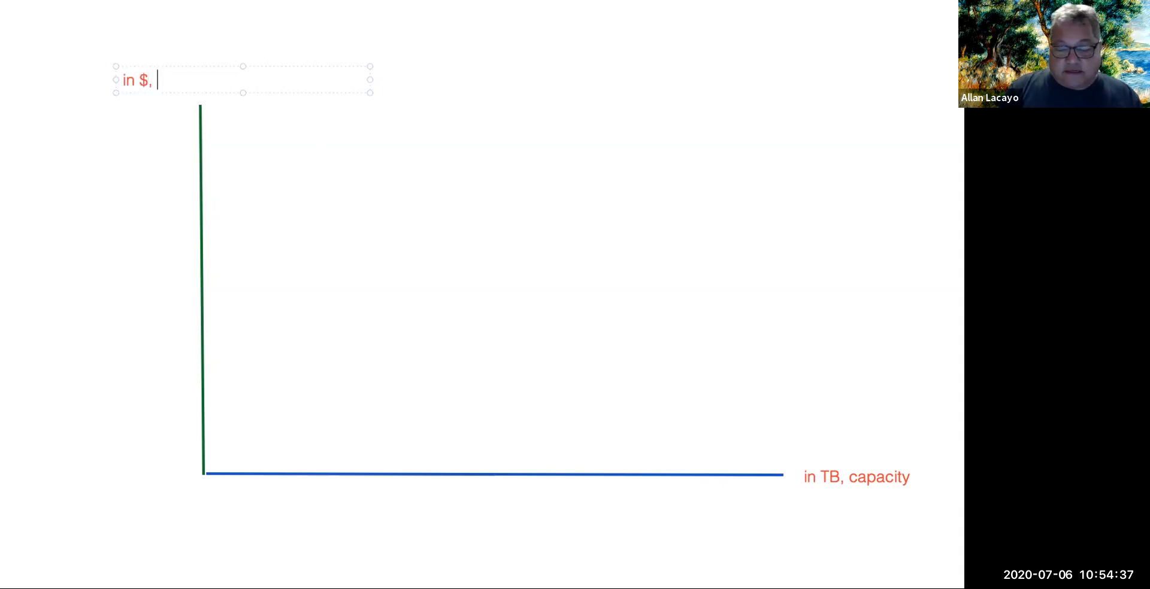
{"action": "type", "text": "price"}
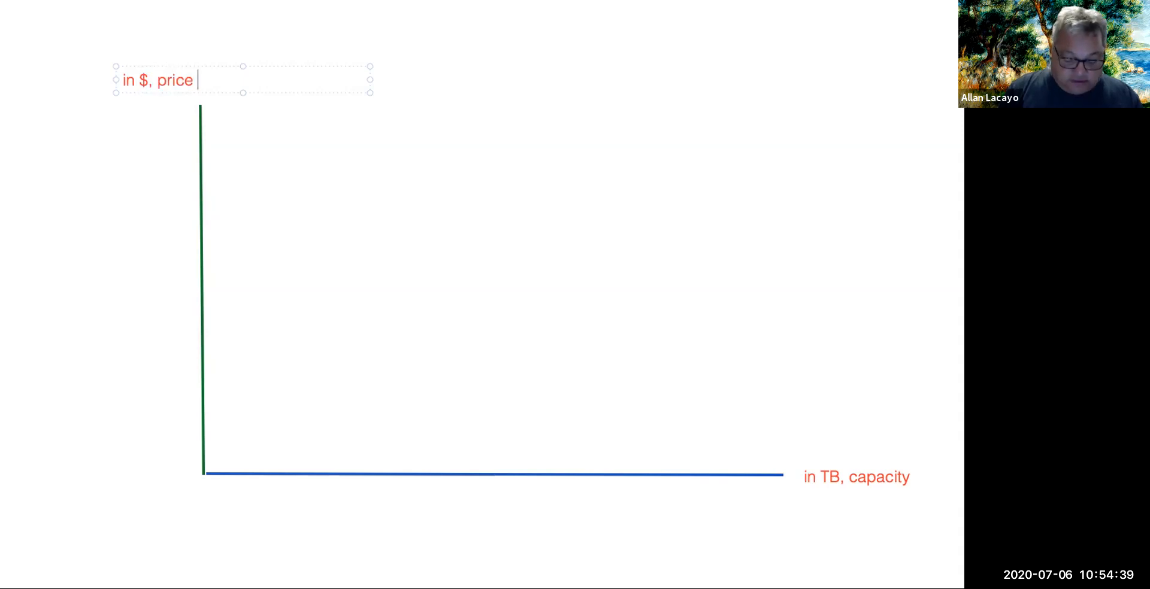
{"action": "type", "text": "(Y)"}
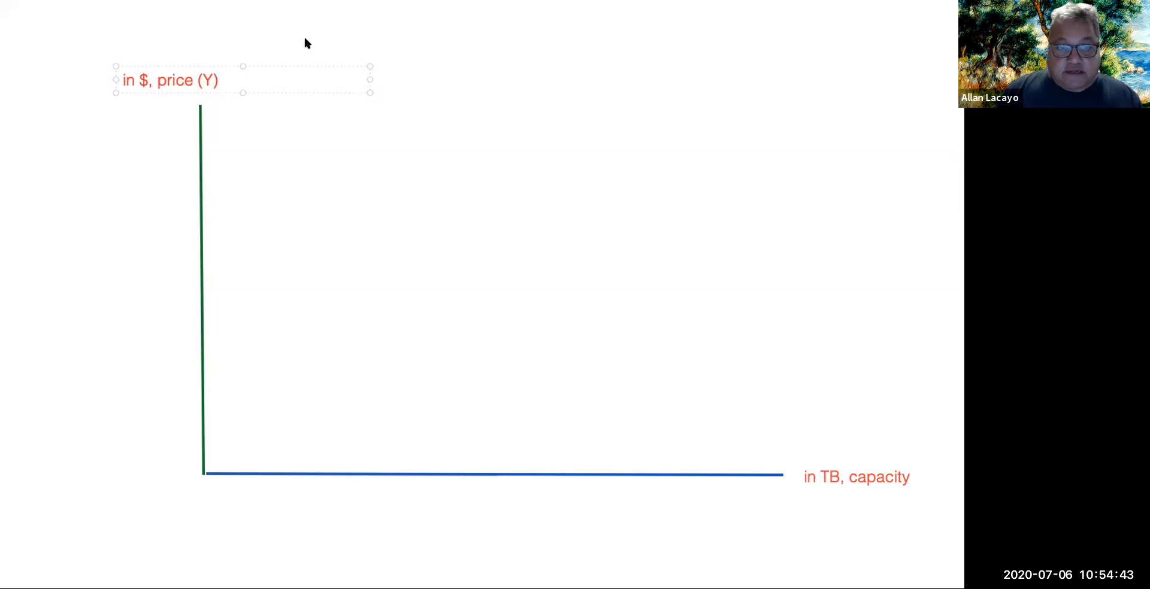
{"action": "left_click", "coordinate": [856, 477]}
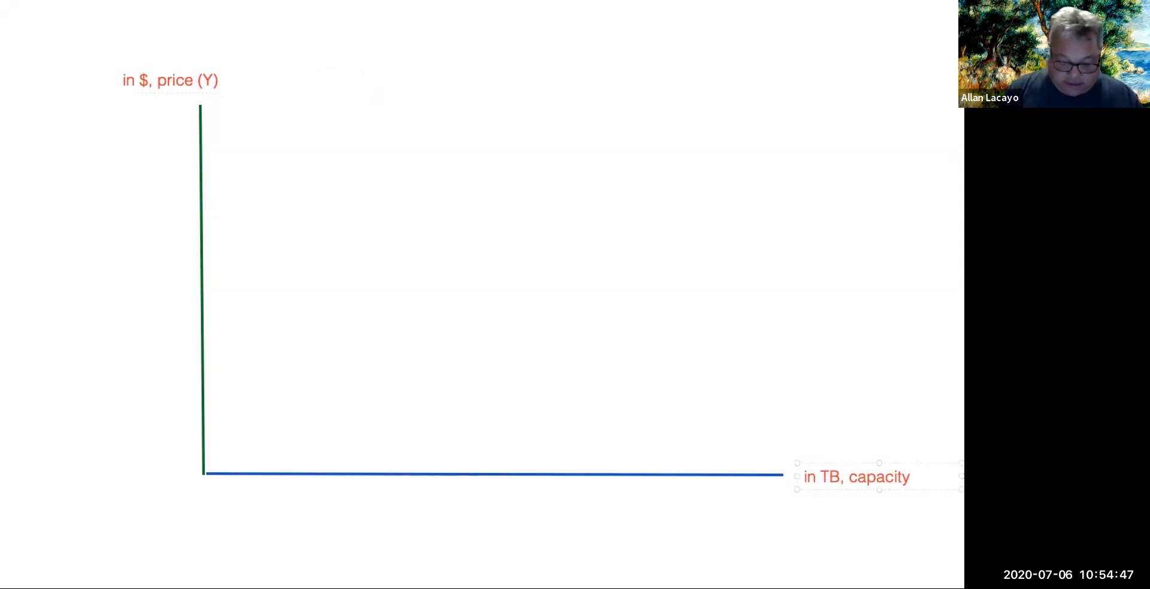
{"action": "type", "text": "(X)"}
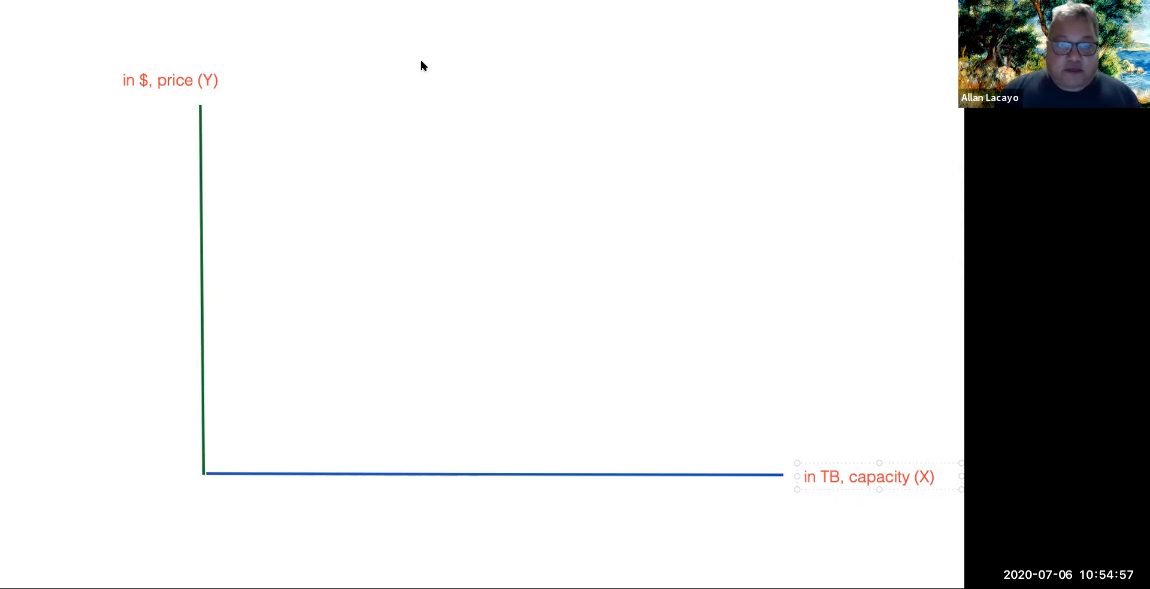
{"action": "mouse_move", "coordinate": [375, 56]}
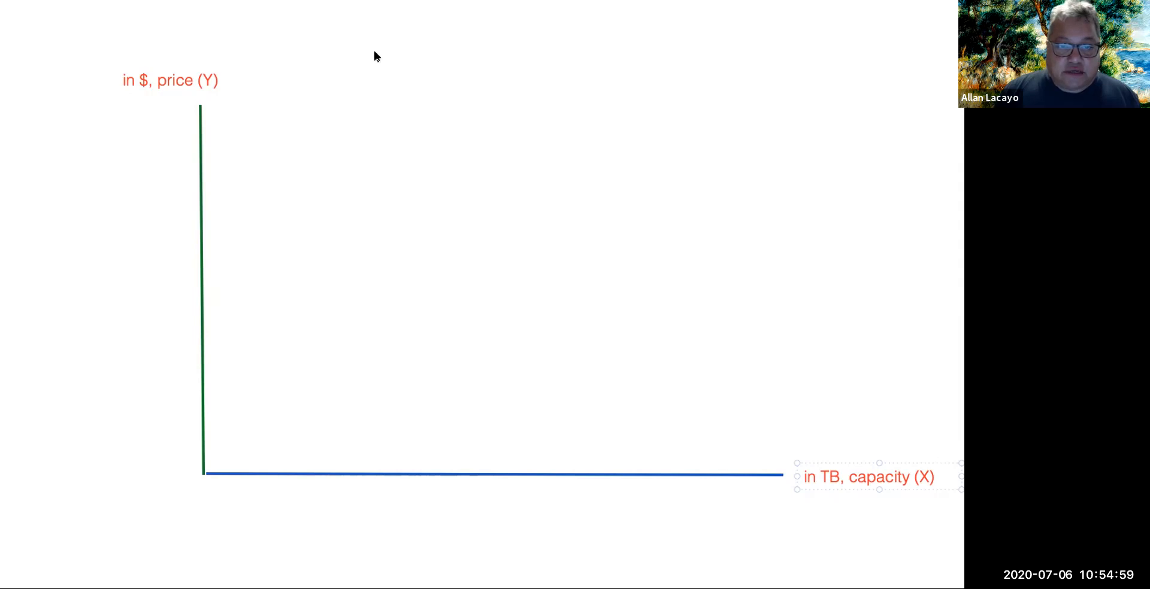
{"action": "mouse_move", "coordinate": [387, 167]}
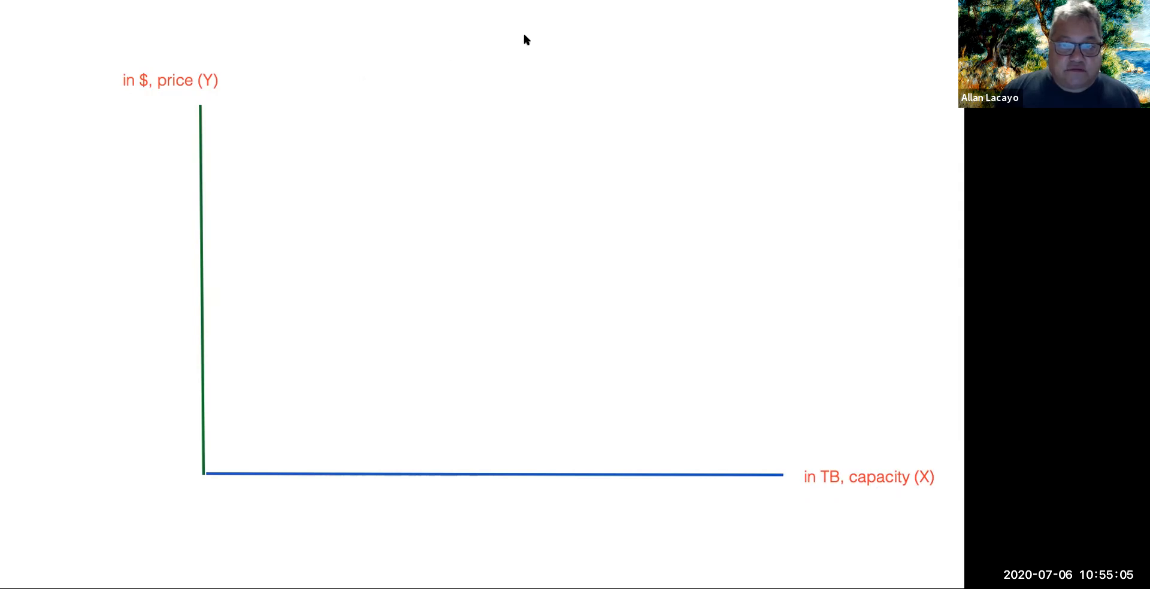
{"action": "mouse_move", "coordinate": [441, 125]}
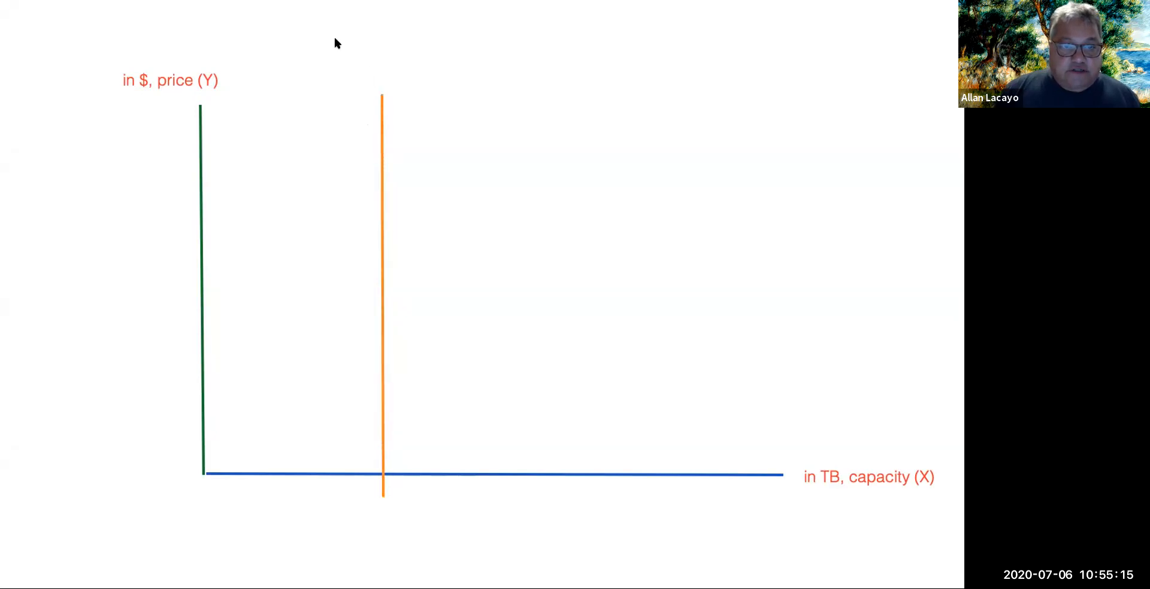
{"action": "mouse_move", "coordinate": [529, 34]}
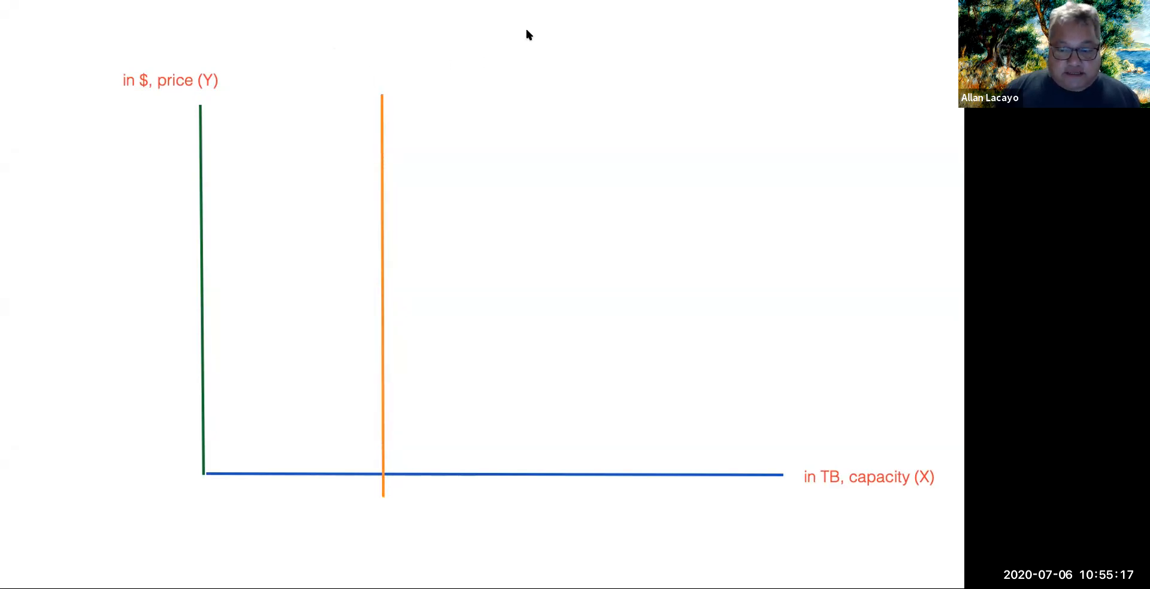
- Label the vertical line 1.1 and add a horizontal orange line labelled 150
{"action": "type", "text": "1.1"}
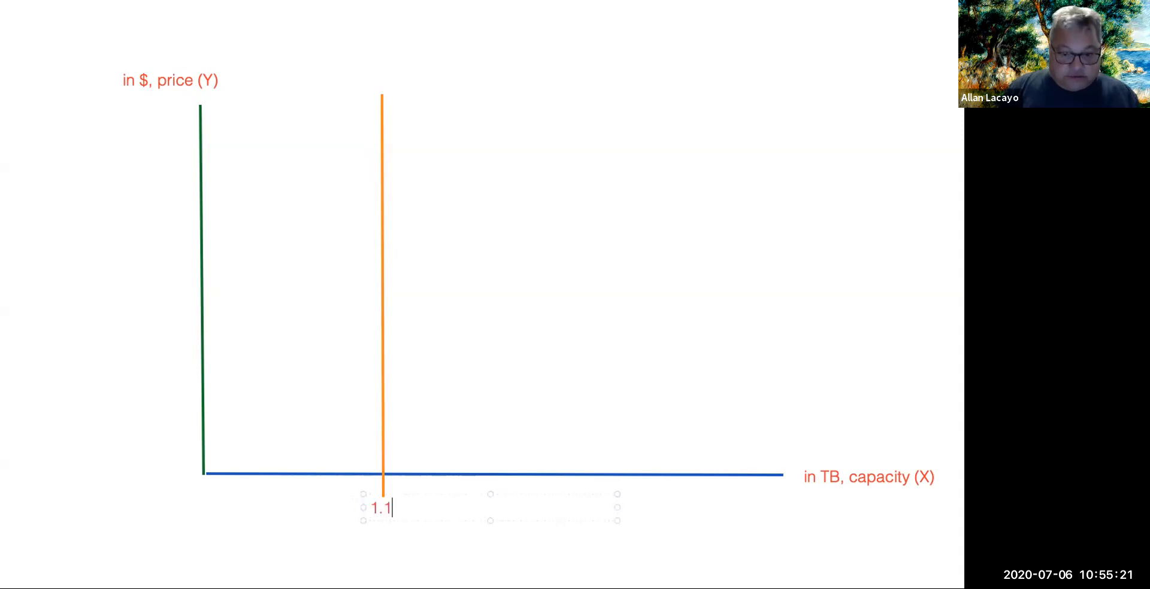
{"action": "left_click_drag", "start_coordinate": [204, 332], "coordinate": [770, 328]}
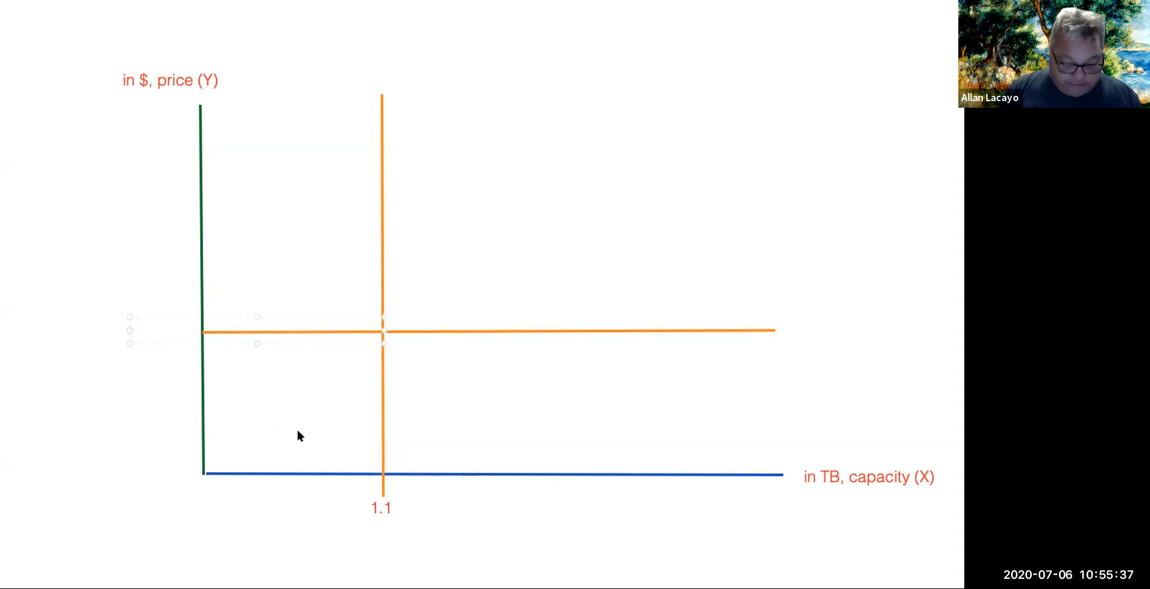
{"action": "type", "text": "150"}
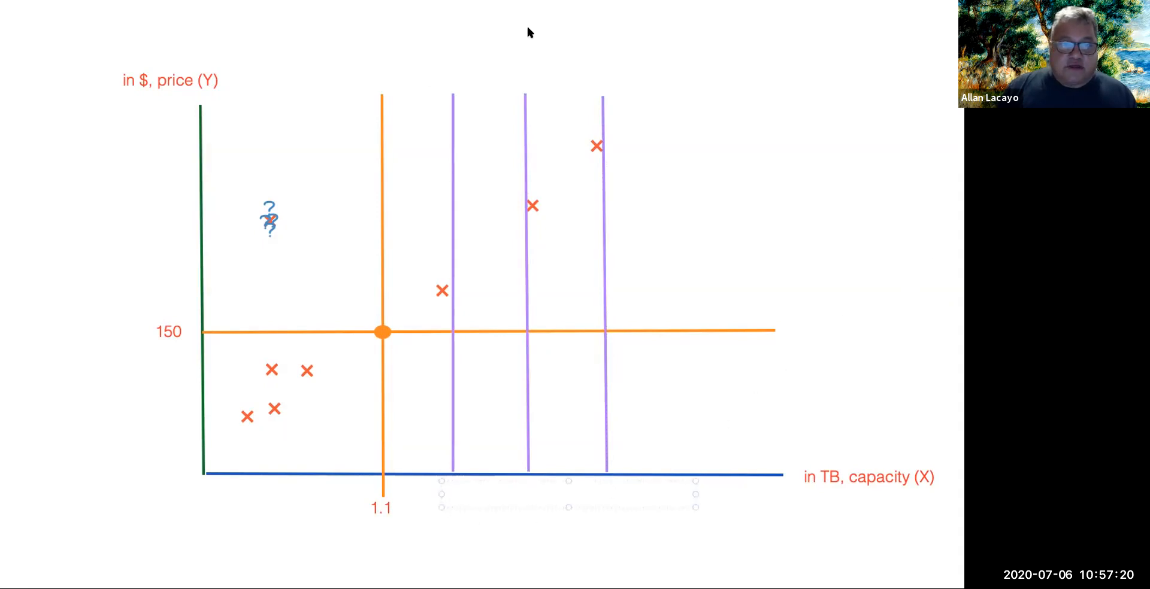
{"action": "mouse_move", "coordinate": [191, 34]}
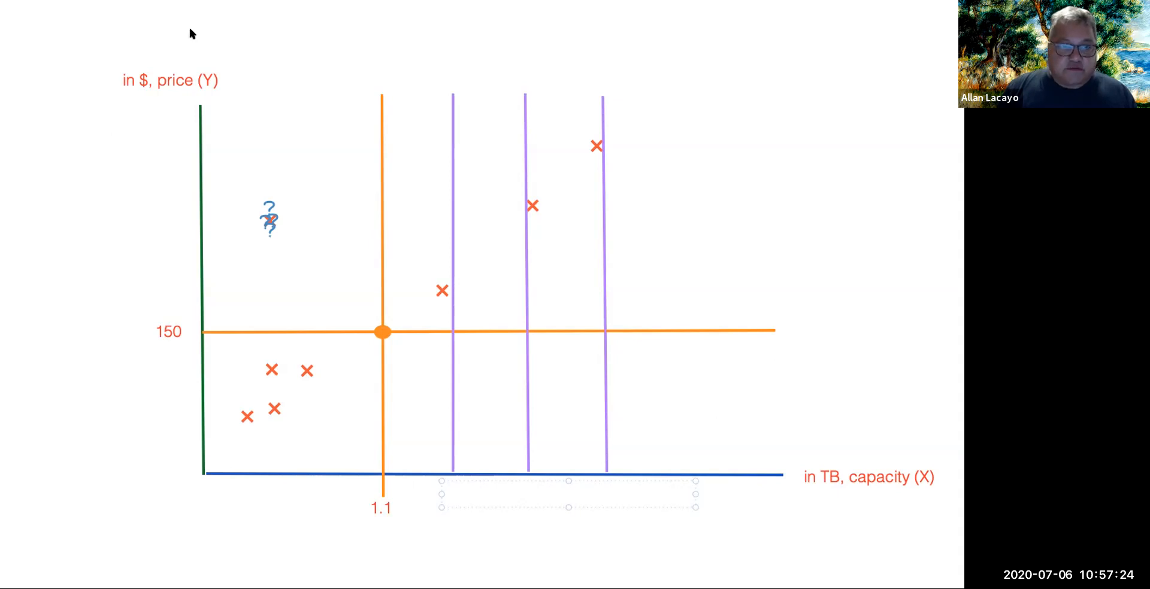
- Label the three purple vertical grid lines 2.5, 3.9 and 5.3
{"action": "type", "text": "2.5"}
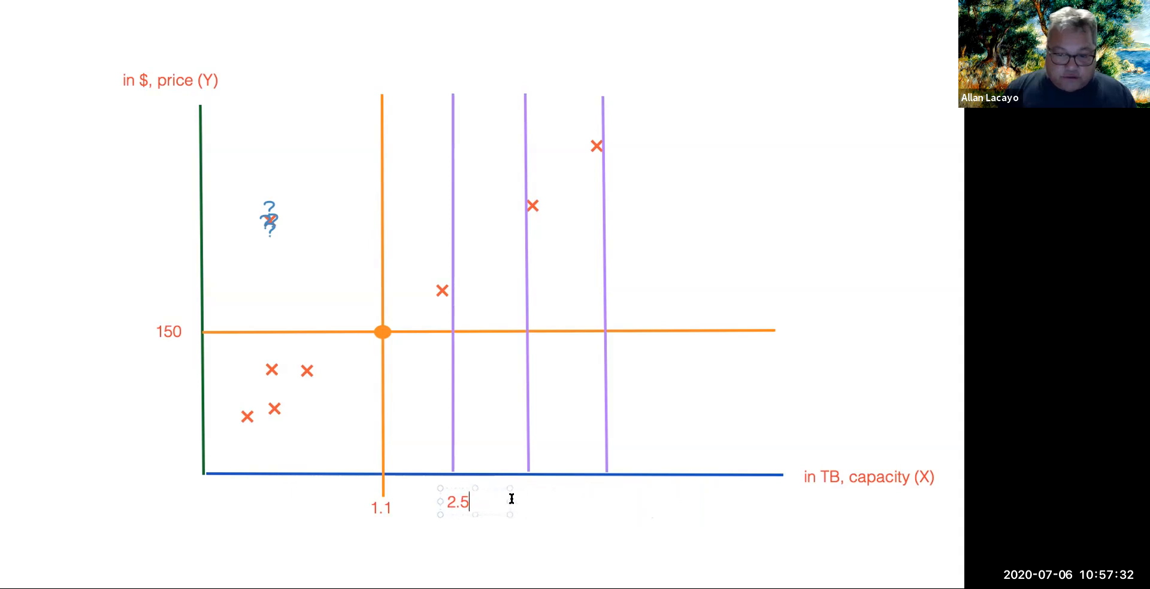
{"action": "type", "text": "3.9"}
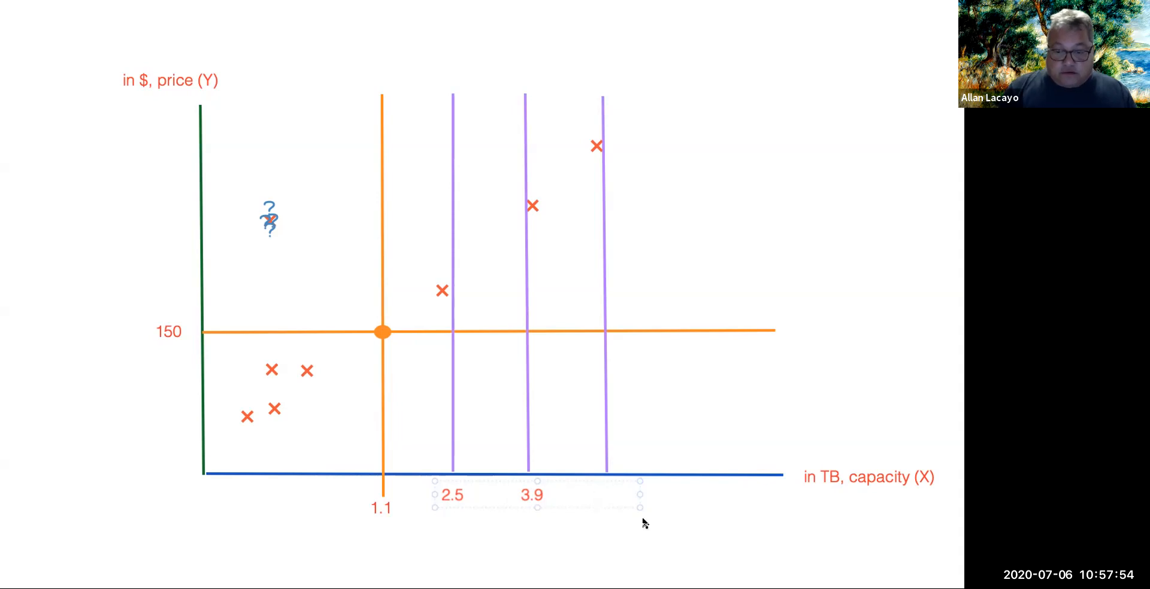
{"action": "type", "text": "5.3"}
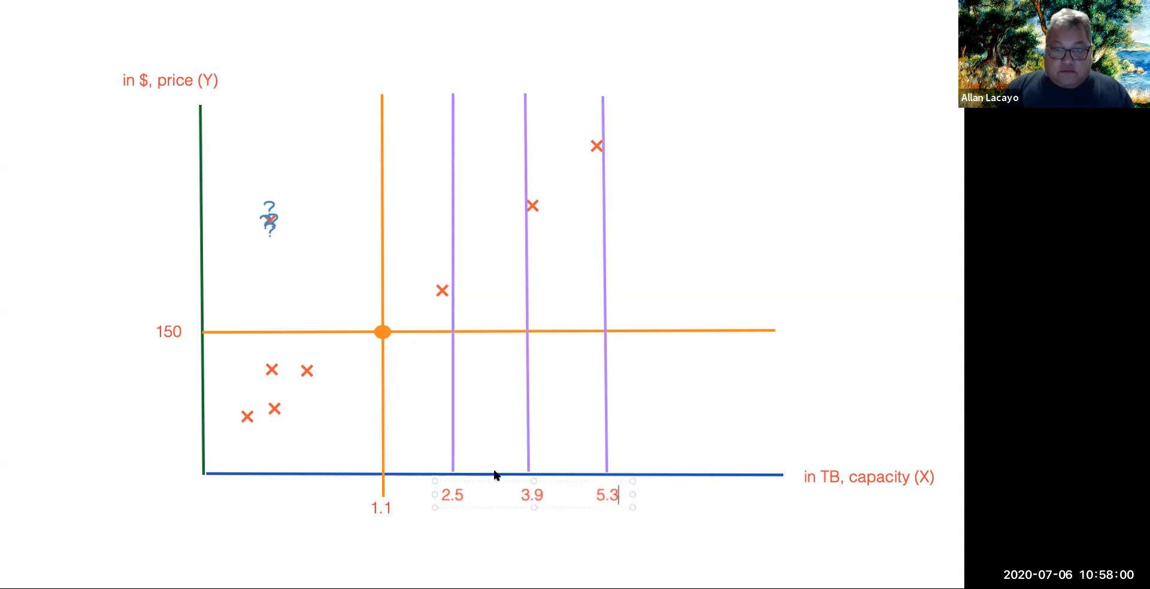
{"action": "mouse_move", "coordinate": [345, 96]}
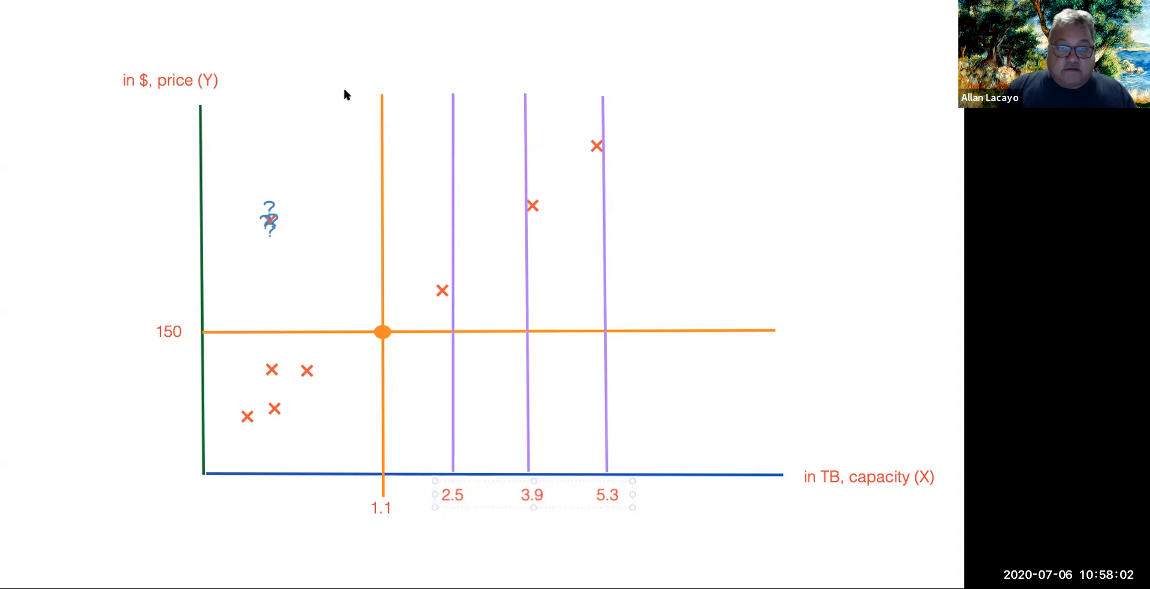
- Draw a purple horizontal grid line above the 150 level
{"action": "left_click_drag", "start_coordinate": [397, 525], "coordinate": [511, 516]}
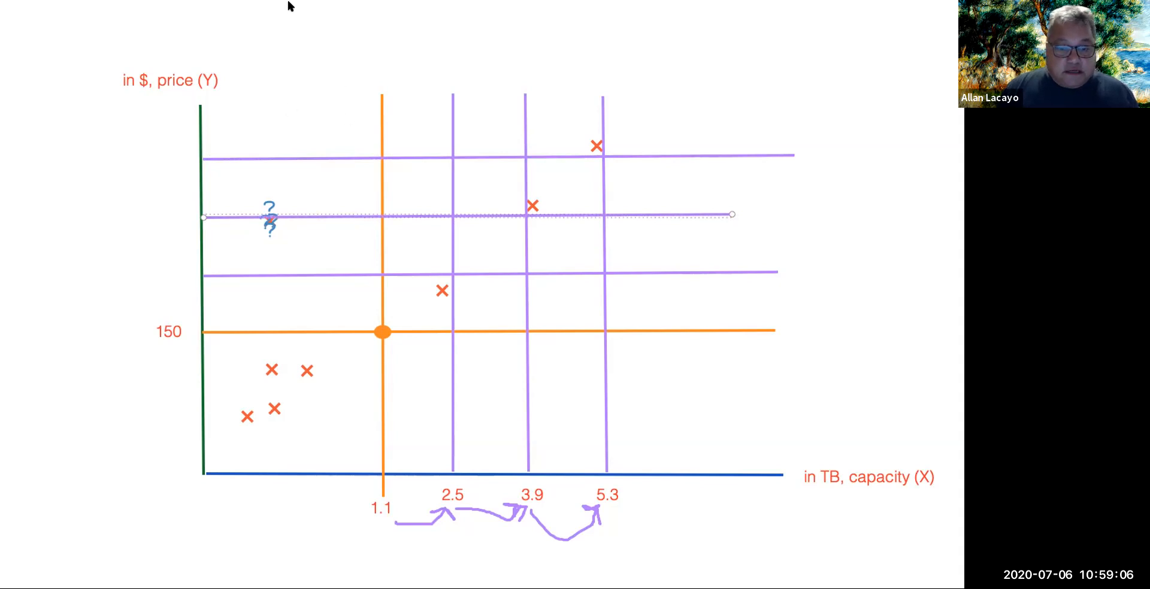
{"action": "mouse_move", "coordinate": [213, 21]}
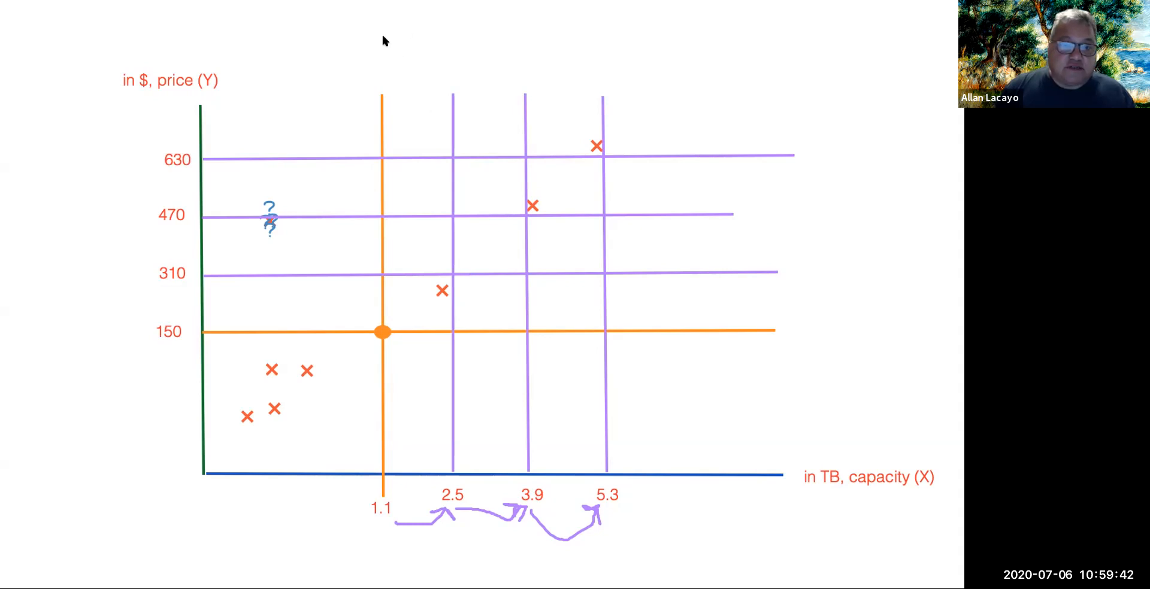
{"action": "mouse_move", "coordinate": [525, 39]}
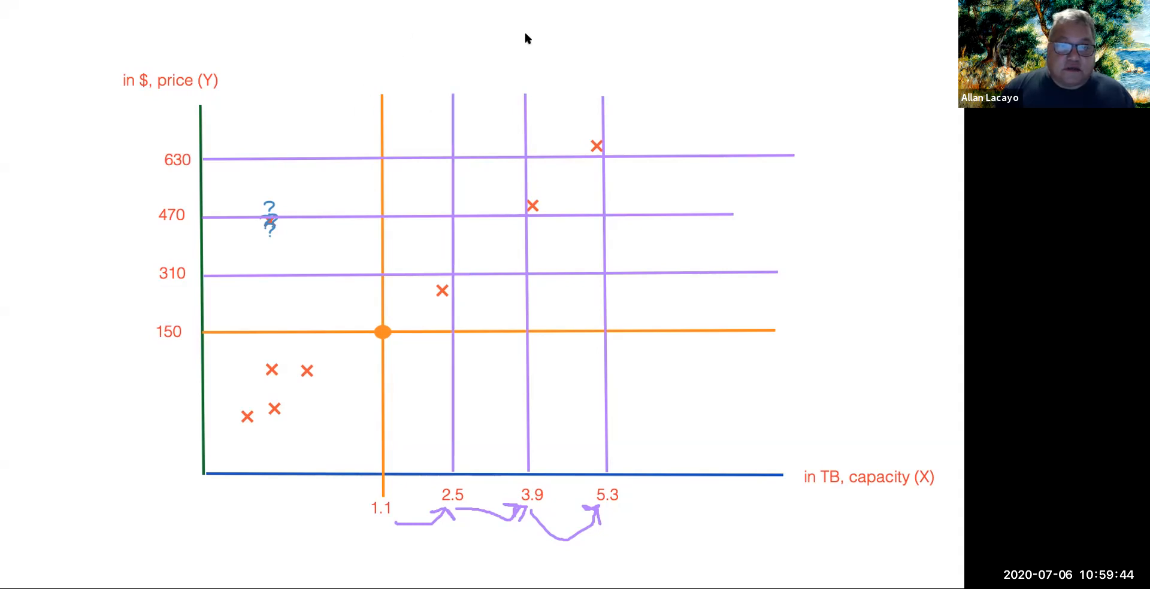
- Draw a thick regression line through the crosses and label it 'linear regression model'
{"action": "left_click_drag", "start_coordinate": [221, 432], "coordinate": [674, 121]}
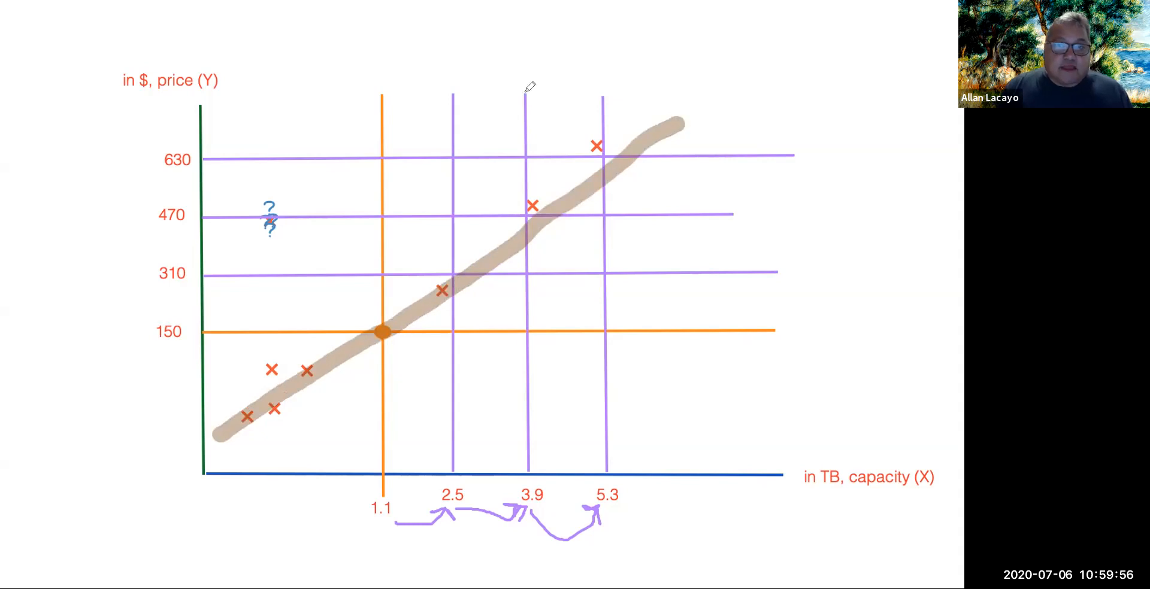
{"action": "mouse_move", "coordinate": [345, 48]}
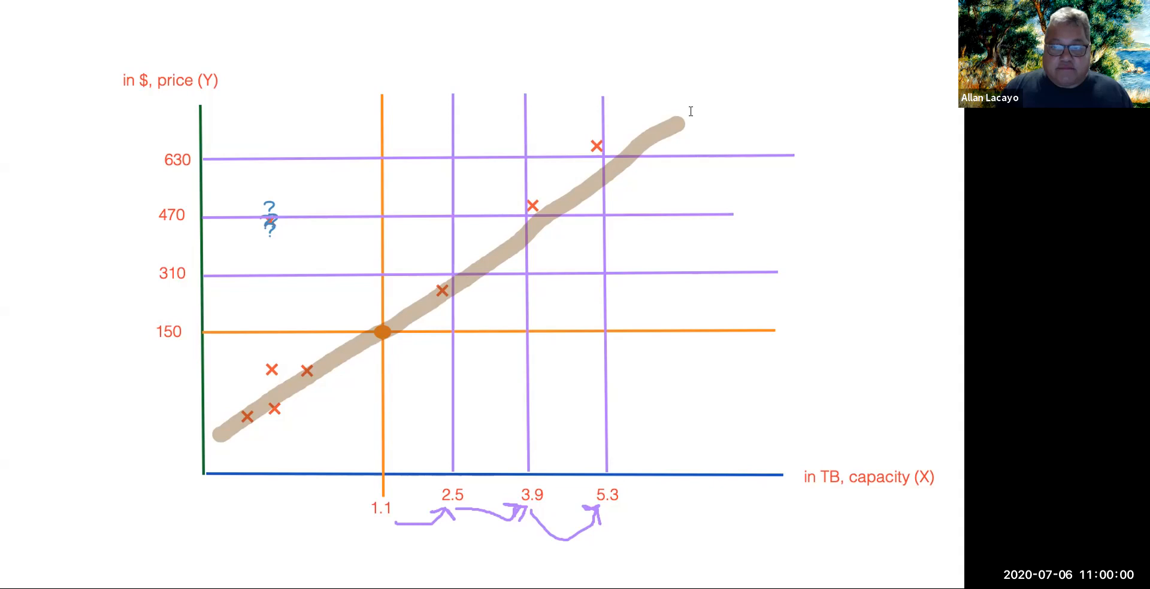
{"action": "left_click", "coordinate": [694, 112]}
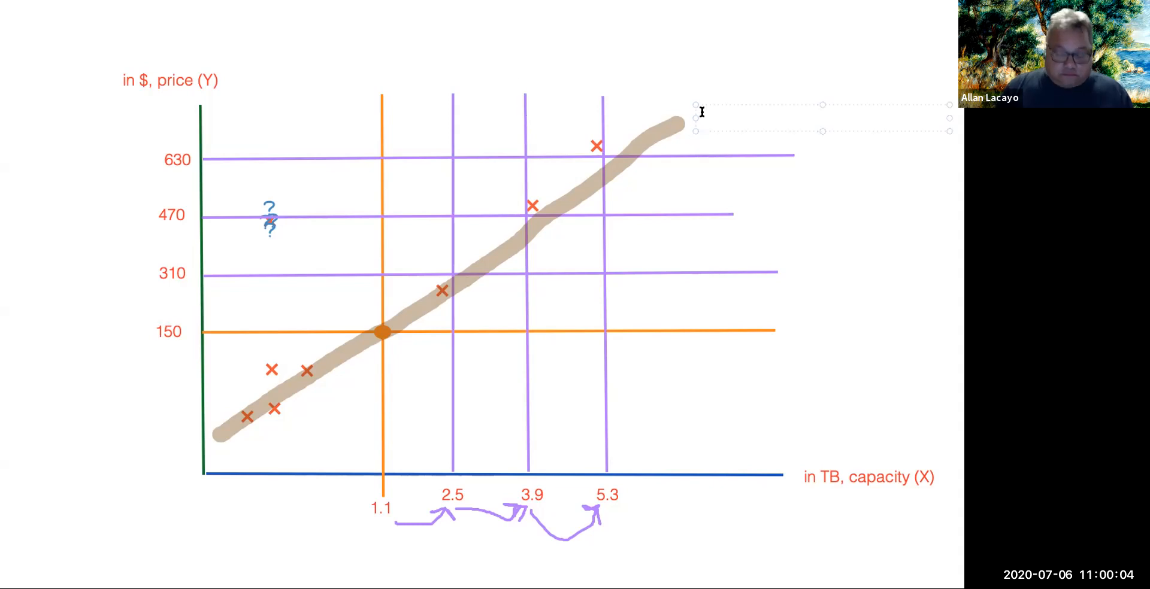
{"action": "type", "text": "linear regre"}
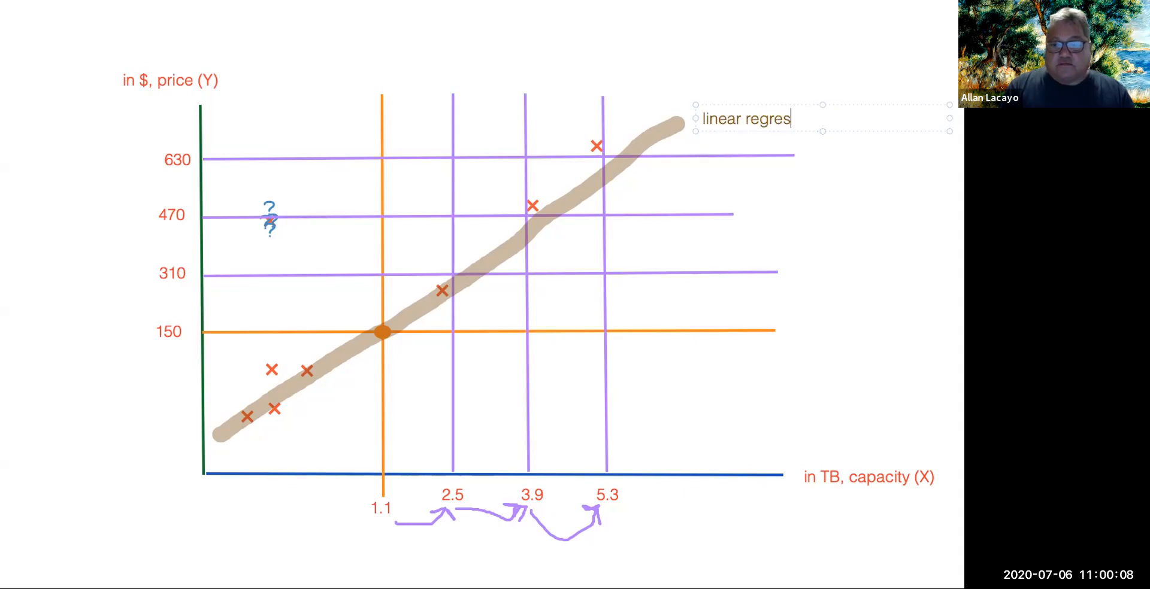
{"action": "type", "text": "sion model"}
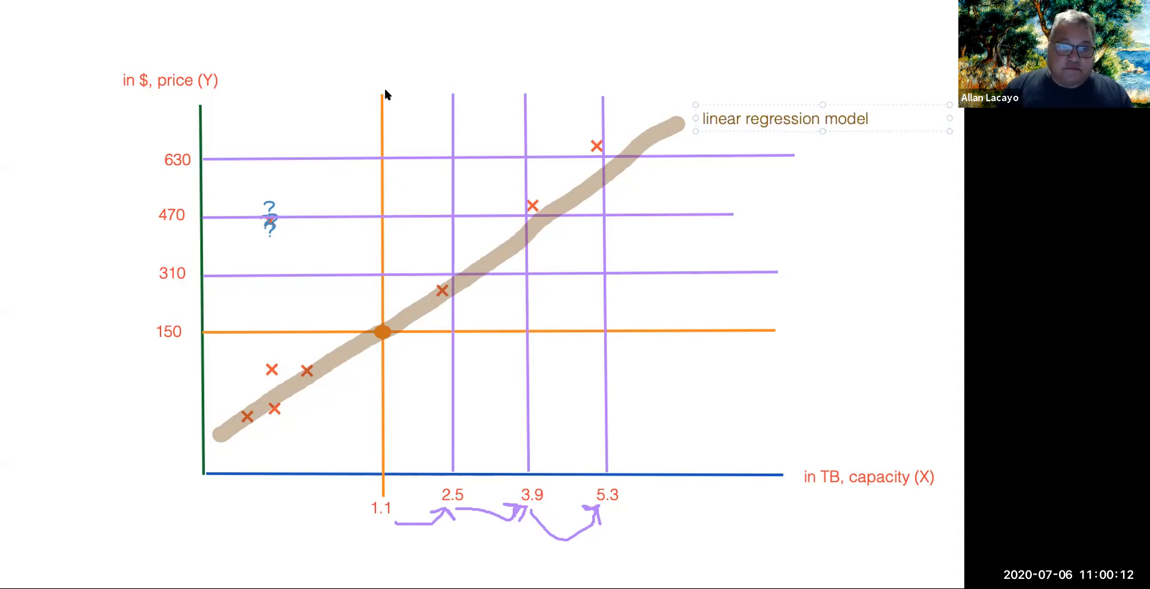
{"action": "mouse_move", "coordinate": [381, 110]}
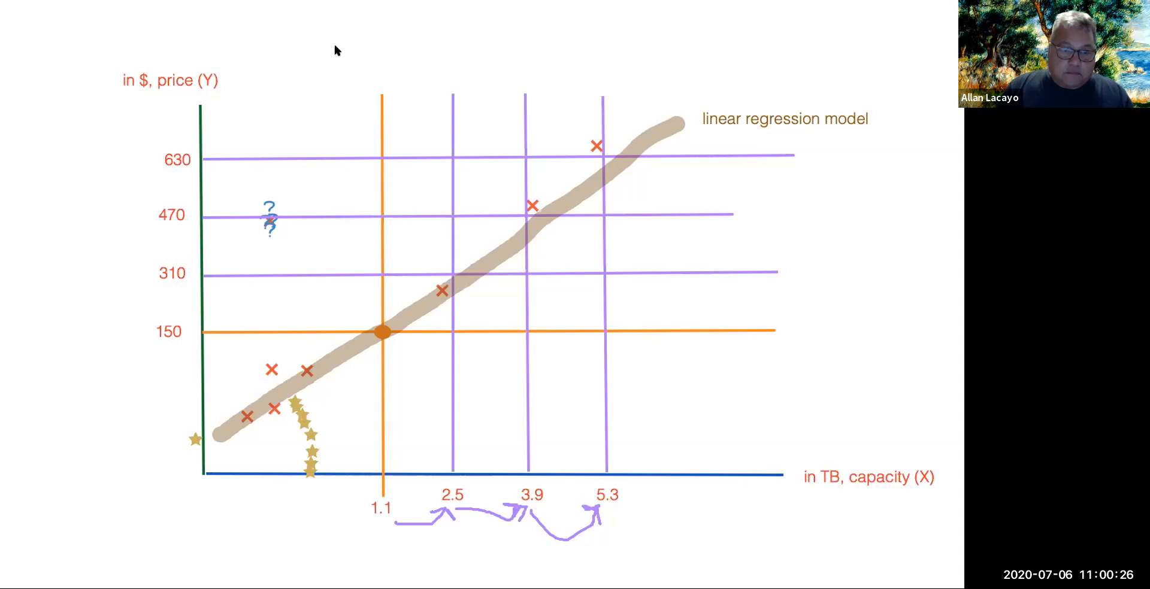
- Label the line 'slope, B1' and start typing 'b0' beside the intercept
{"action": "type", "text": "s"}
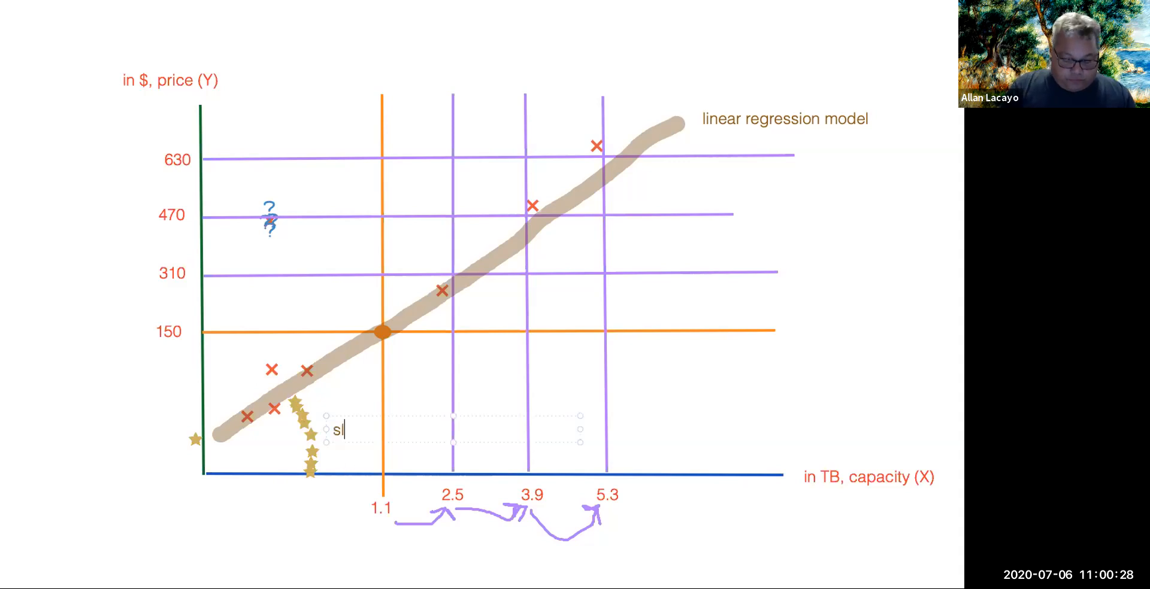
{"action": "type", "text": "lope, B1"}
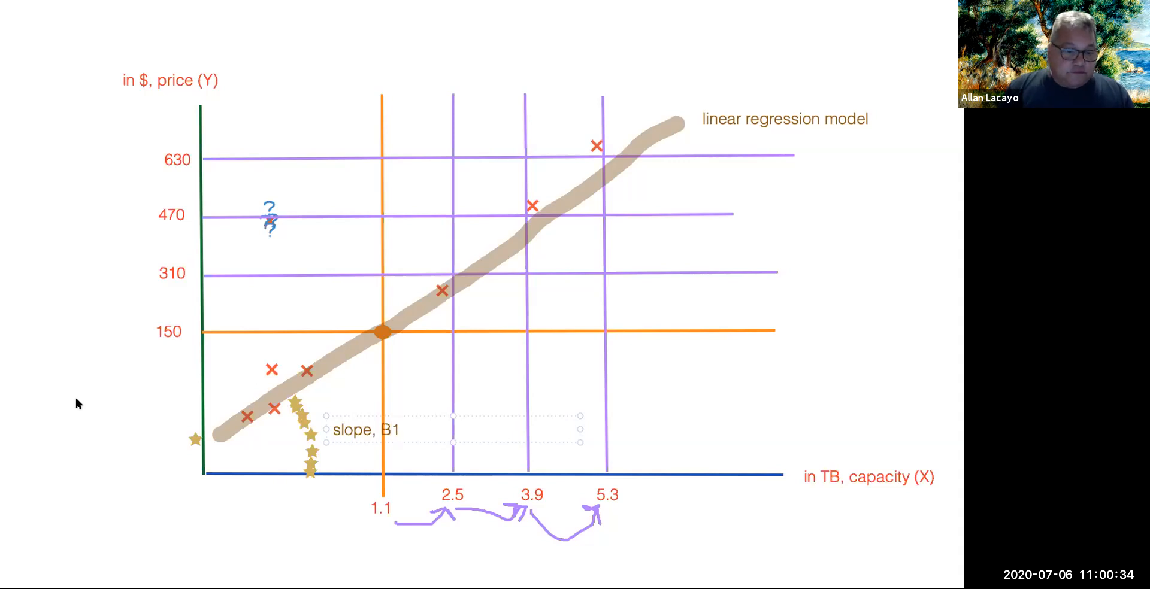
{"action": "type", "text": "b0"}
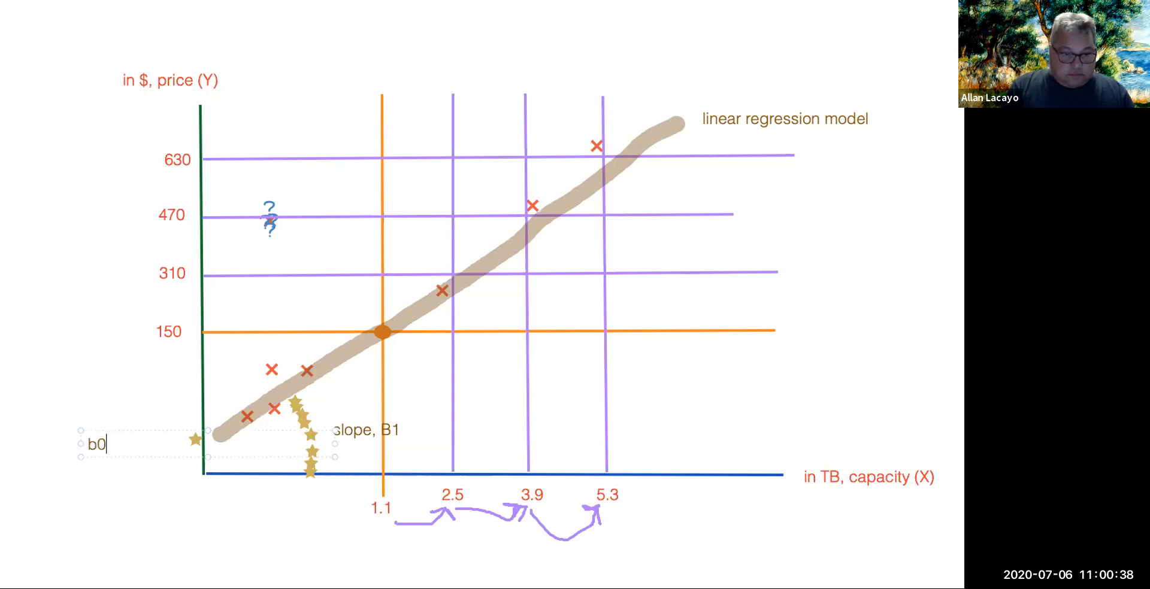
- Complete the intercept label as 'B0, y-intcp' beside the price-axis star
{"action": "type", "text": ", y-intcp"}
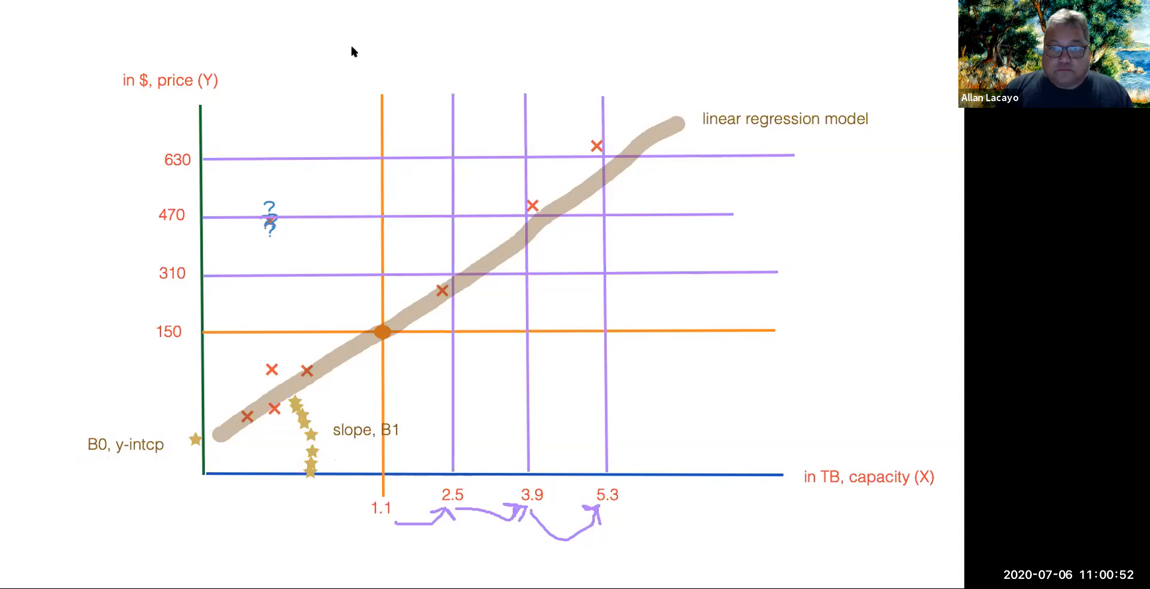
{"action": "mouse_move", "coordinate": [639, 286]}
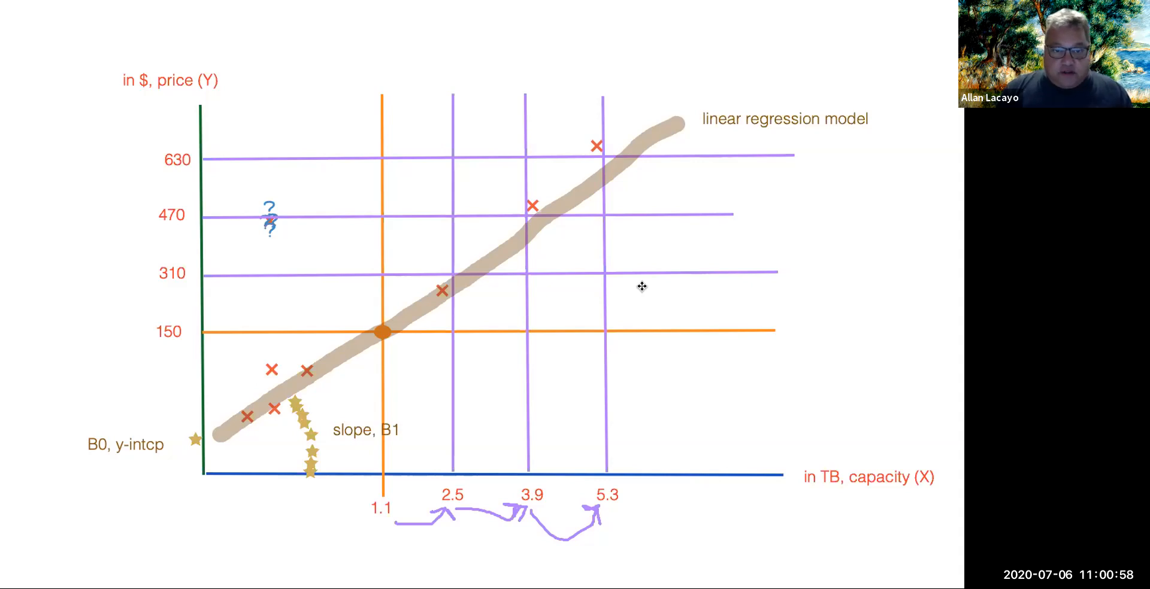
{"action": "mouse_move", "coordinate": [546, 381]}
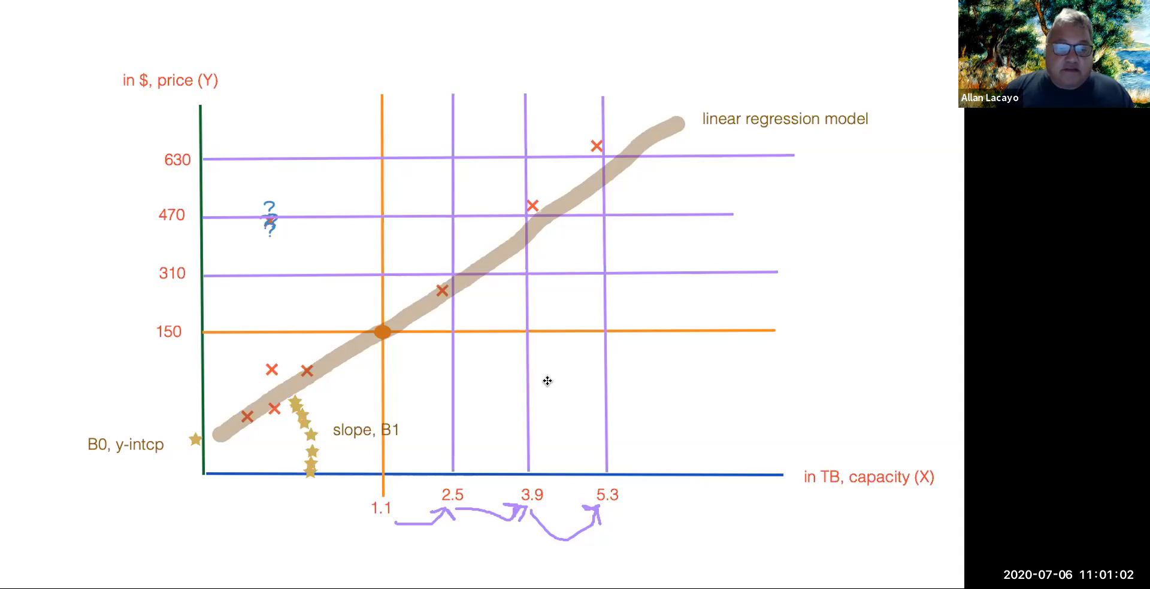
{"action": "mouse_move", "coordinate": [438, 324]}
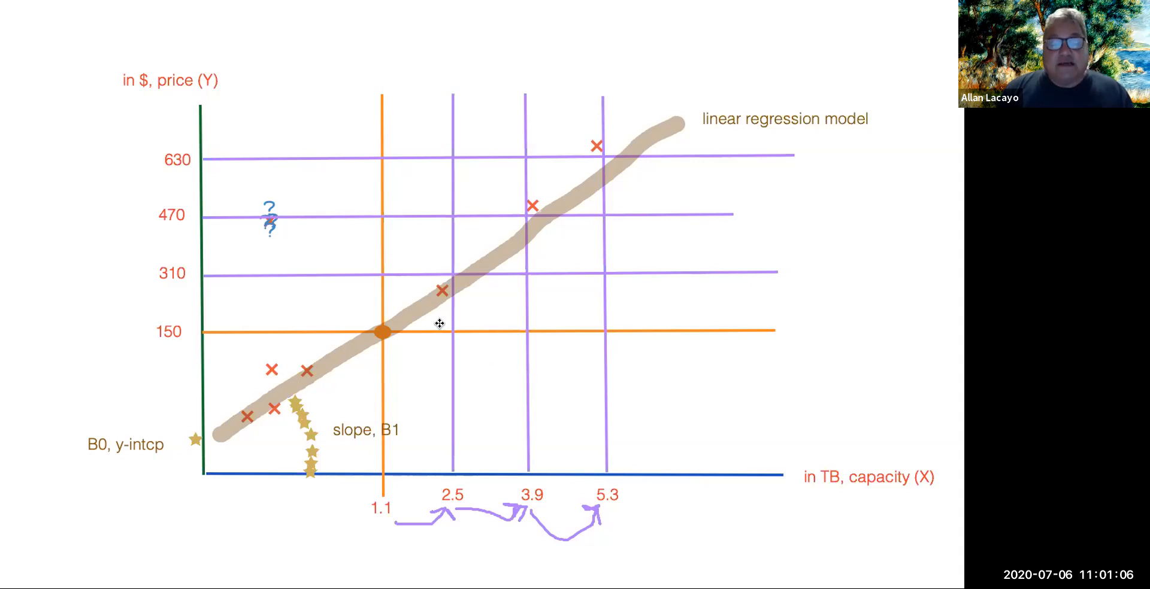
{"action": "mouse_move", "coordinate": [417, 428]}
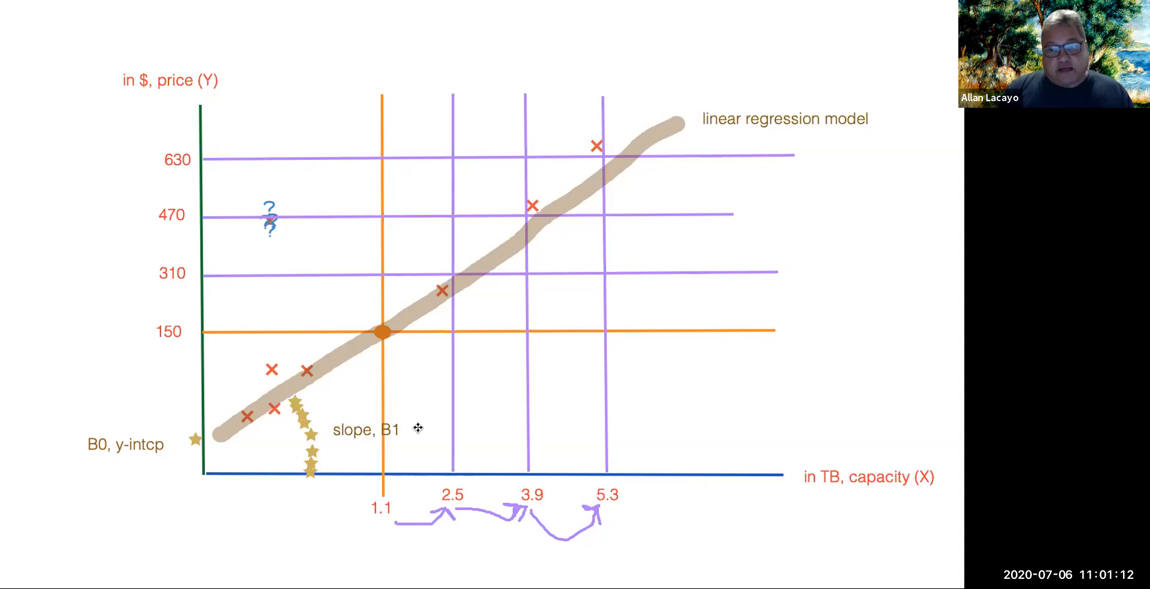
{"action": "left_click", "coordinate": [587, 169]}
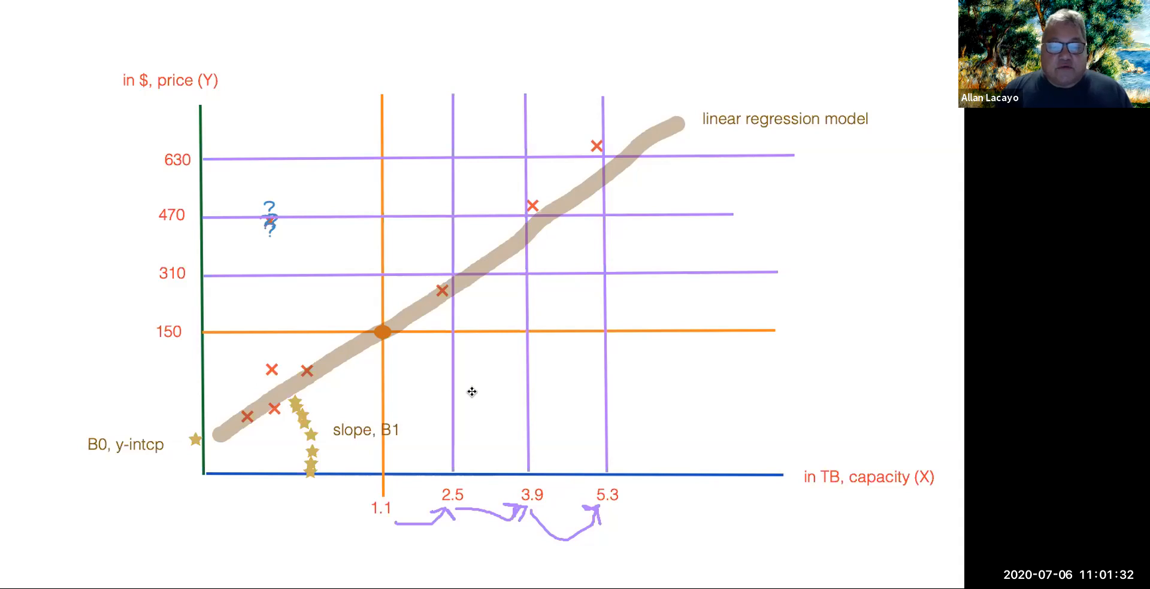
{"action": "mouse_move", "coordinate": [793, 500]}
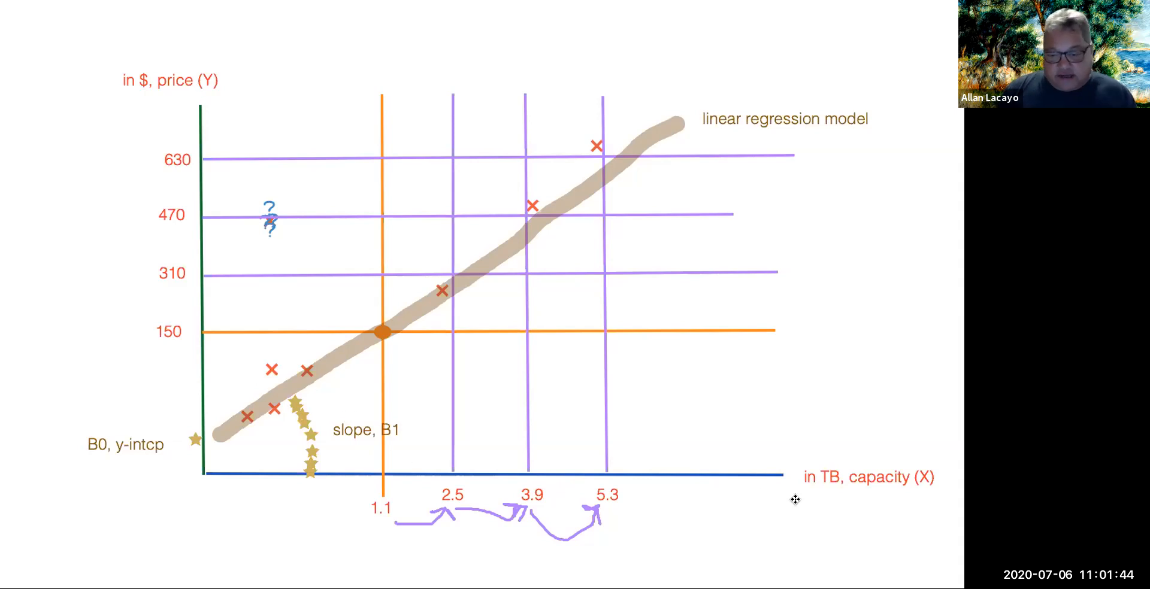